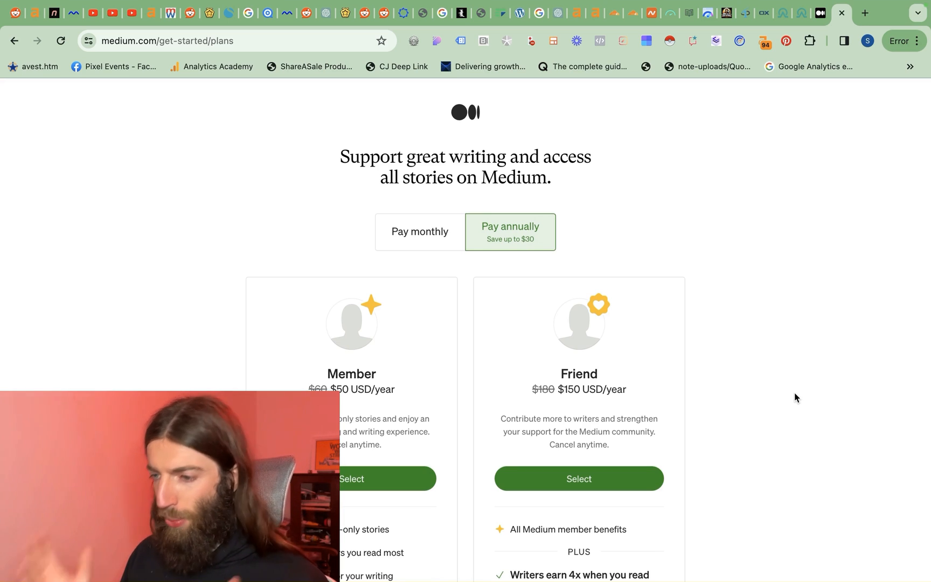
Step: Continue with a free account and scroll through the '5+ Best Music Production Software of 2024' article
scroll("down", 3)
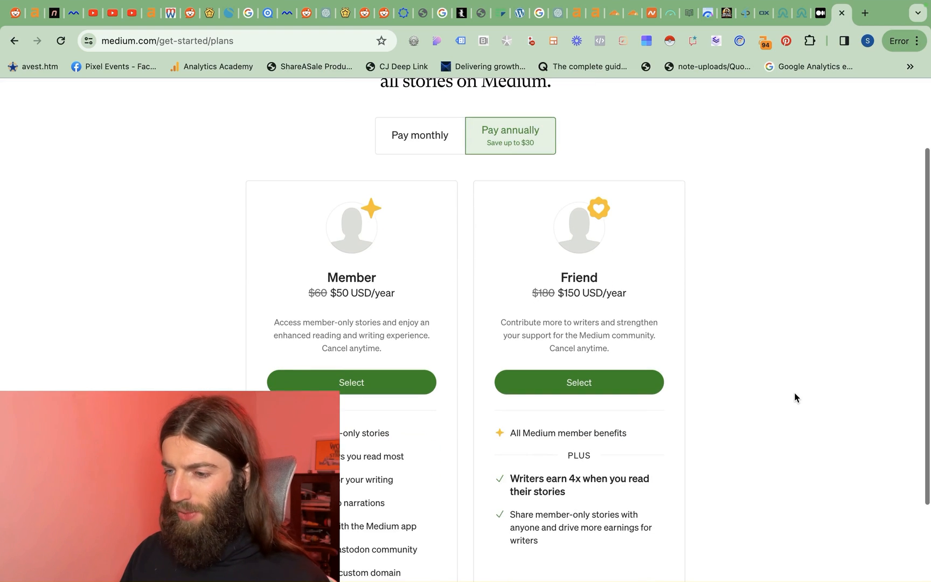
mouse_move(823, 278)
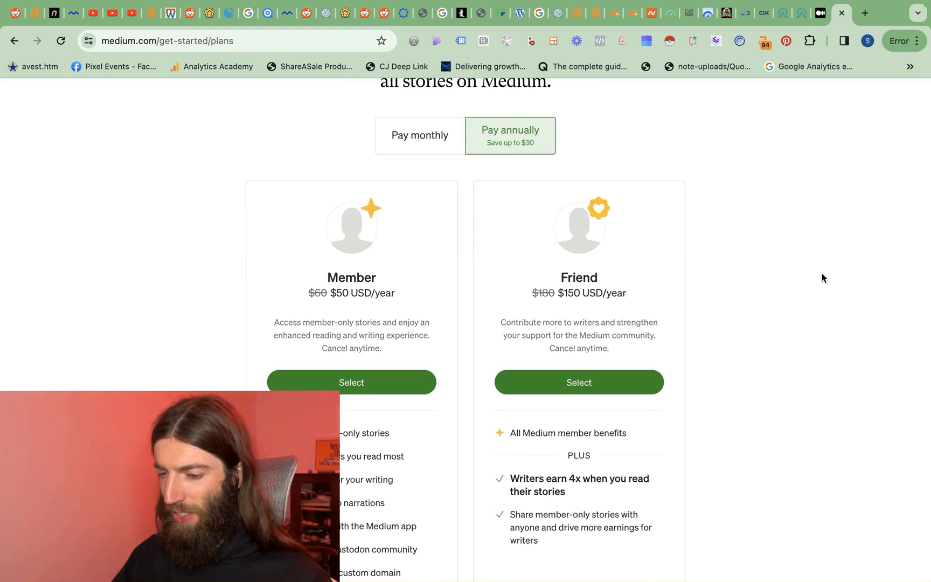
scroll("down", 3)
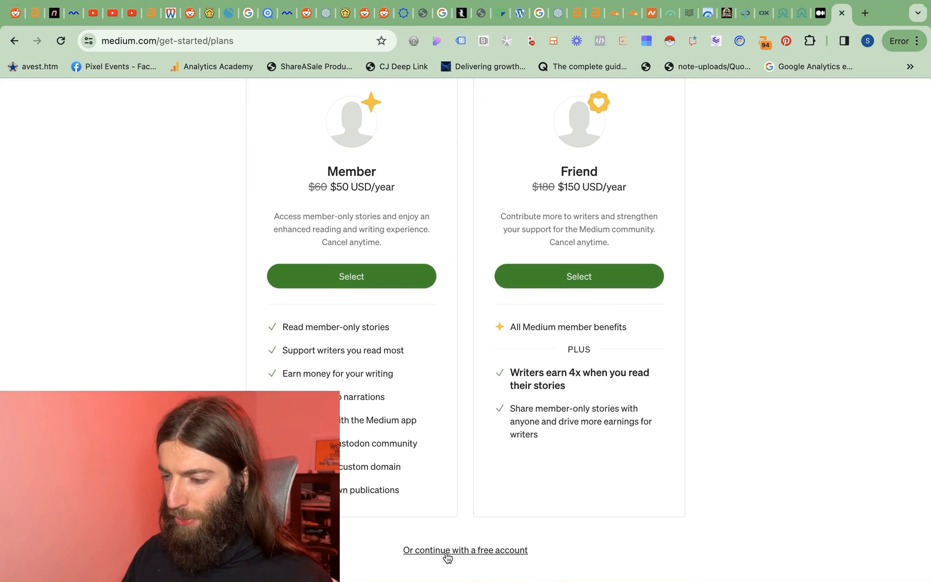
left_click(465, 550)
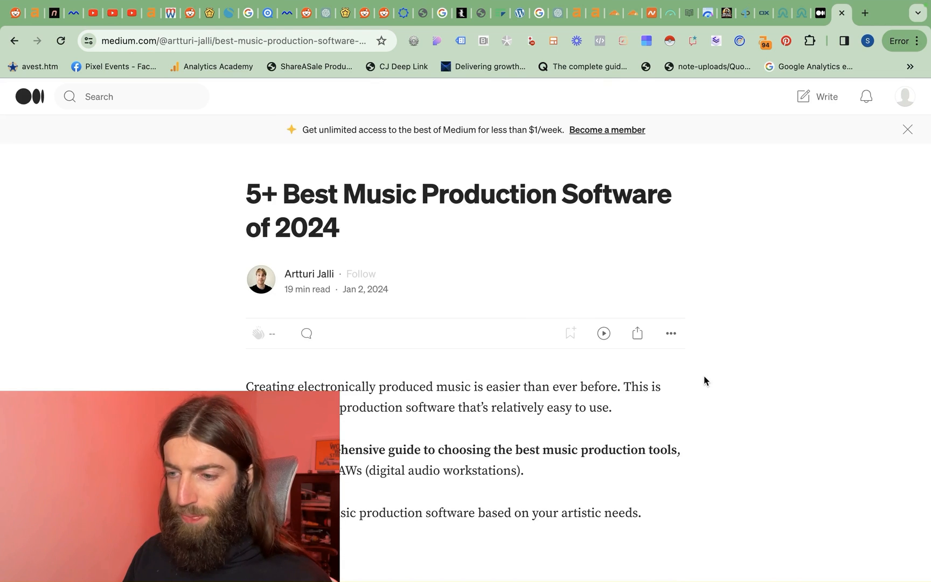
left_click(257, 333)
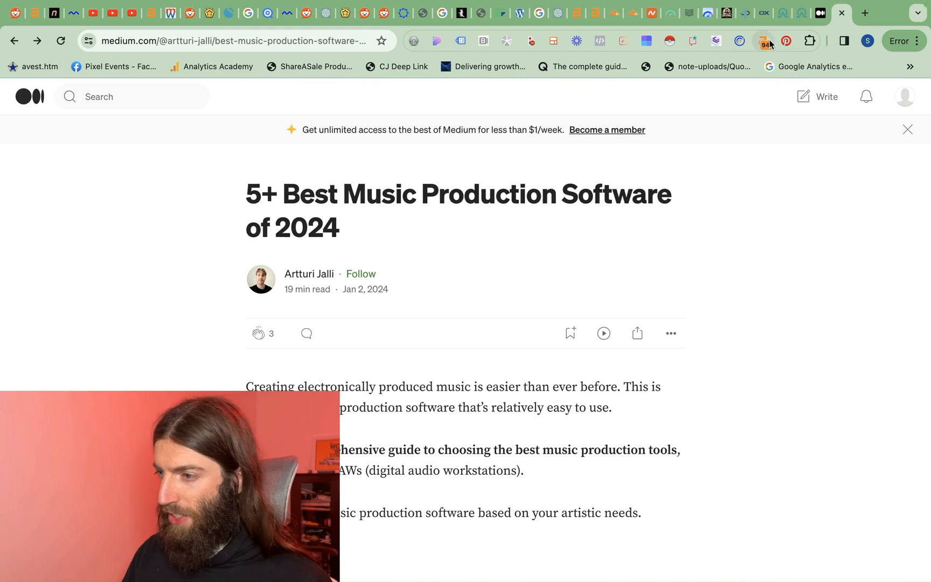
left_click(762, 41)
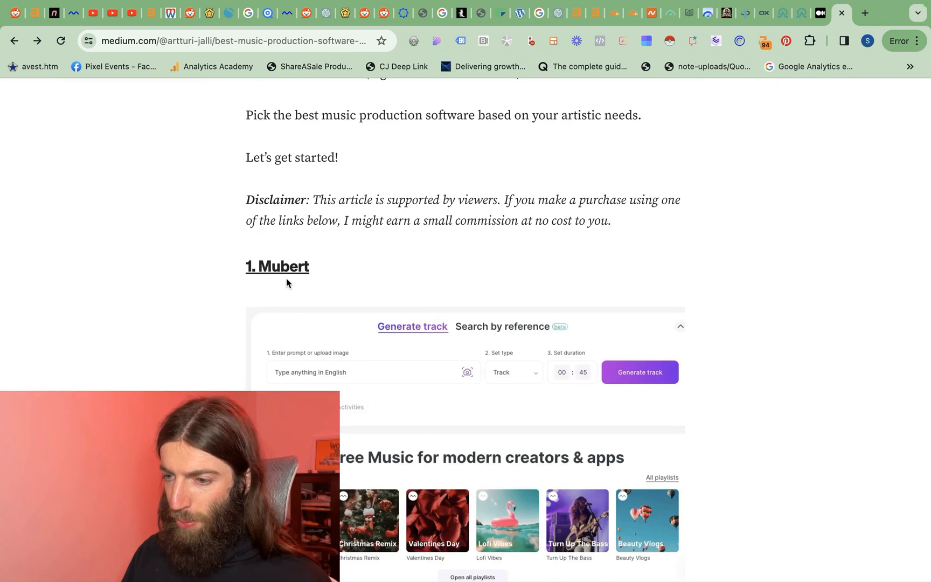
scroll("up", 3)
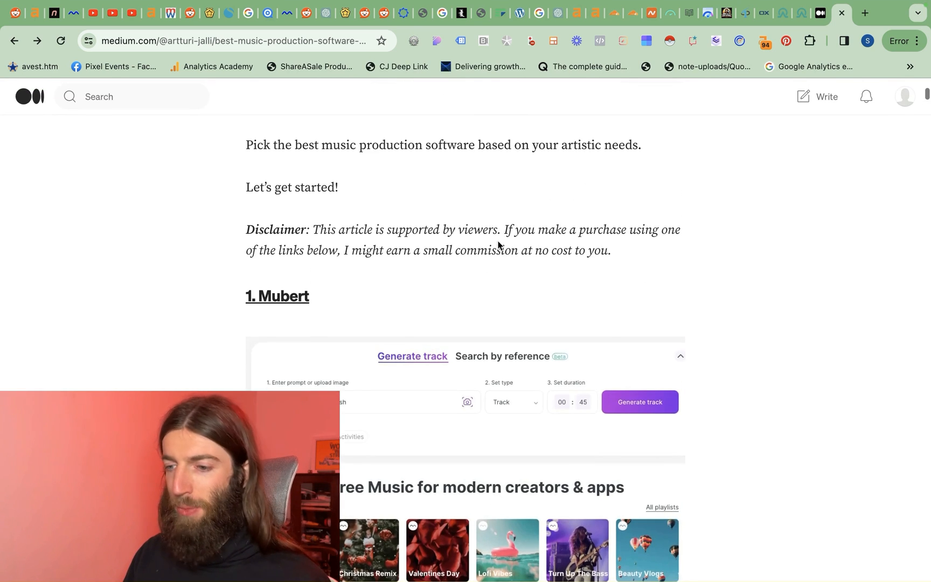
scroll("up", 3)
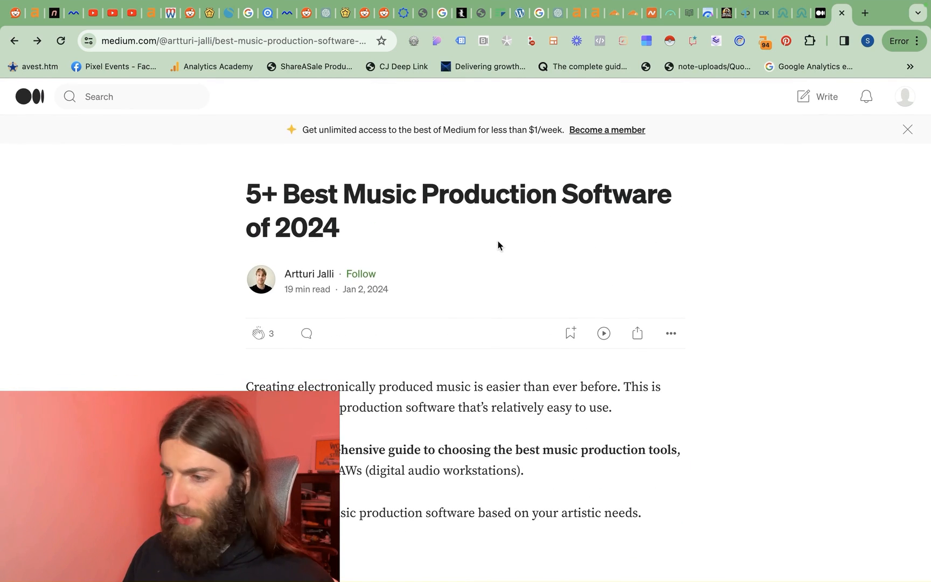
mouse_move(770, 400)
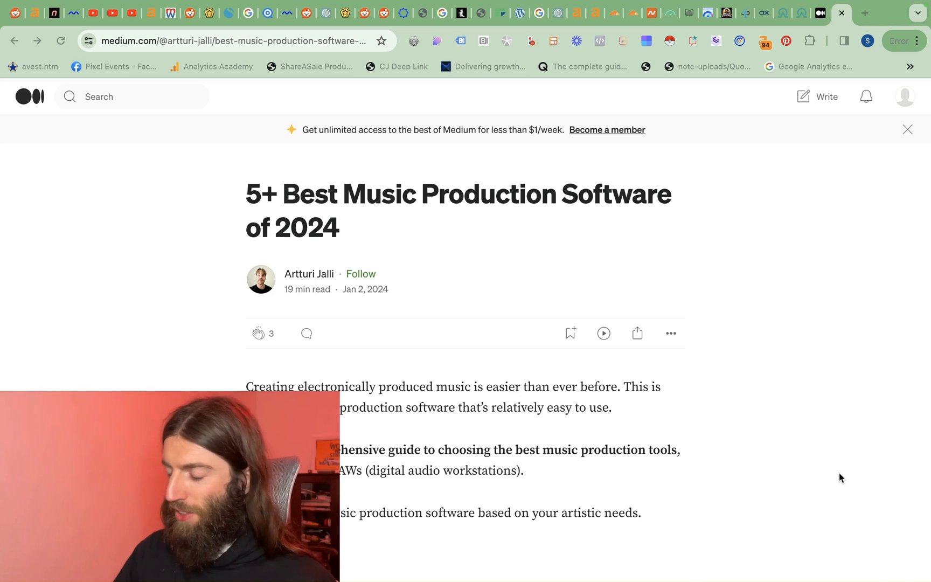
Step: Switch to the Ahrefs Site Explorer overview showing referring domains and backlinks
left_click(578, 12)
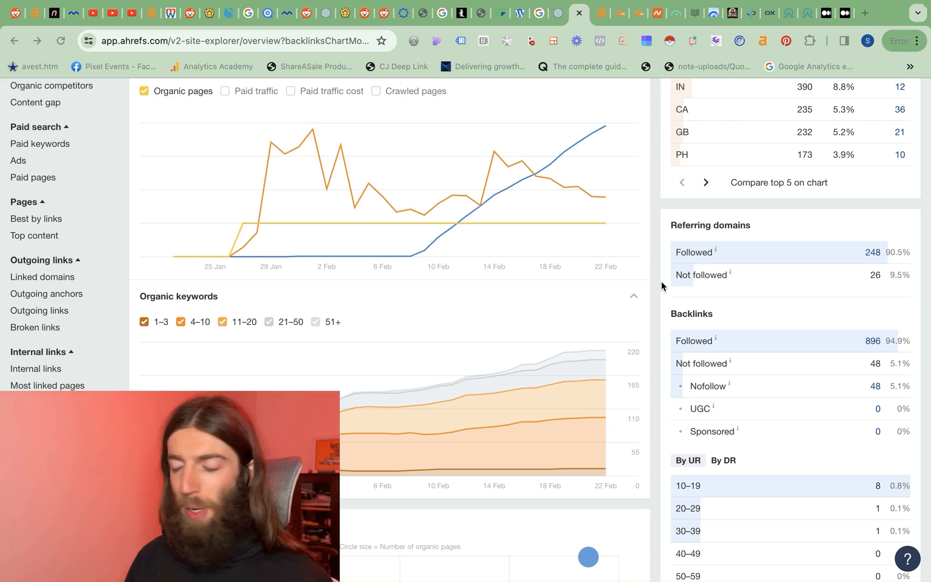
mouse_move(648, 360)
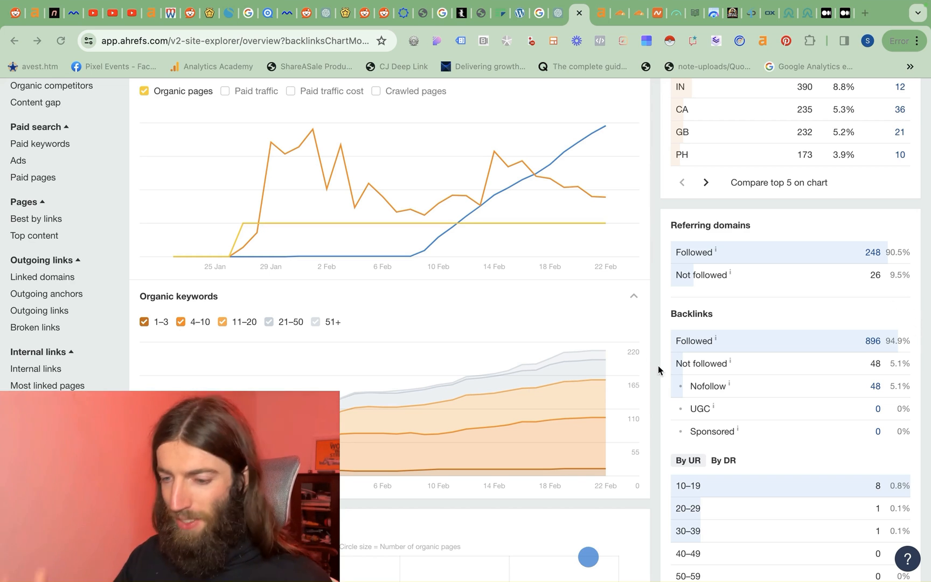
mouse_move(766, 361)
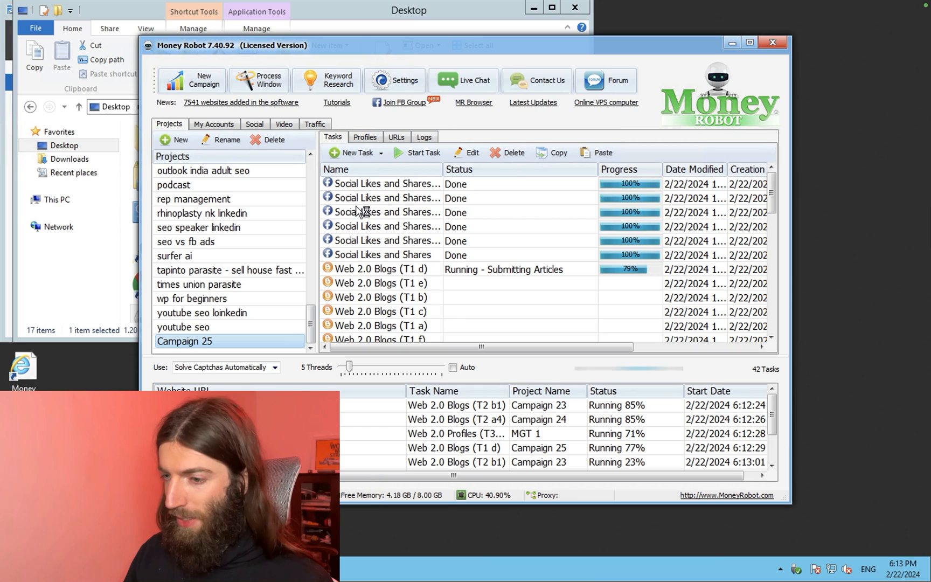
mouse_move(407, 305)
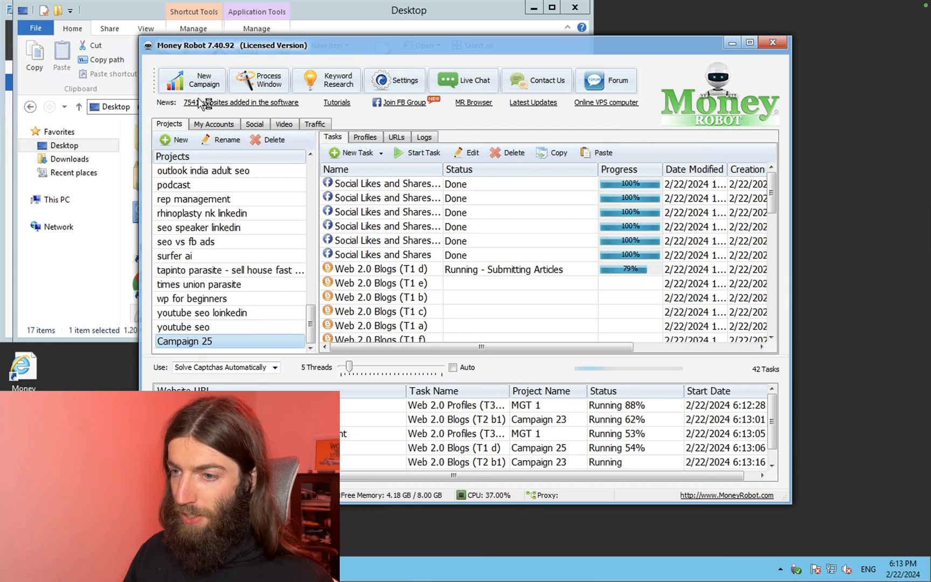
Step: Open the New SEO Campaign (Tiers) form for Campaign 26
left_click(191, 80)
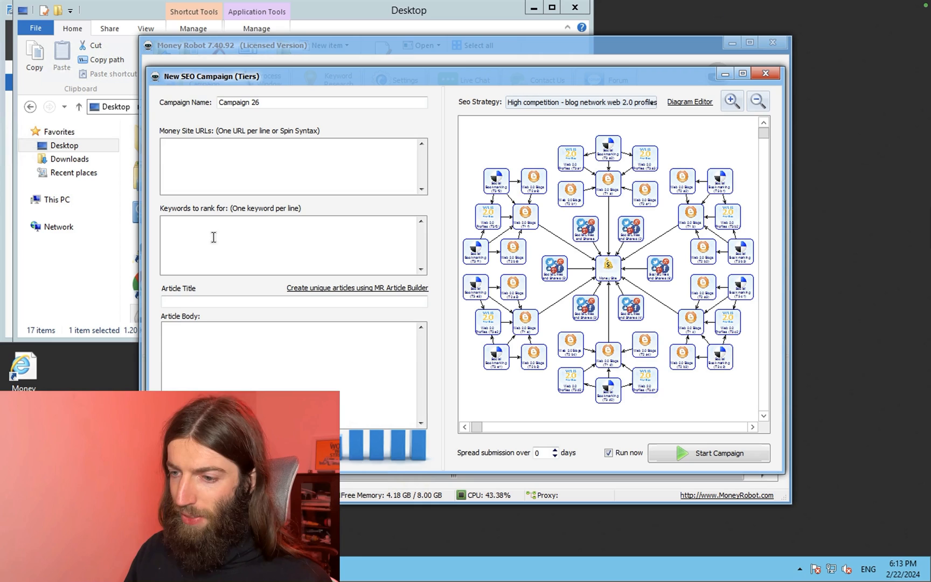
mouse_move(368, 295)
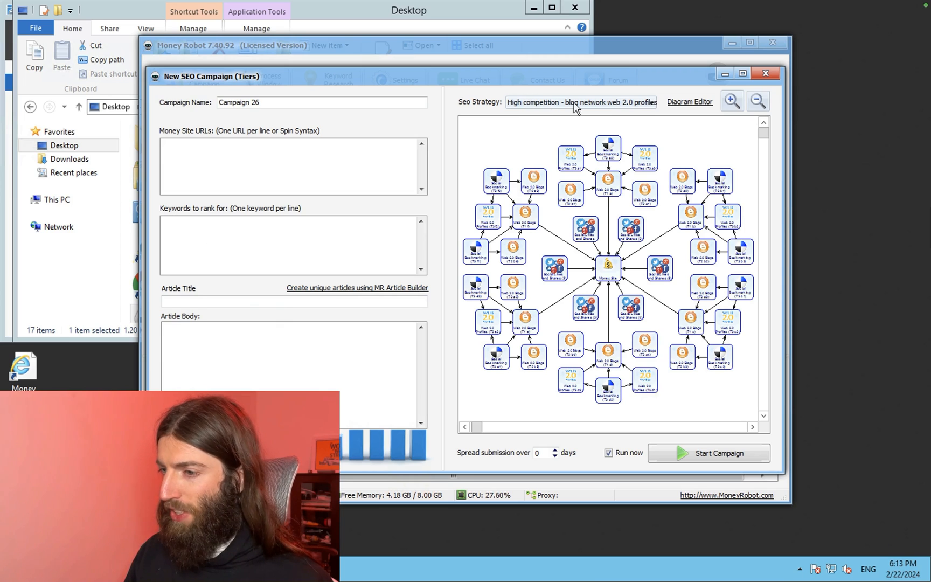
mouse_move(668, 116)
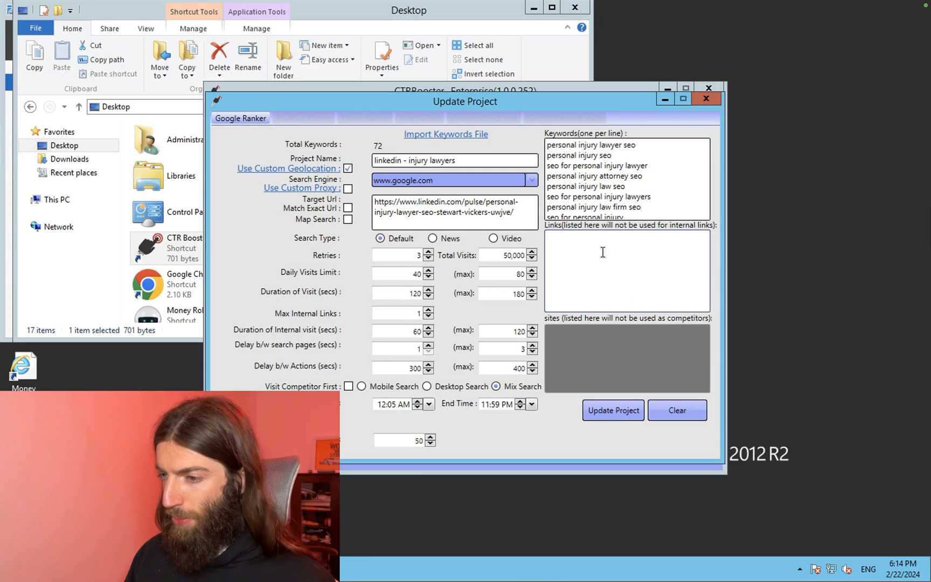
mouse_move(567, 189)
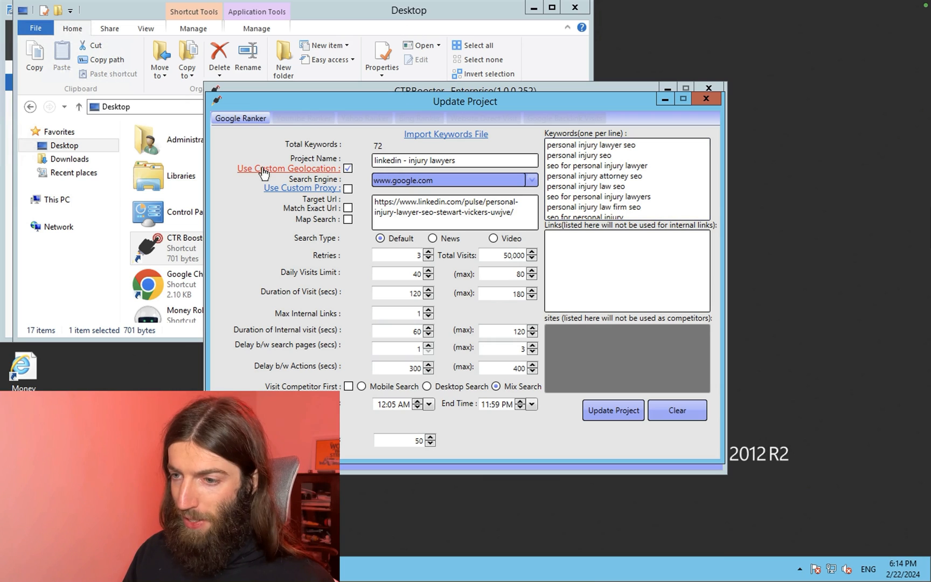
Step: View the 'linkedin - injury lawyers' project's custom geolocation coordinates, then dismiss the list
left_click(287, 168)
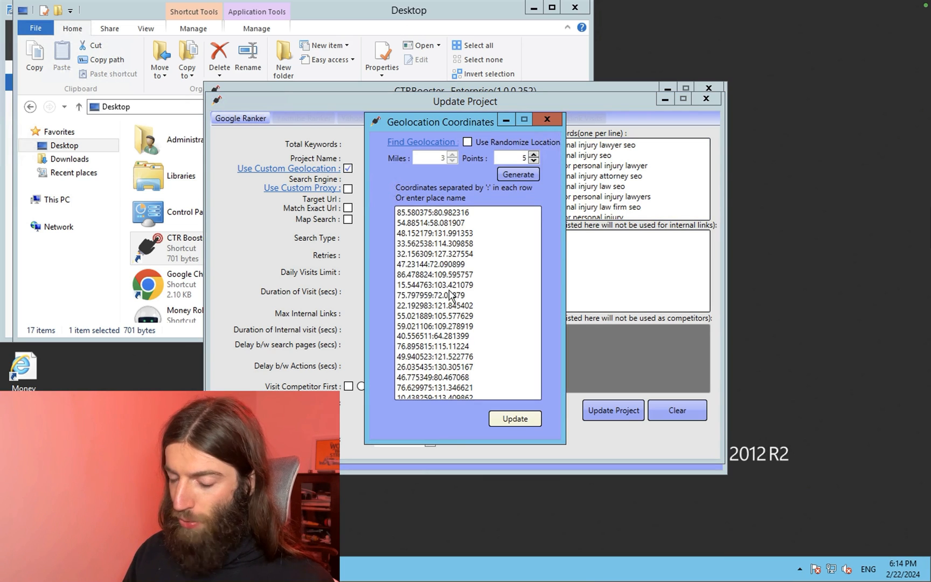
left_click(546, 119)
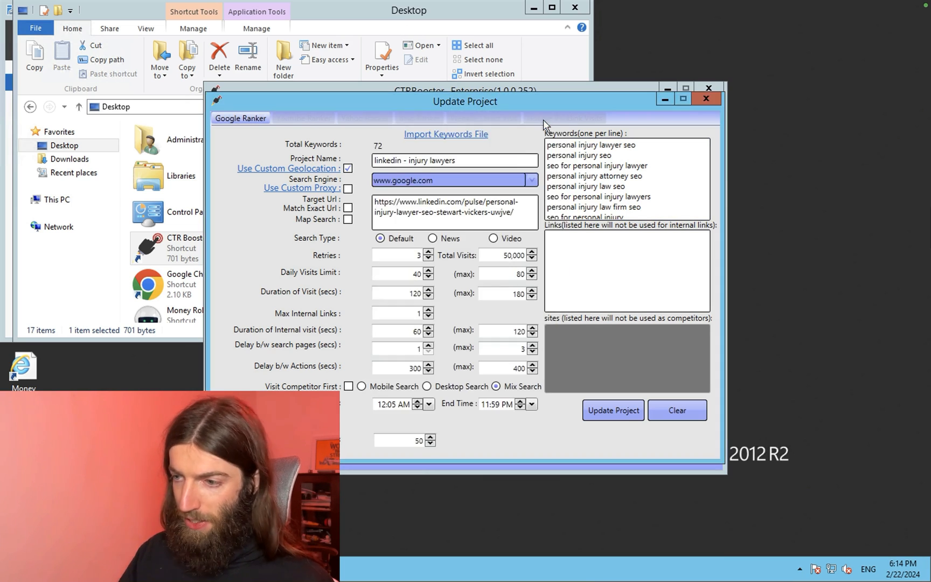
scroll("down", 3)
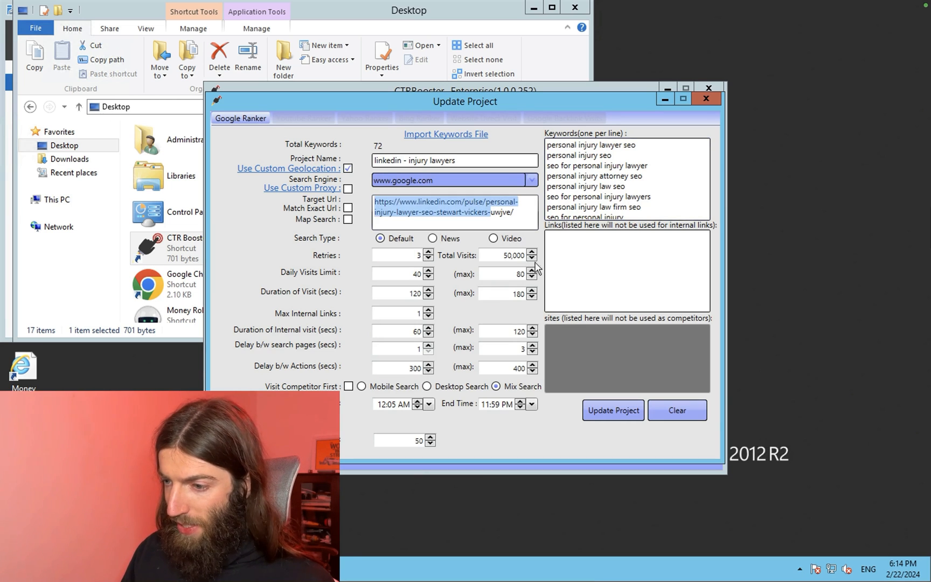
mouse_move(528, 280)
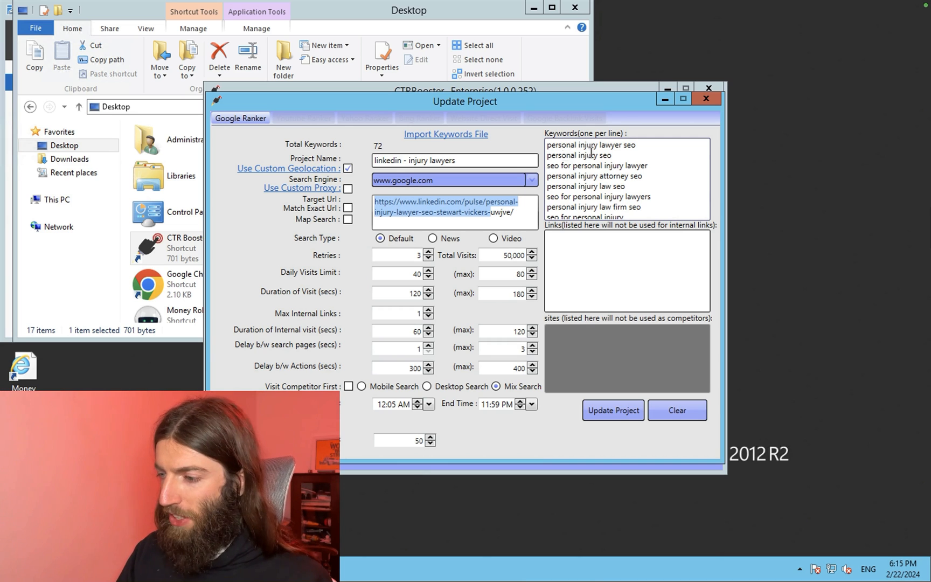
mouse_move(386, 348)
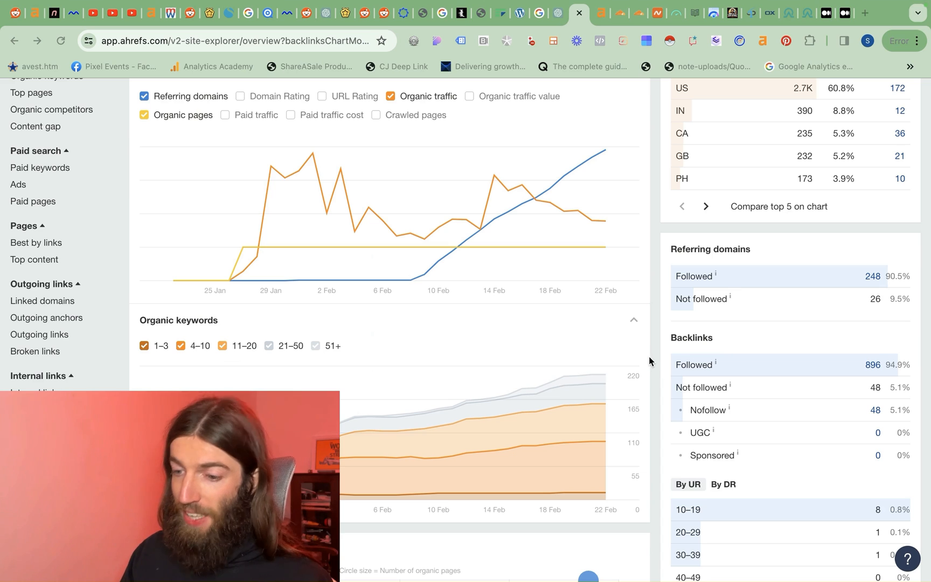
mouse_move(870, 20)
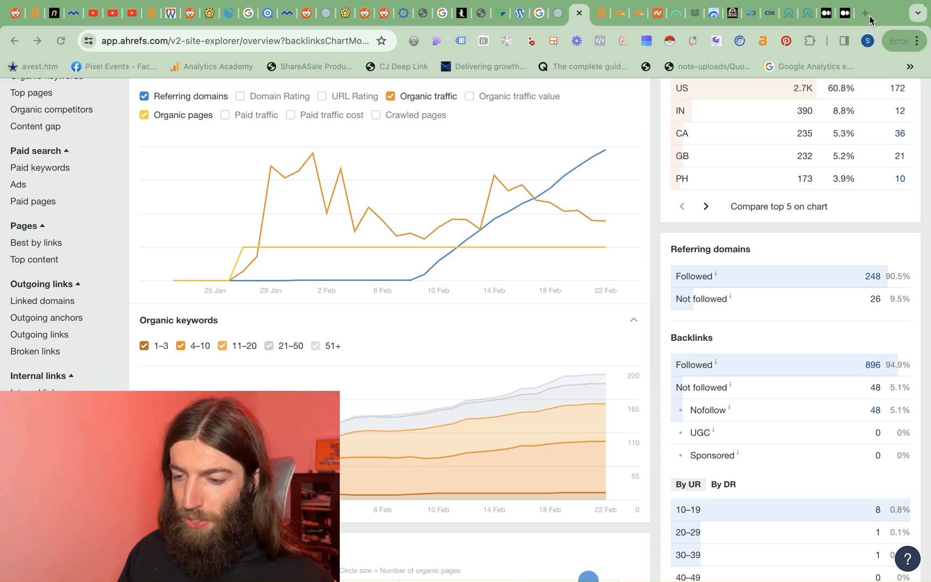
Step: Sign in to marketplace.odys.global and browse the aged domain listings
left_click(865, 12)
type("odys.global")
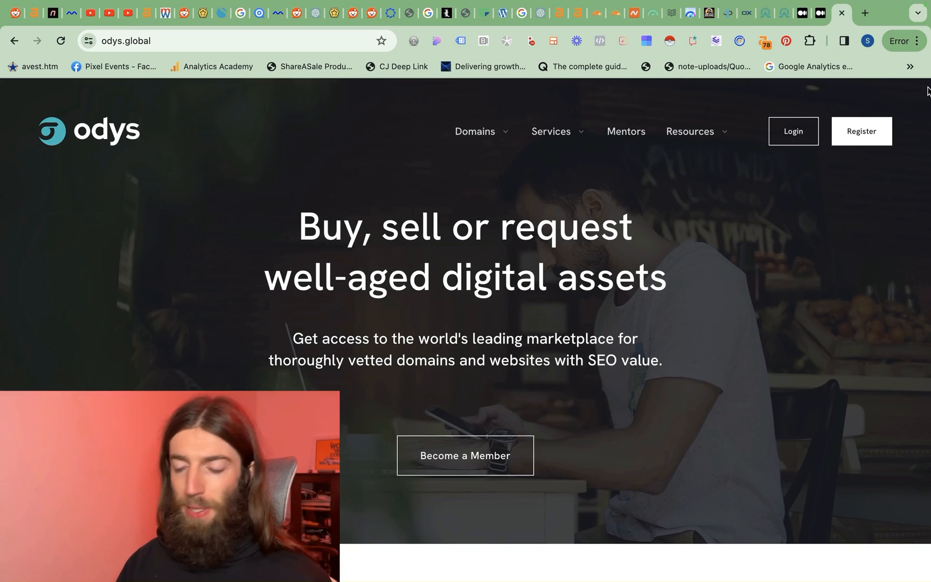
mouse_move(745, 389)
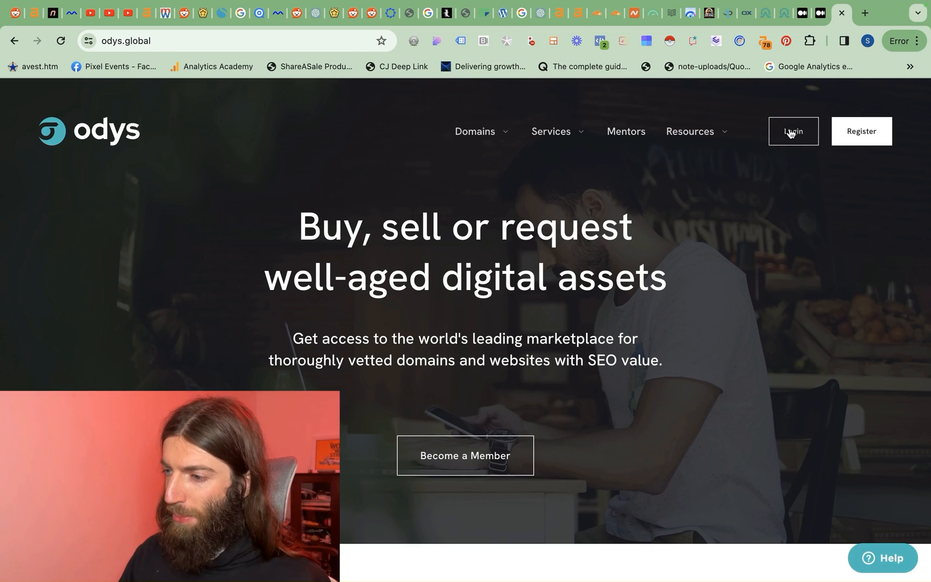
left_click(792, 131)
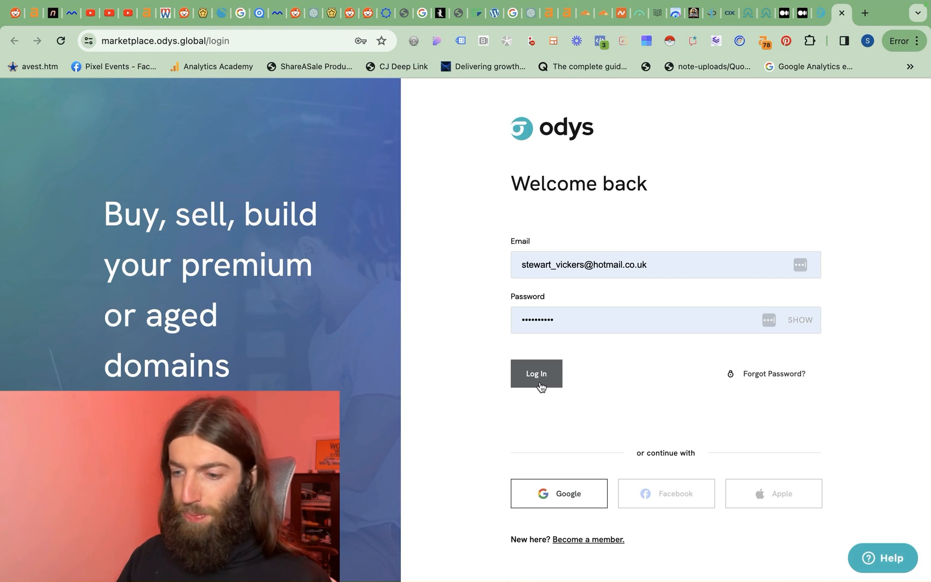
left_click(535, 373)
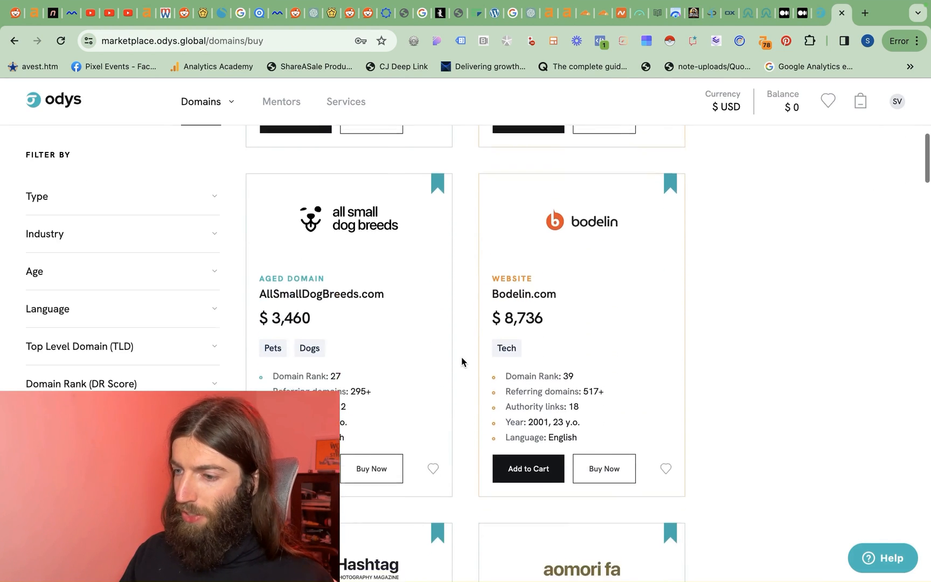
scroll("up", 3)
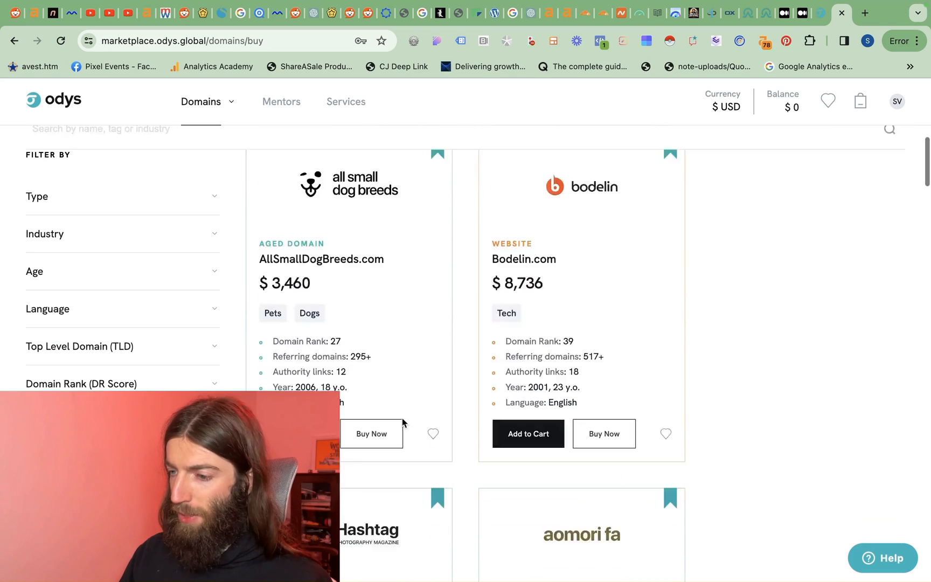
scroll("down", 3)
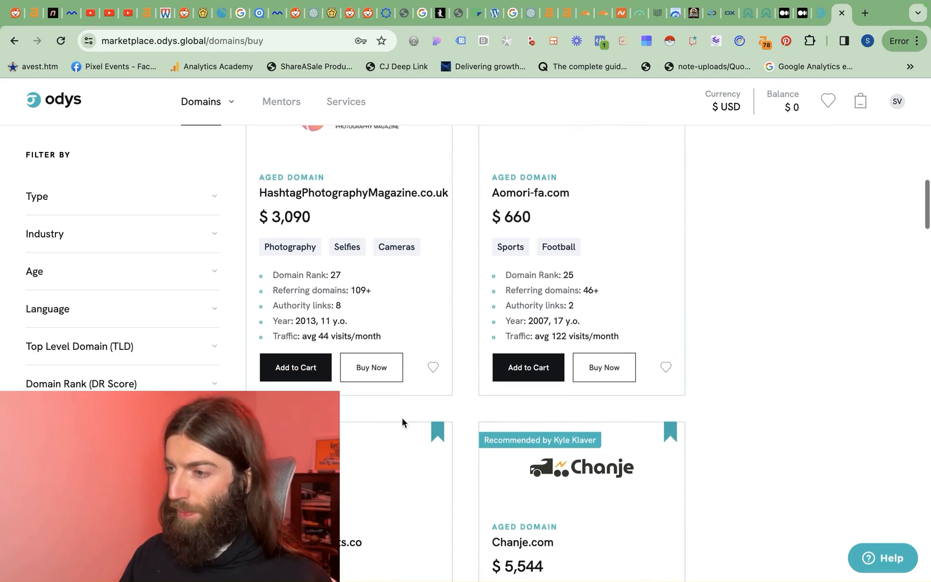
scroll("down", 3)
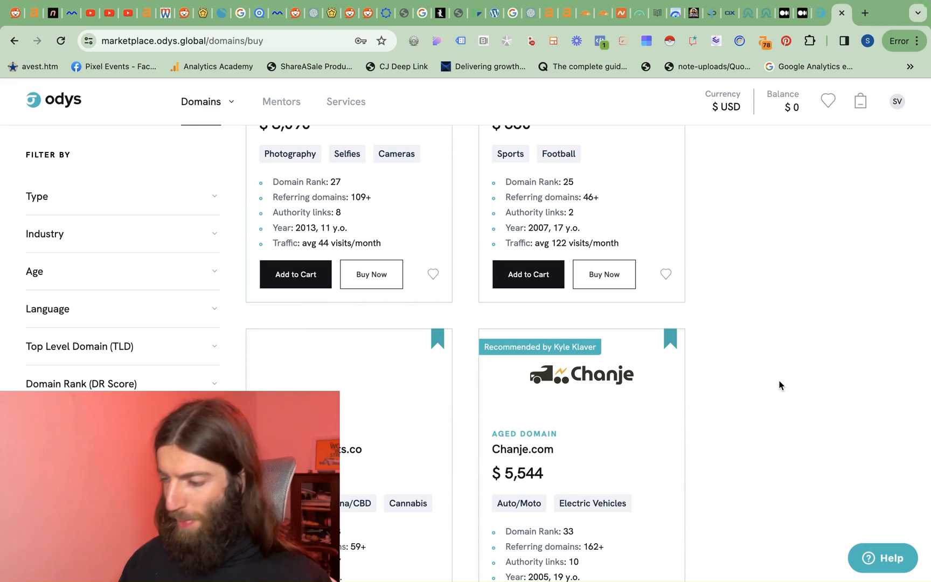
mouse_move(348, 193)
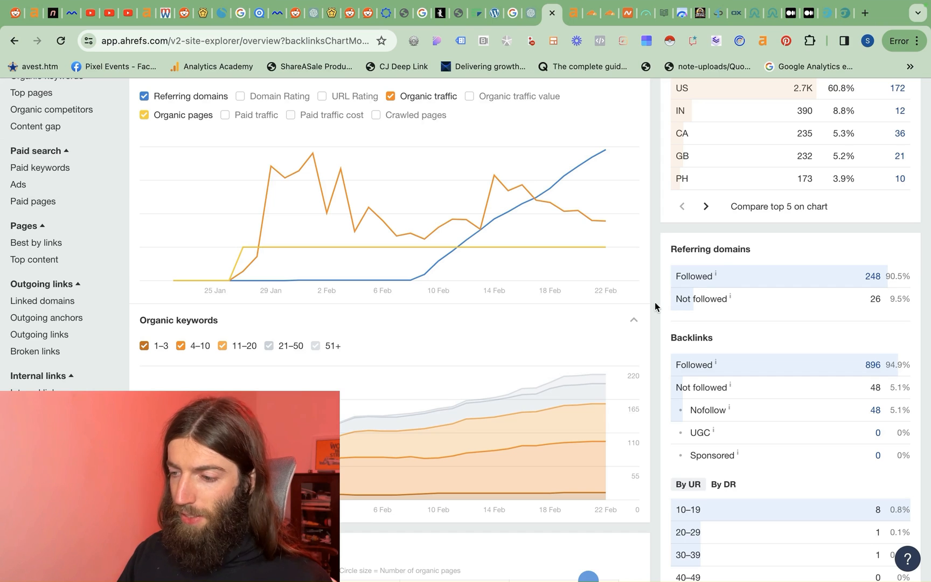
mouse_move(644, 295)
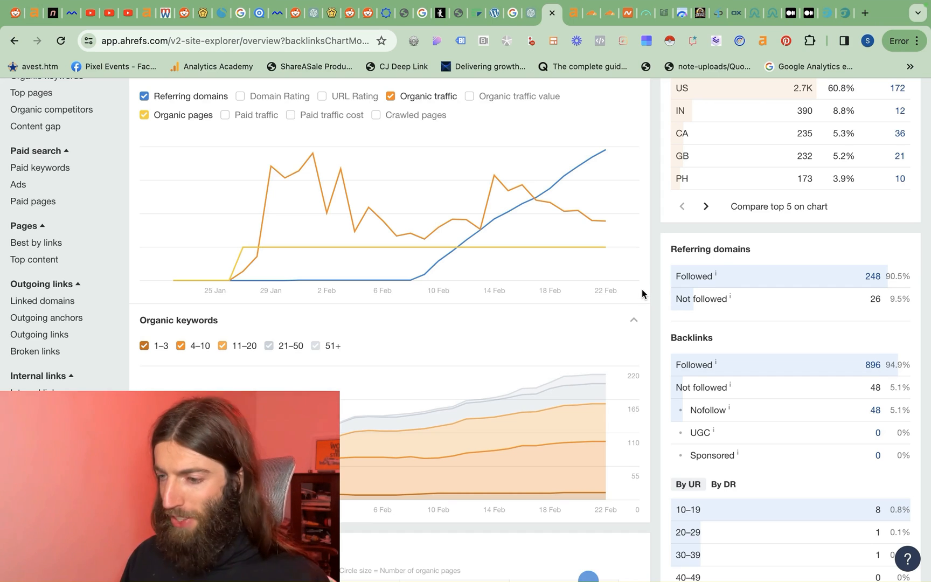
mouse_move(239, 263)
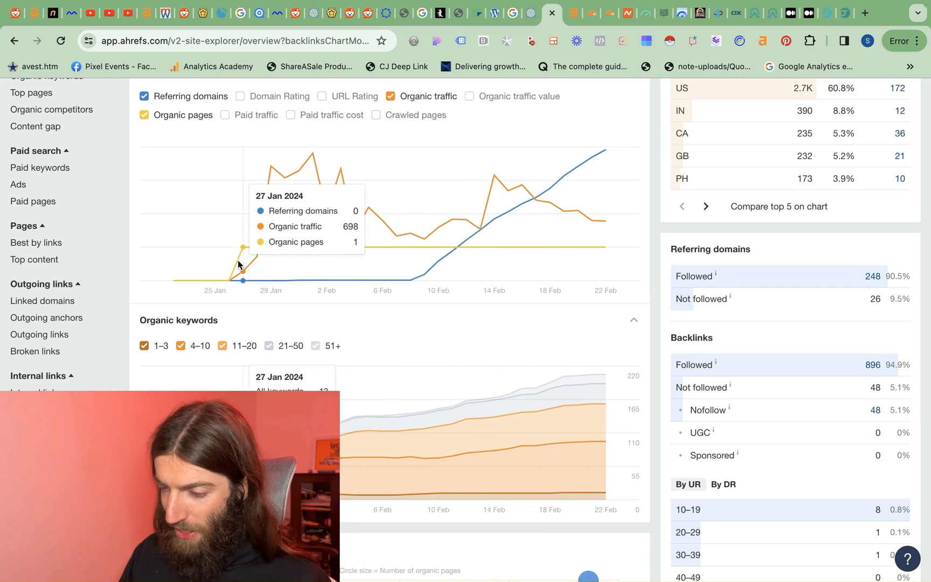
mouse_move(326, 280)
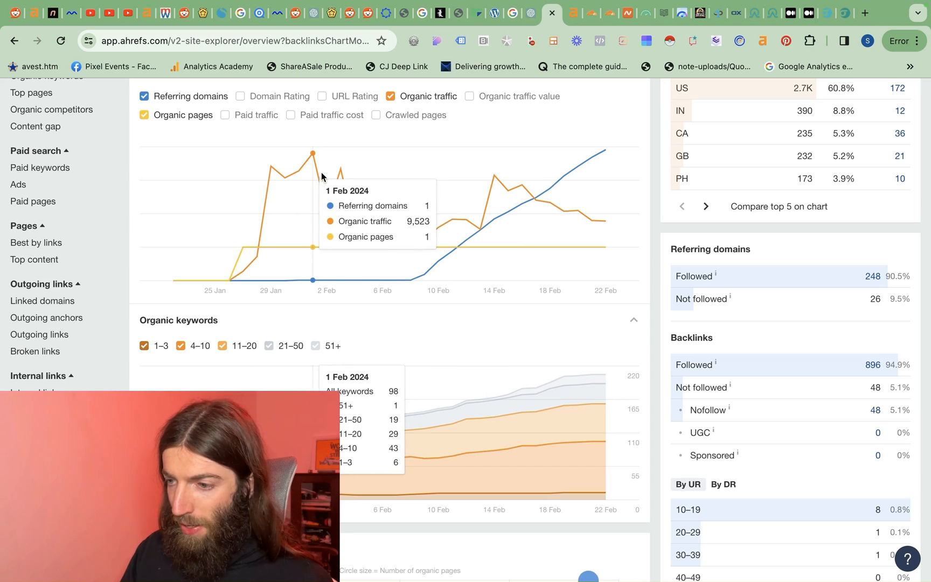
mouse_move(409, 233)
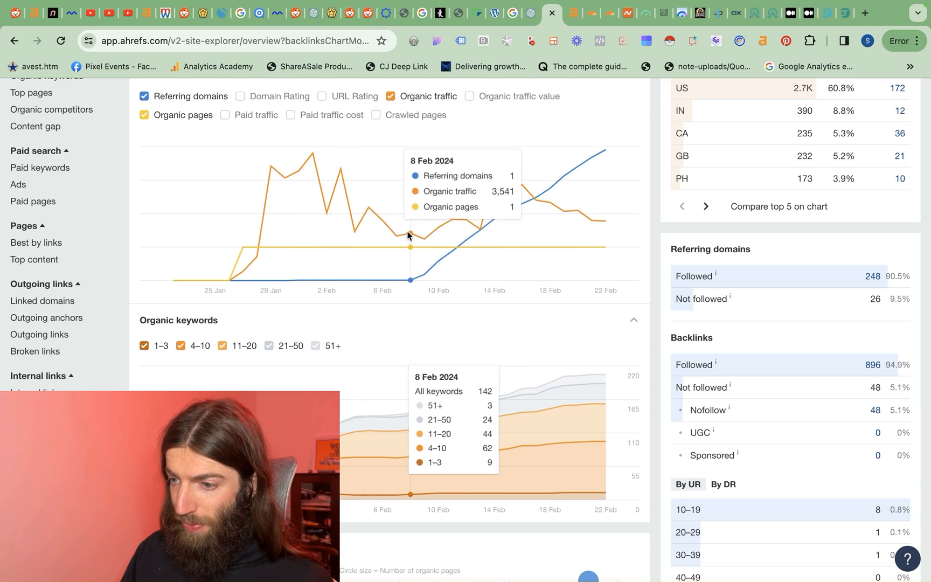
mouse_move(423, 243)
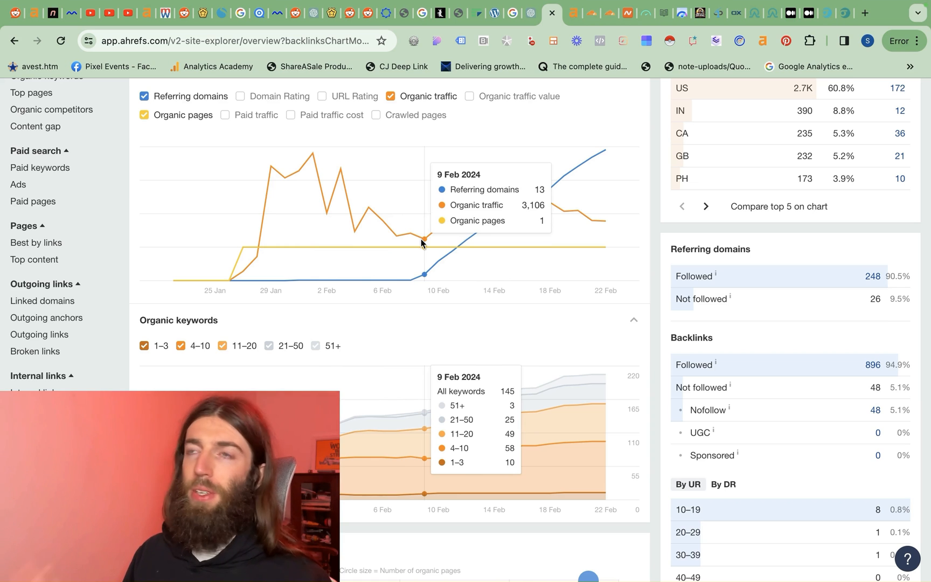
mouse_move(411, 274)
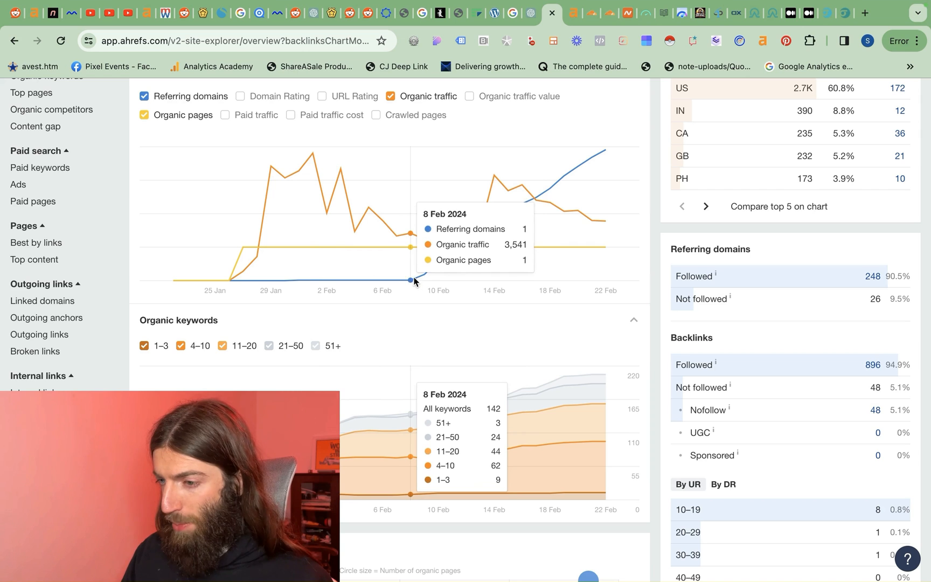
mouse_move(454, 248)
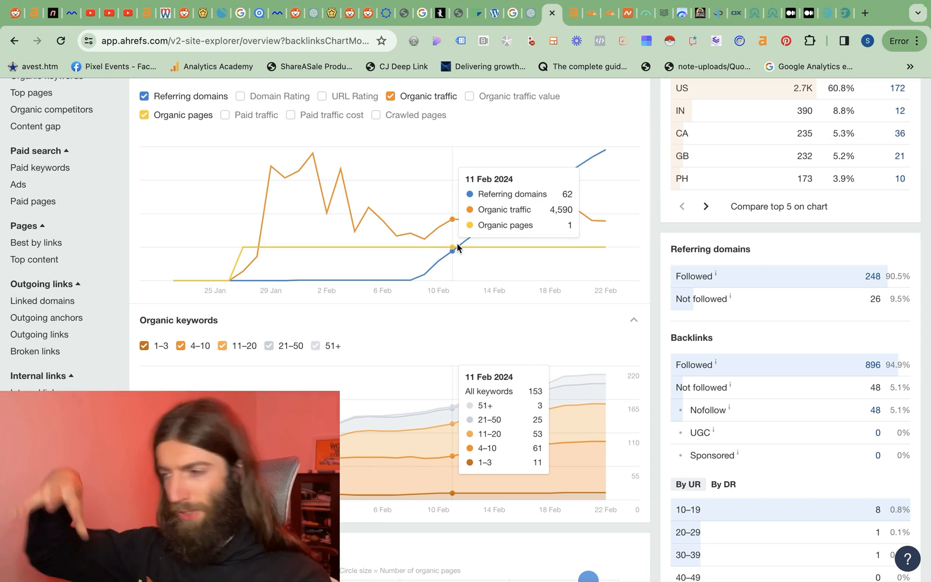
mouse_move(407, 522)
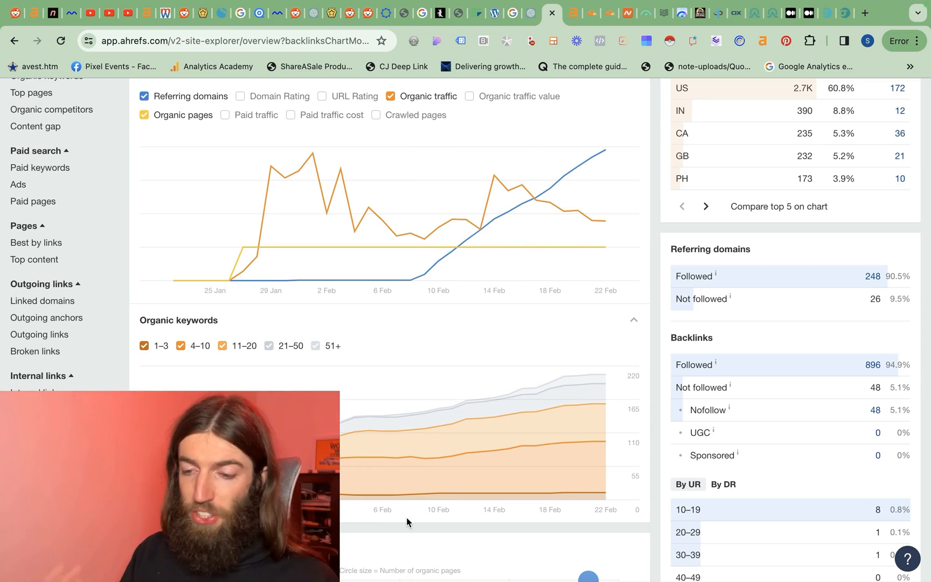
mouse_move(408, 472)
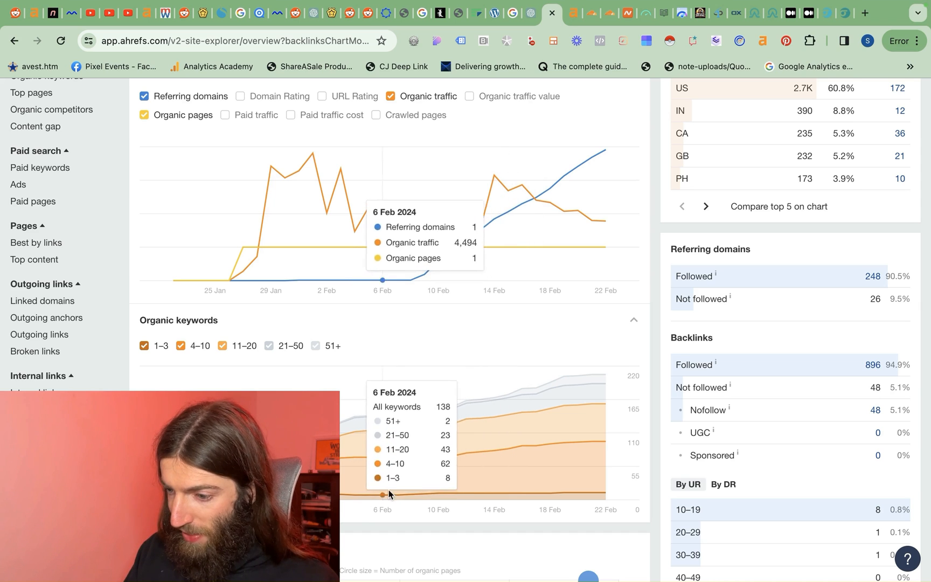
mouse_move(410, 495)
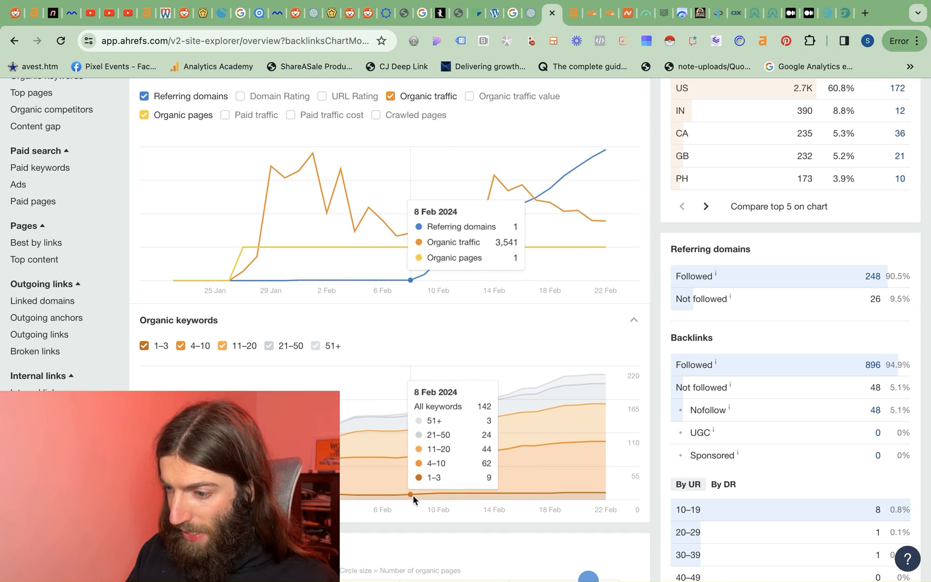
mouse_move(517, 481)
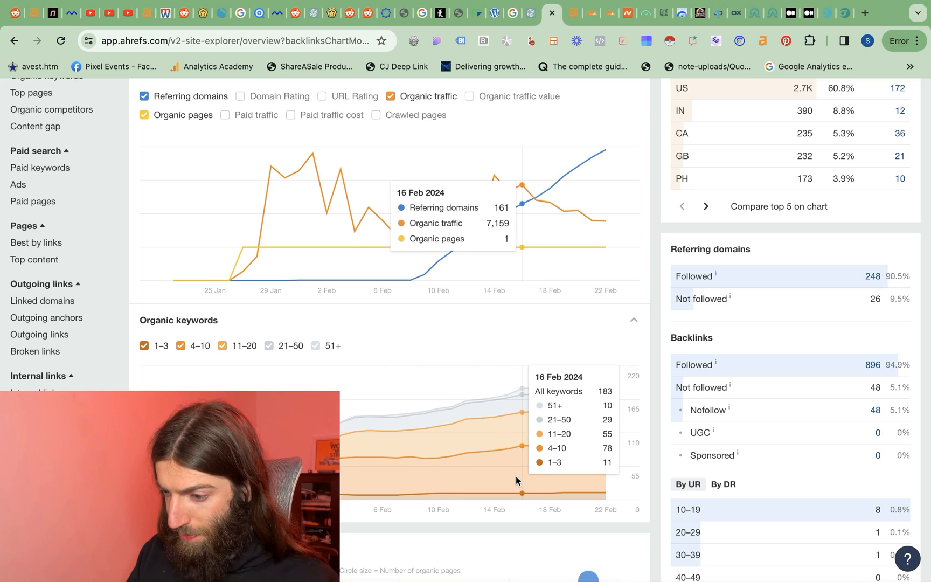
mouse_move(415, 489)
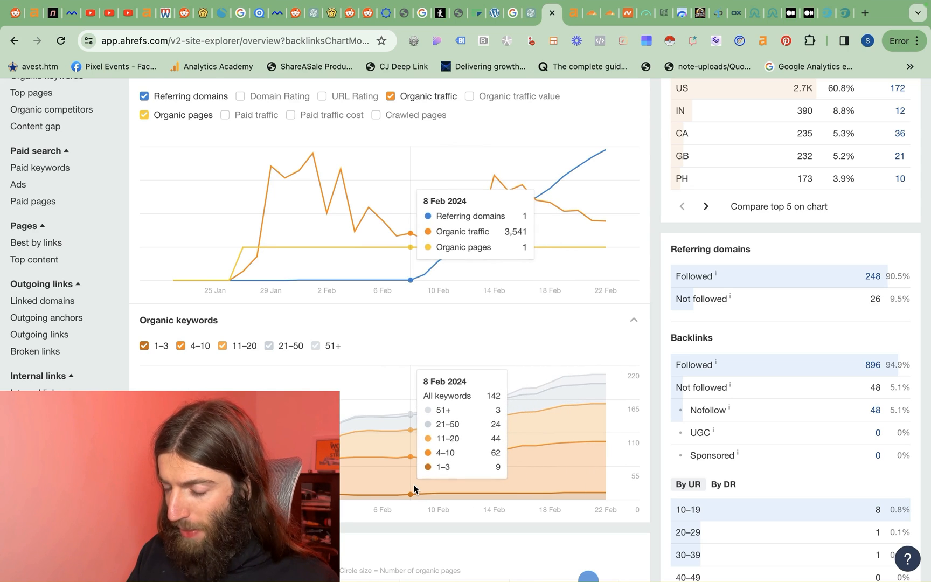
mouse_move(482, 462)
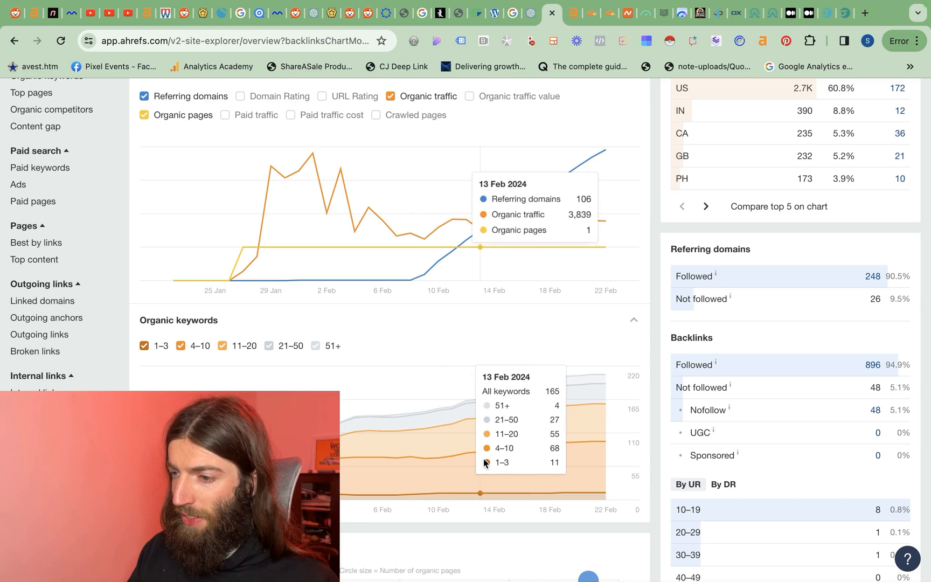
mouse_move(592, 415)
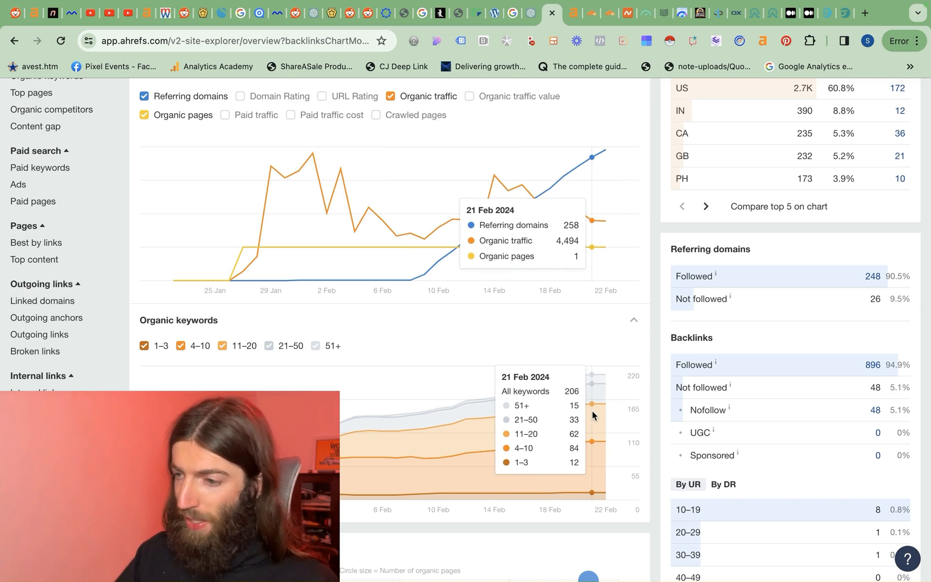
mouse_move(604, 214)
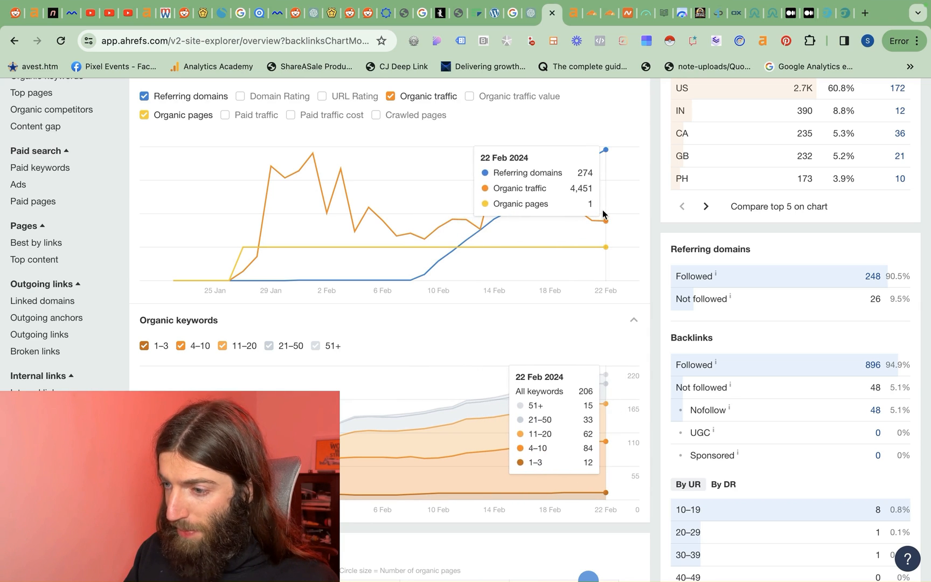
mouse_move(493, 191)
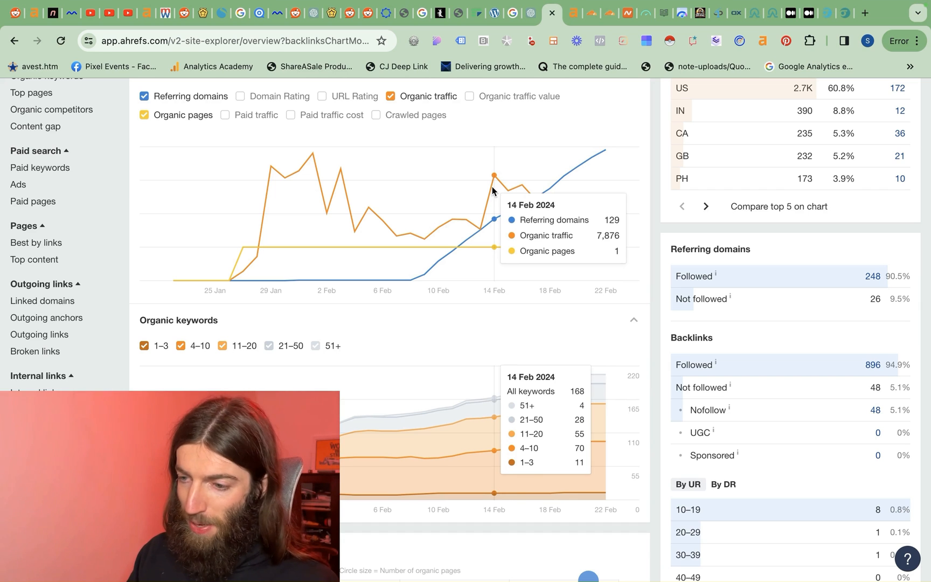
mouse_move(598, 222)
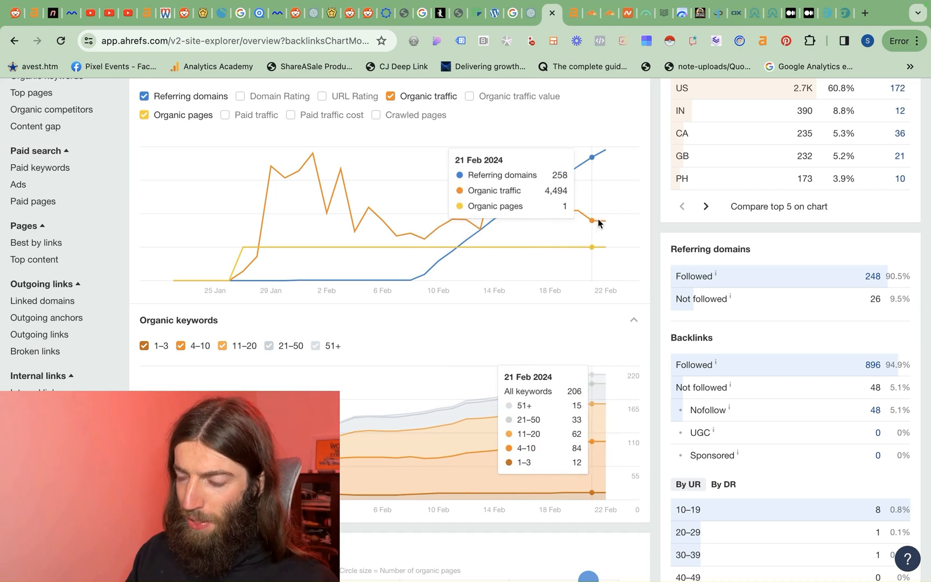
mouse_move(368, 217)
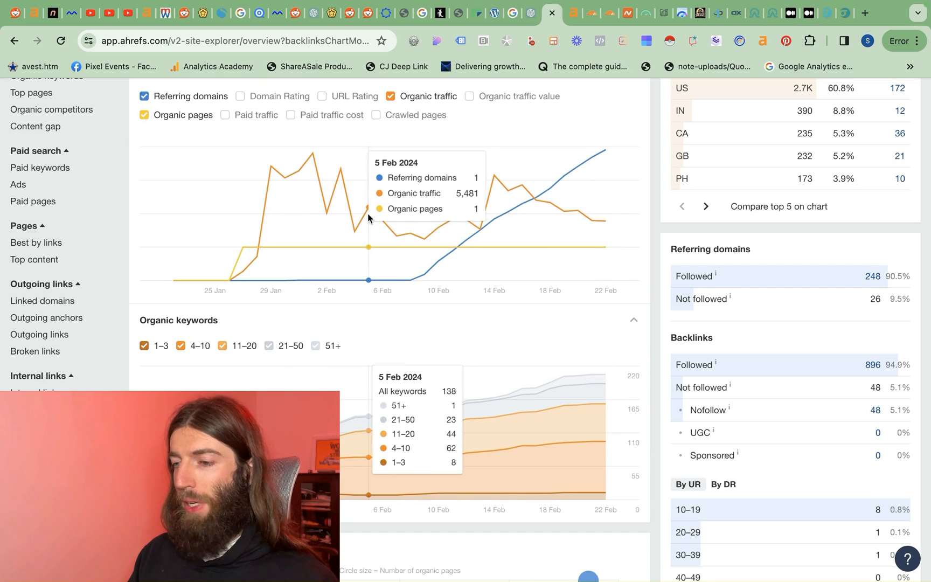
mouse_move(470, 239)
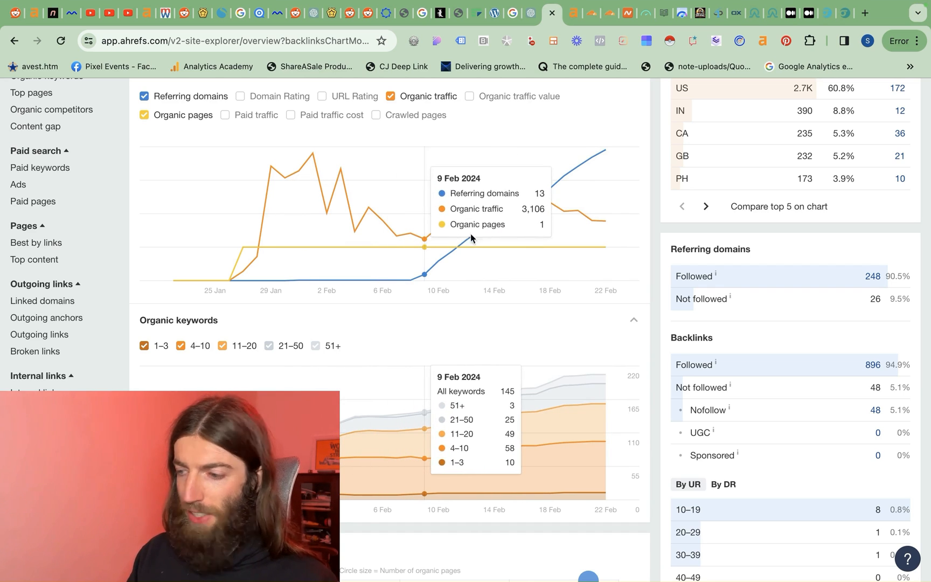
Step: Leave the Ahrefs overview charts and switch to the Medium home feed
left_click(808, 12)
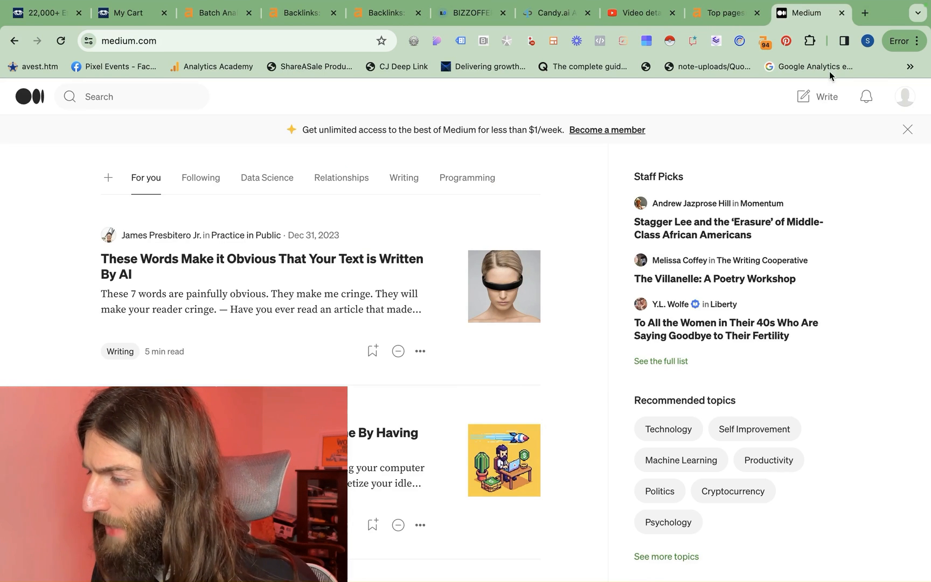
Step: Create a blank Medium story draft and return to the Ahrefs Top pages list
left_click(825, 96)
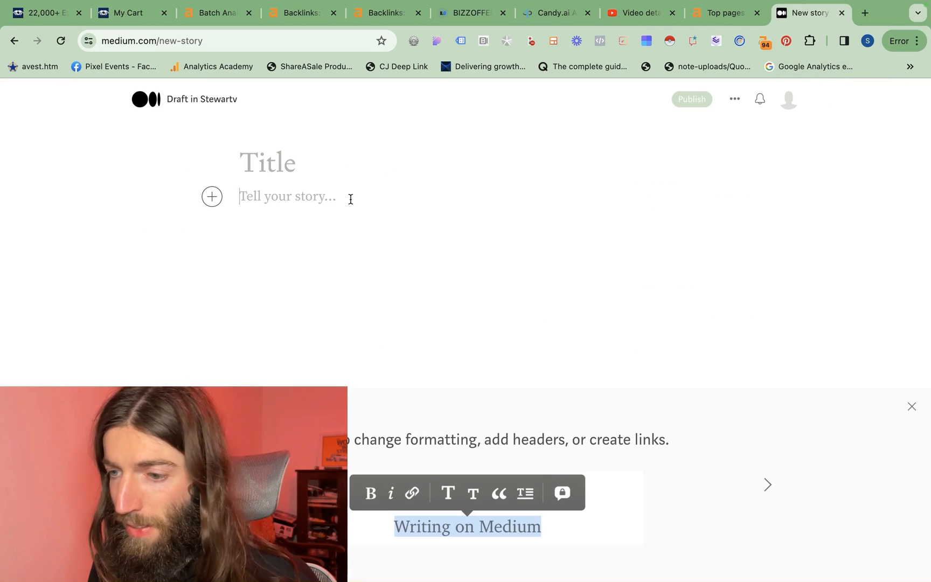
left_click(724, 12)
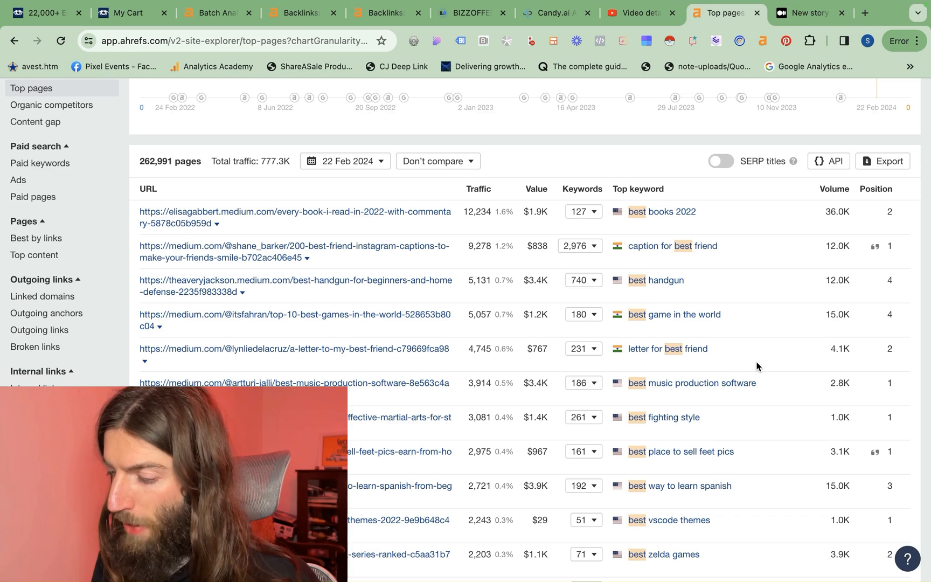
mouse_move(624, 391)
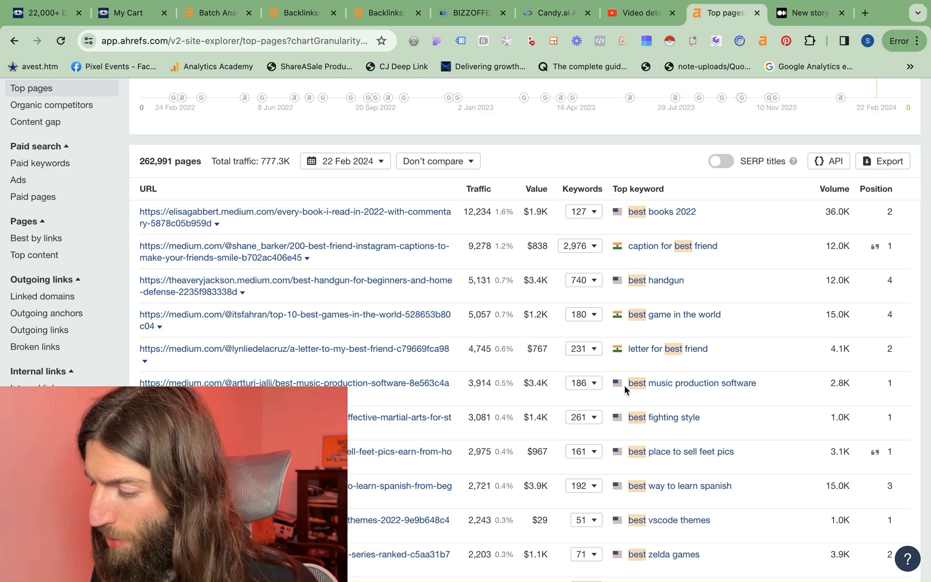
mouse_move(888, 385)
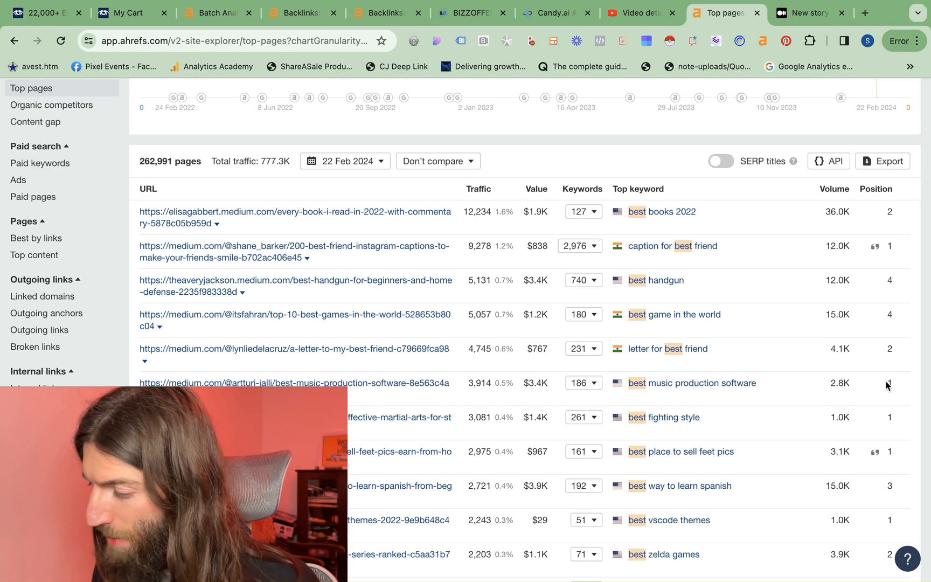
mouse_move(764, 397)
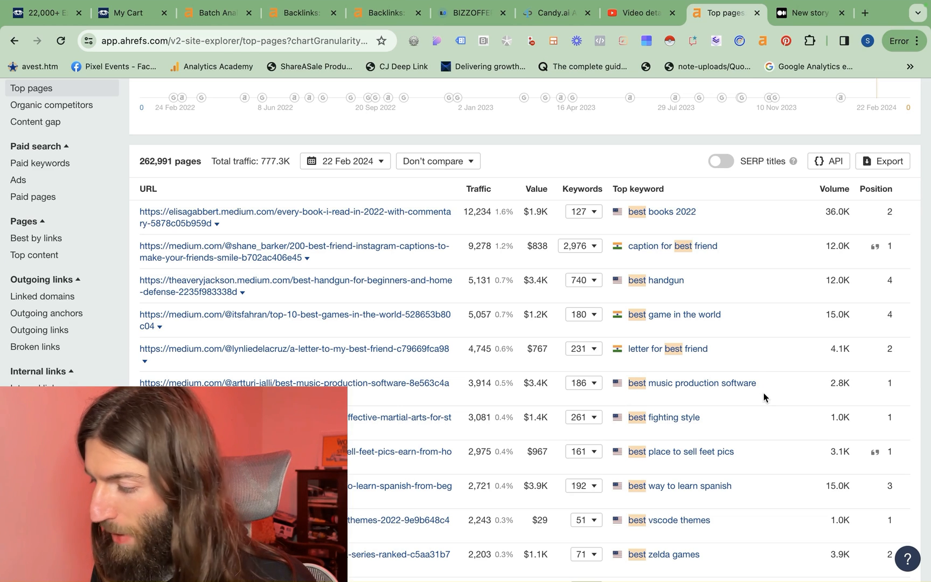
mouse_move(476, 397)
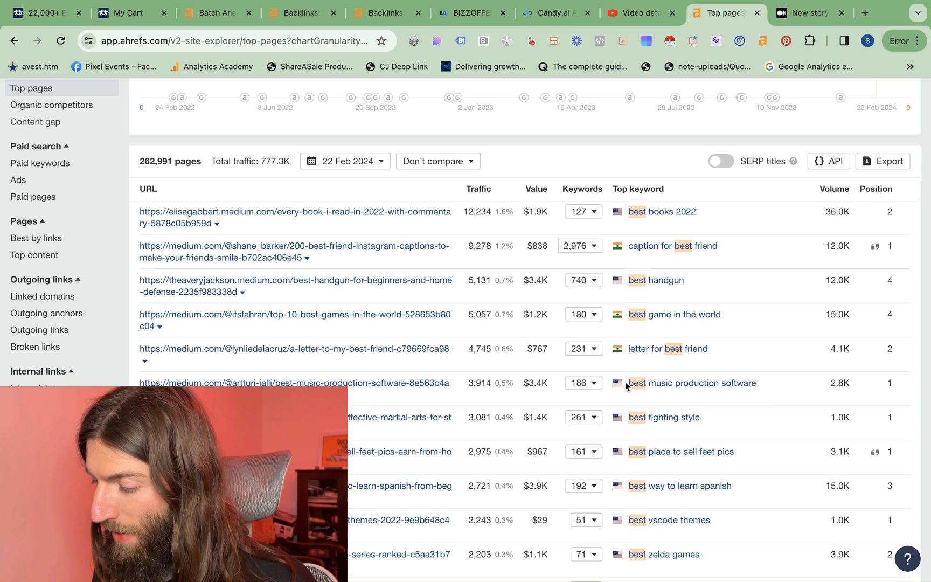
mouse_move(573, 405)
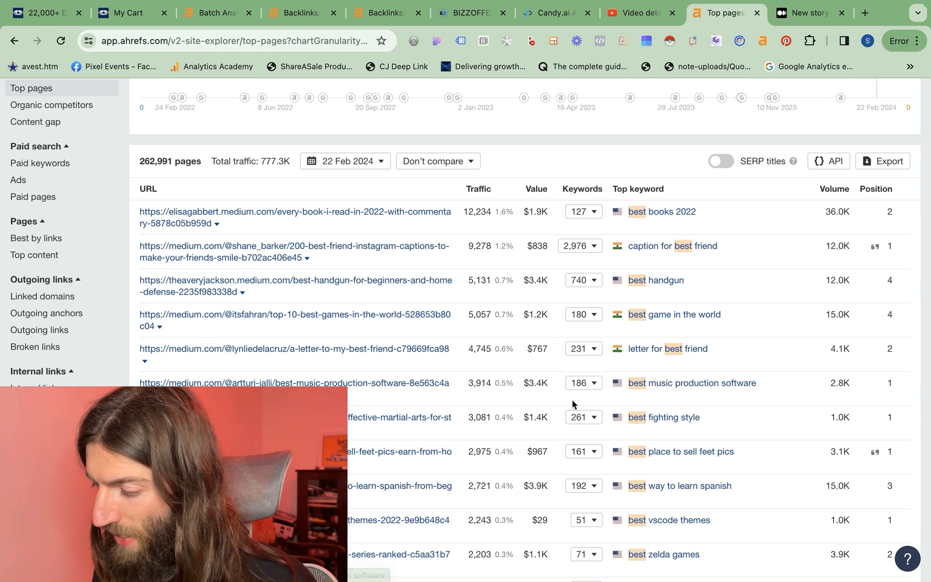
mouse_move(628, 390)
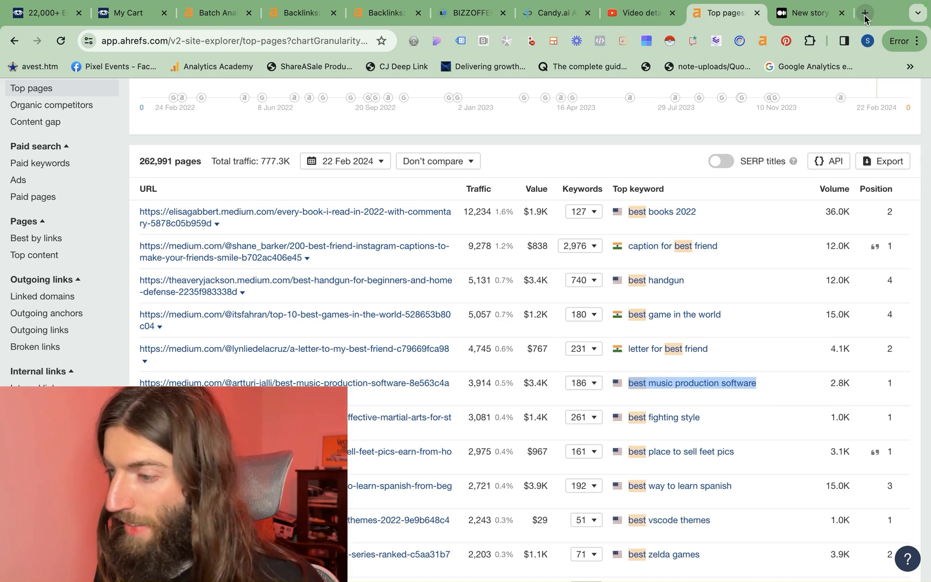
Step: Enter 'best music production software' as the target keyword and create the Surfer draft
left_click(865, 12)
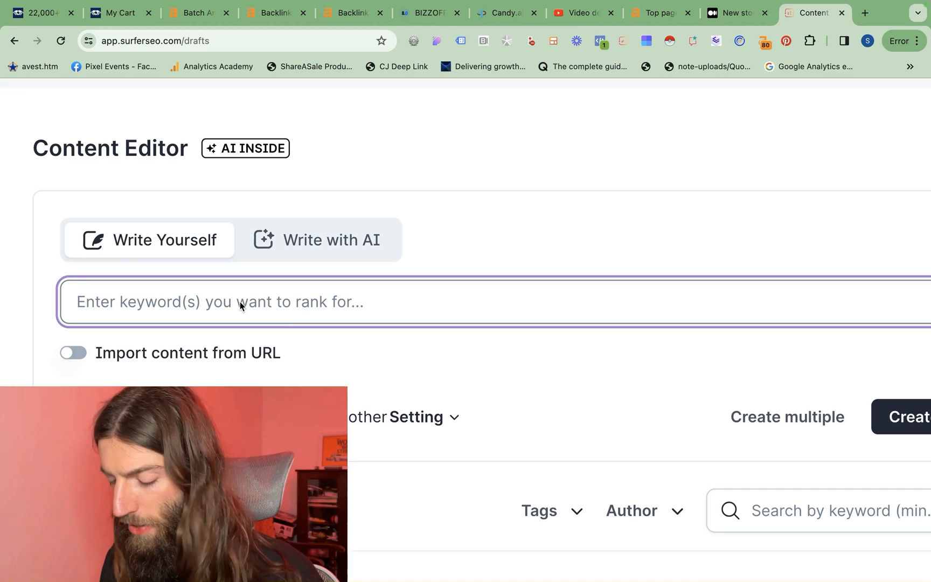
type("best music production software")
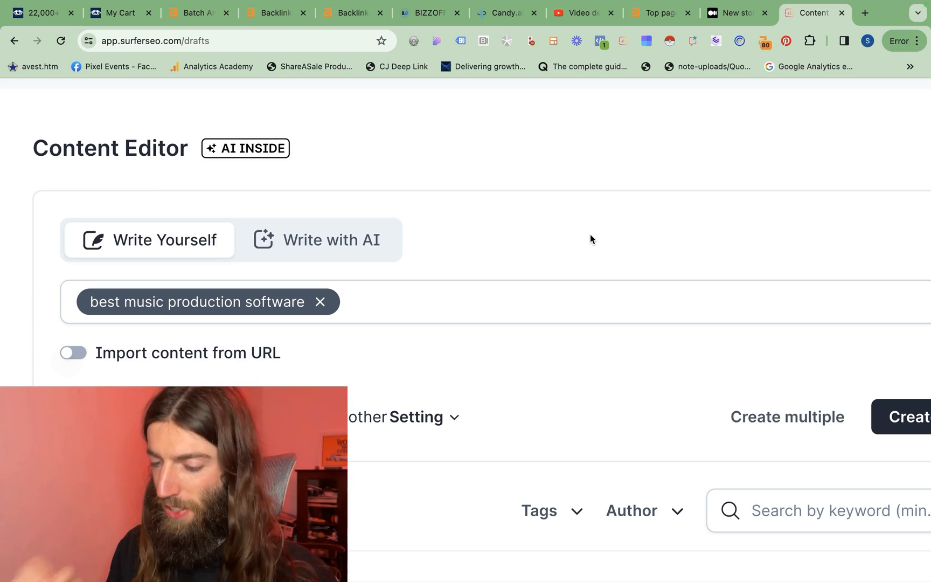
mouse_move(492, 372)
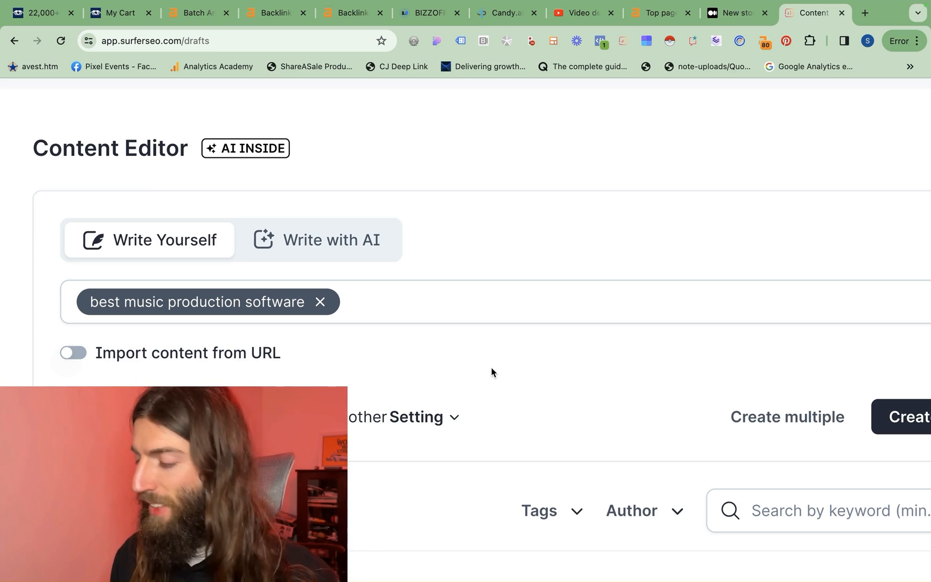
left_click(320, 302)
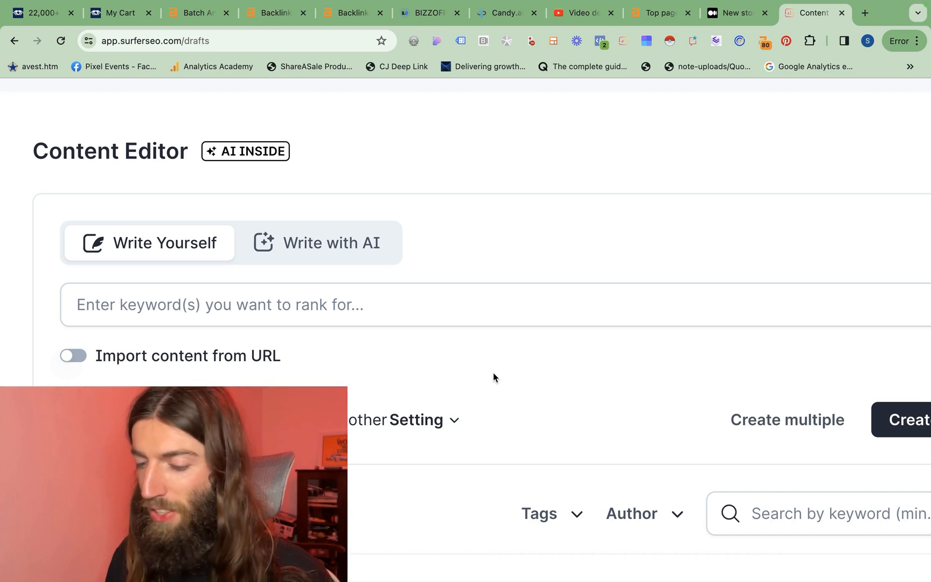
Step: Wait for the 'best music production software' draft to complete, then return to the Surfer drafts list
scroll("down", 3)
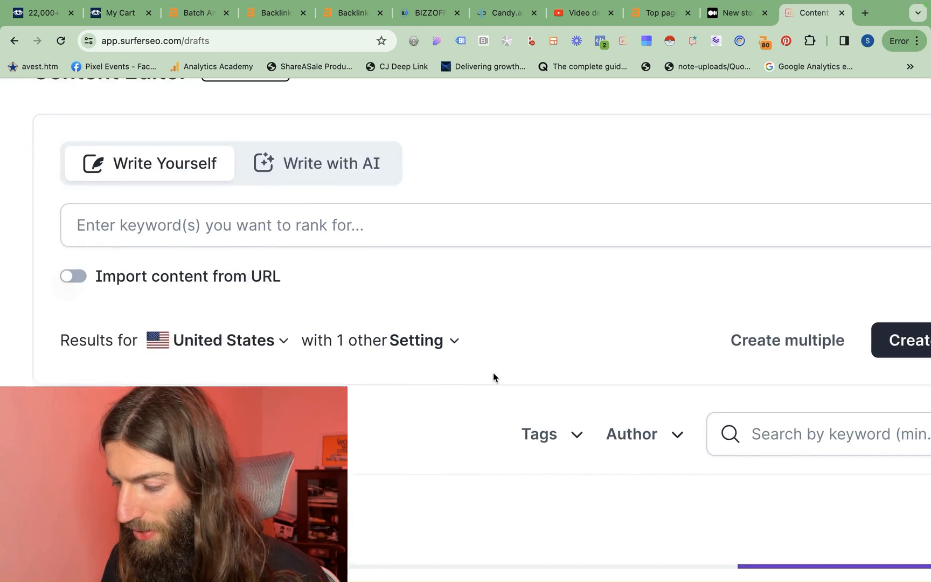
scroll("down", 3)
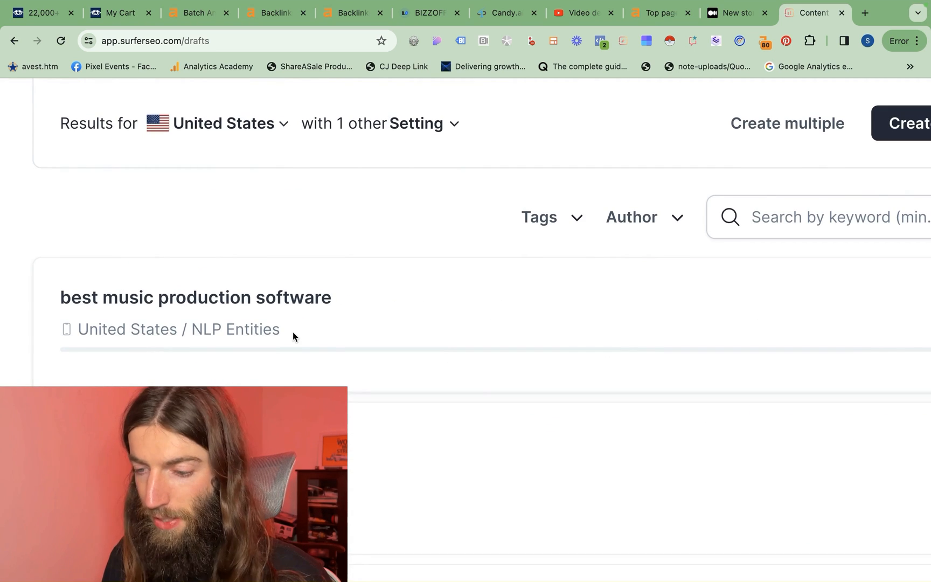
mouse_move(310, 322)
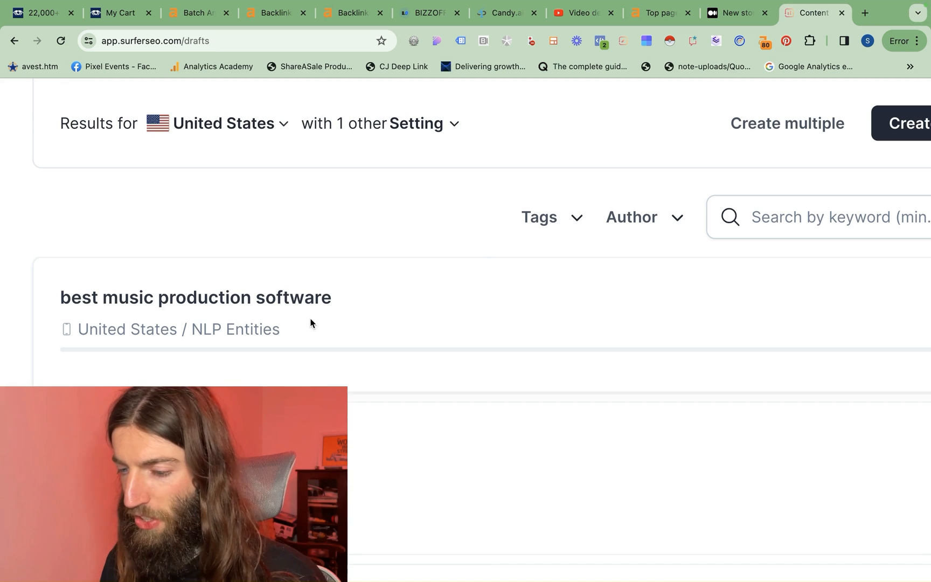
mouse_move(419, 370)
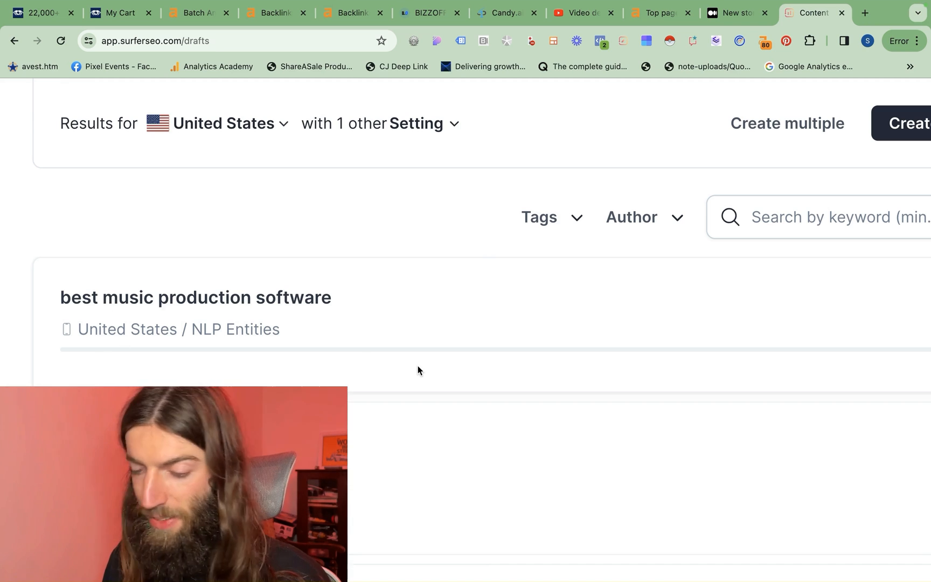
mouse_move(597, 315)
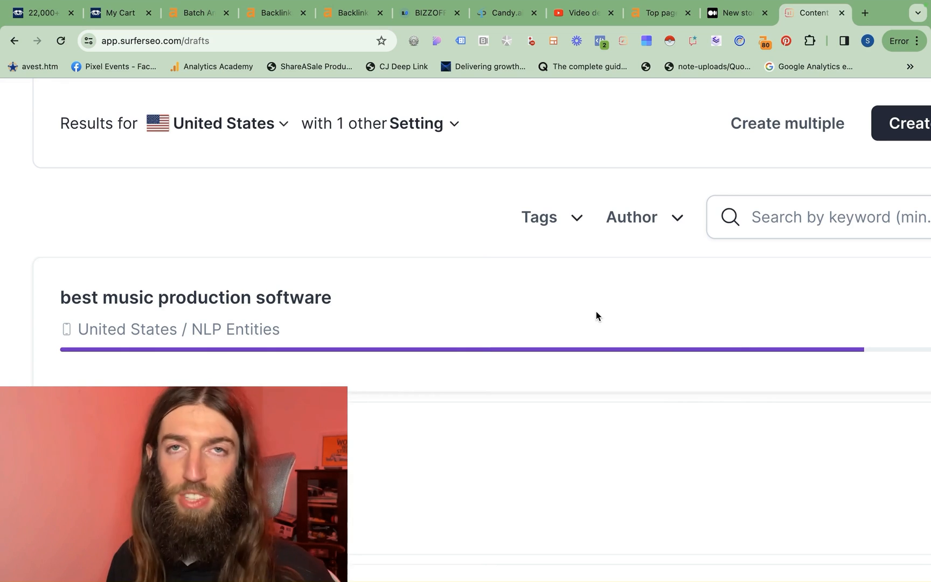
left_click(815, 12)
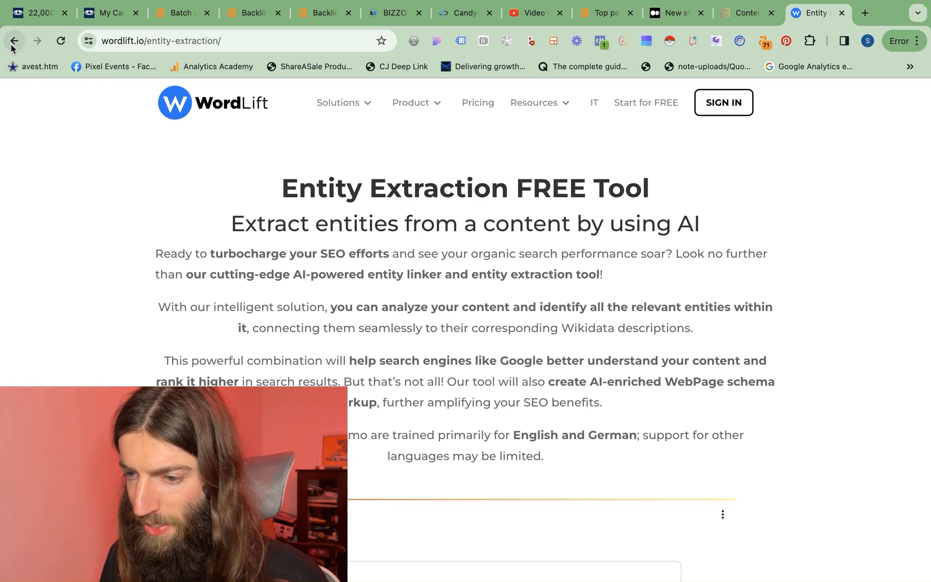
left_click(13, 41)
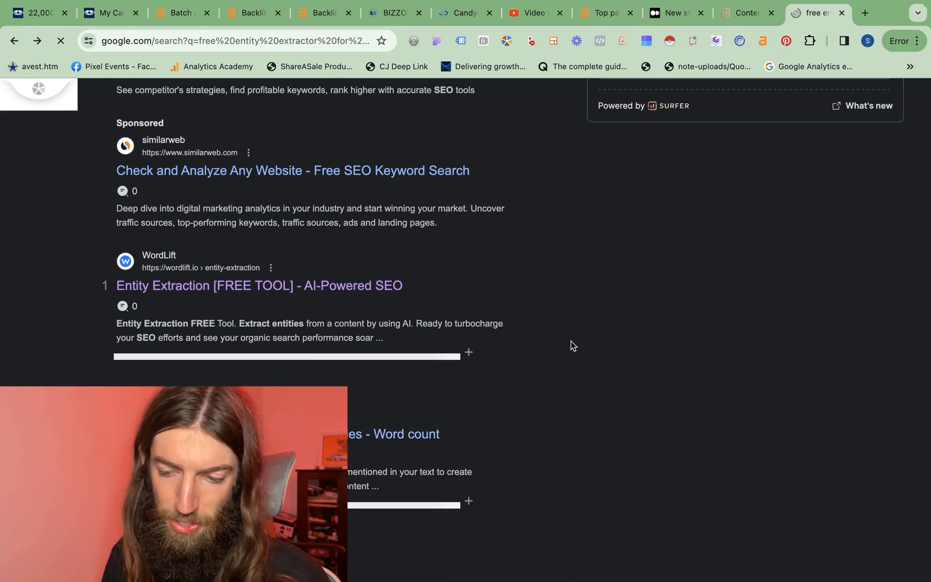
left_click(744, 12)
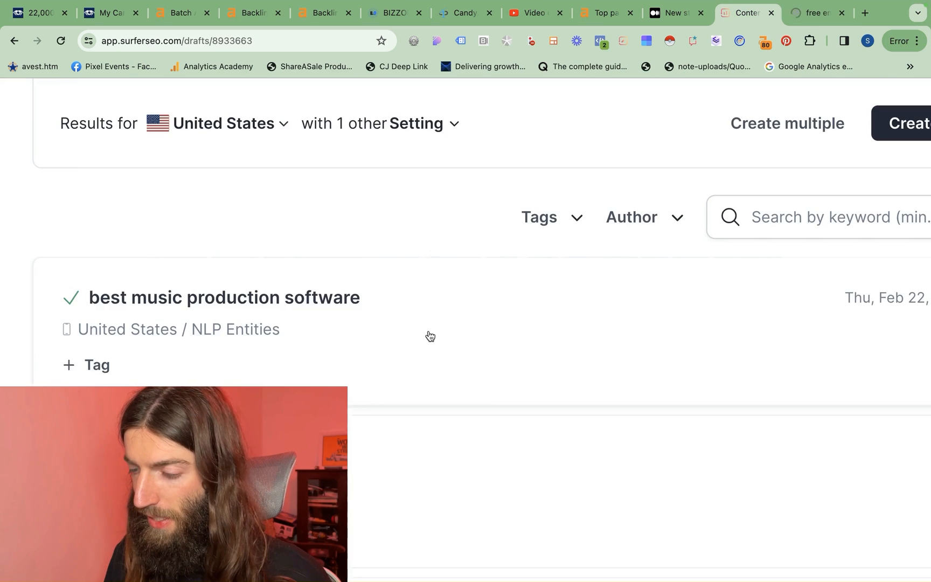
Step: Open the draft's content guidelines and show its Organic Competitors under Details
left_click(224, 297)
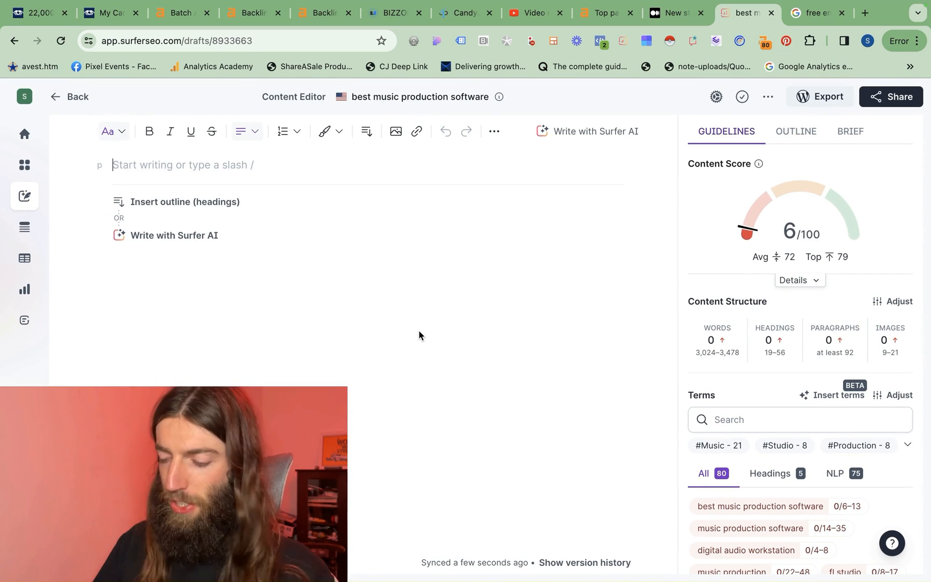
mouse_move(607, 400)
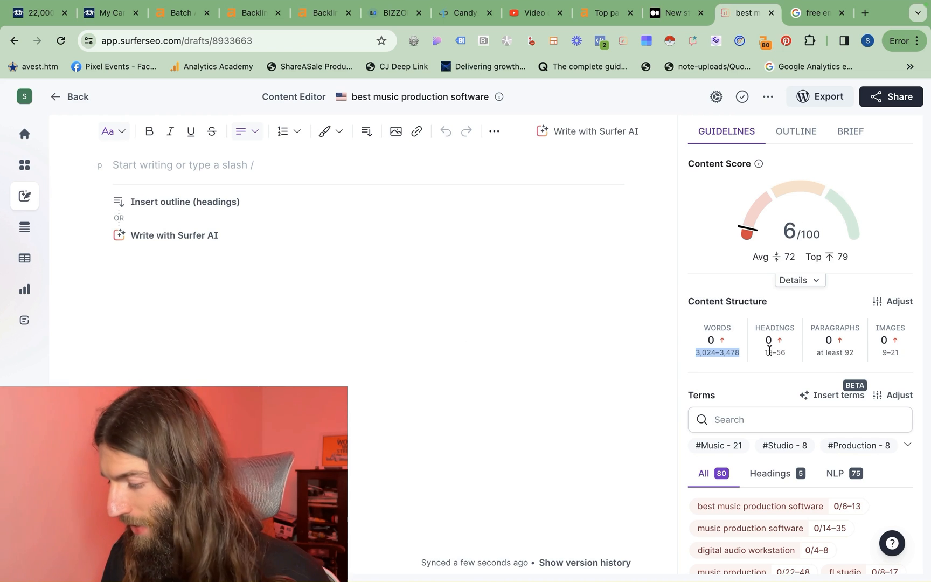
mouse_move(804, 516)
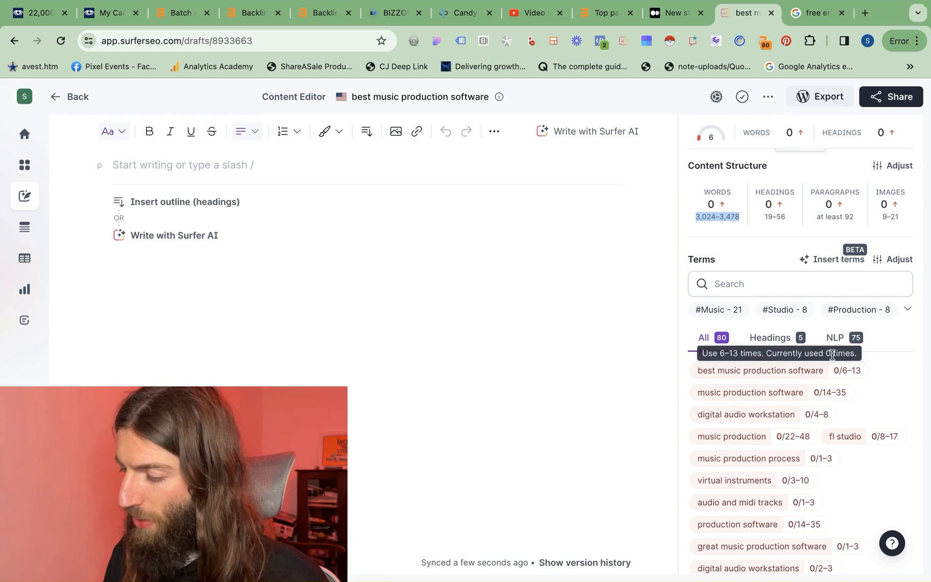
mouse_move(623, 425)
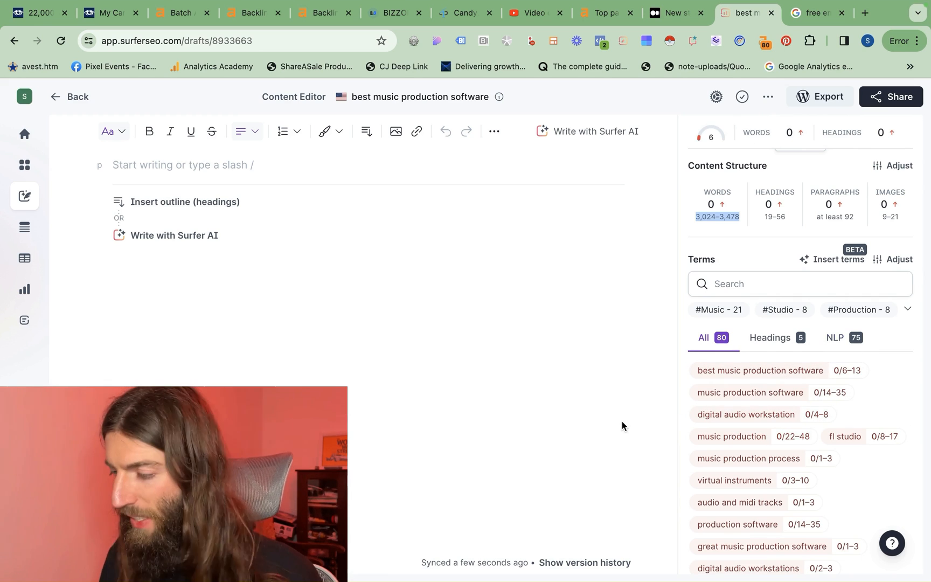
left_click(725, 132)
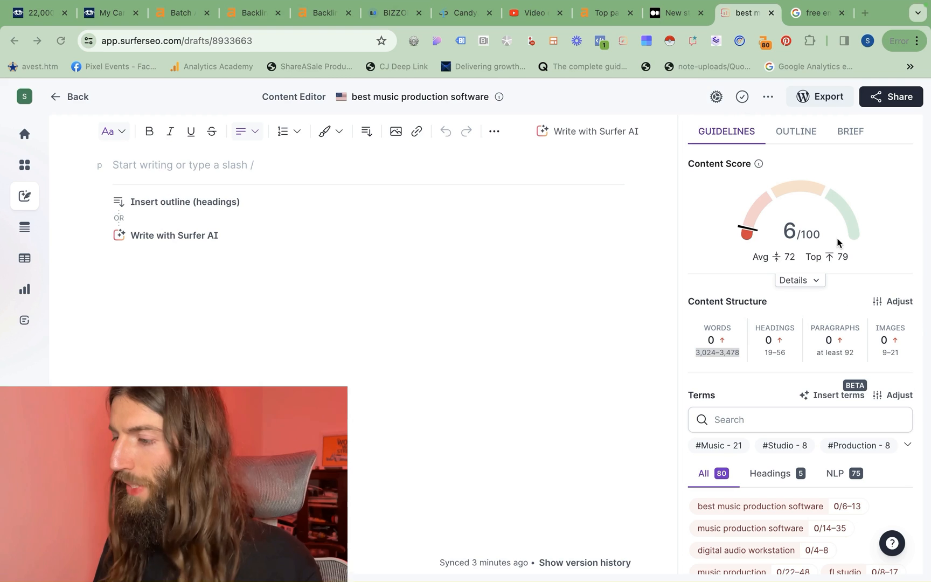
left_click(716, 97)
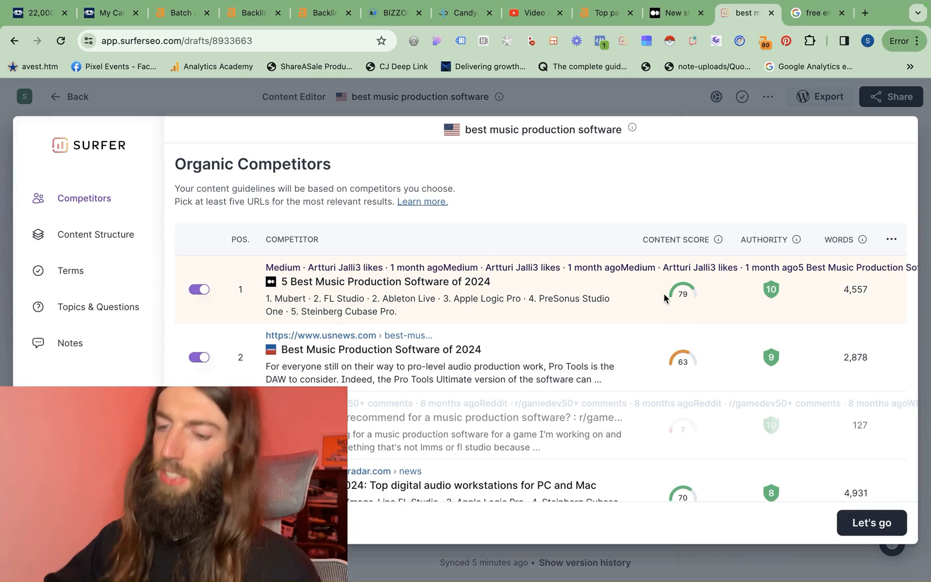
Step: Check the toggled Organic Competitors URLs, then return to the draft's suggested terms
scroll("down", 3)
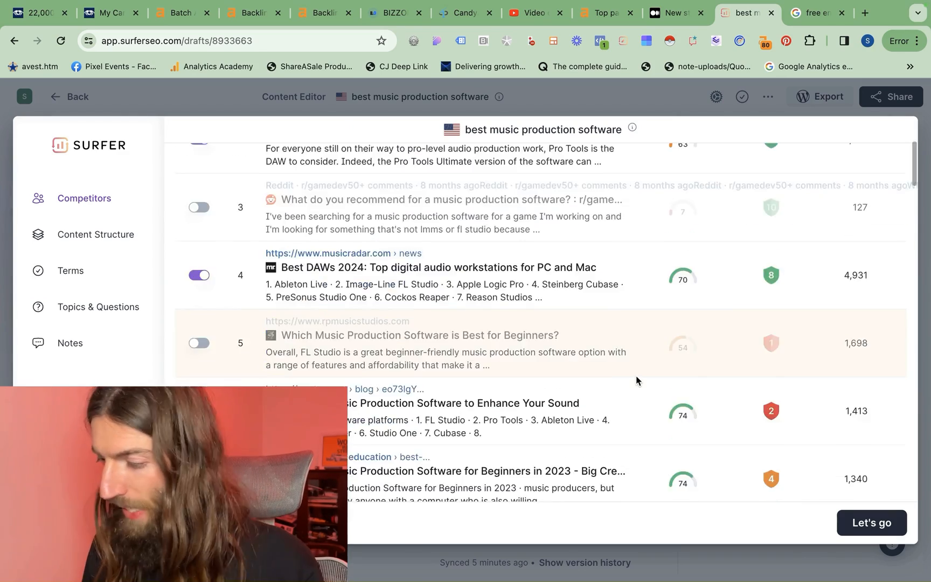
scroll("down", 3)
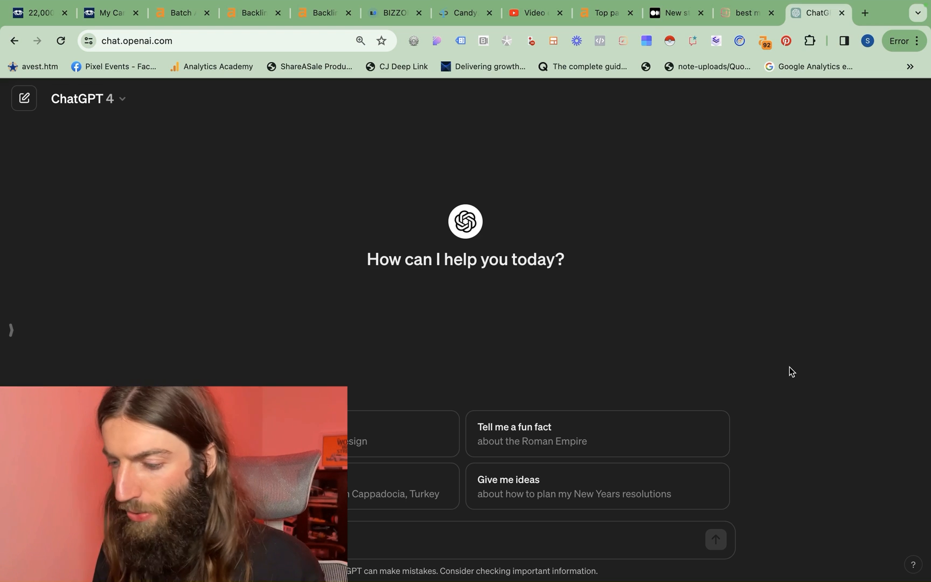
mouse_move(584, 355)
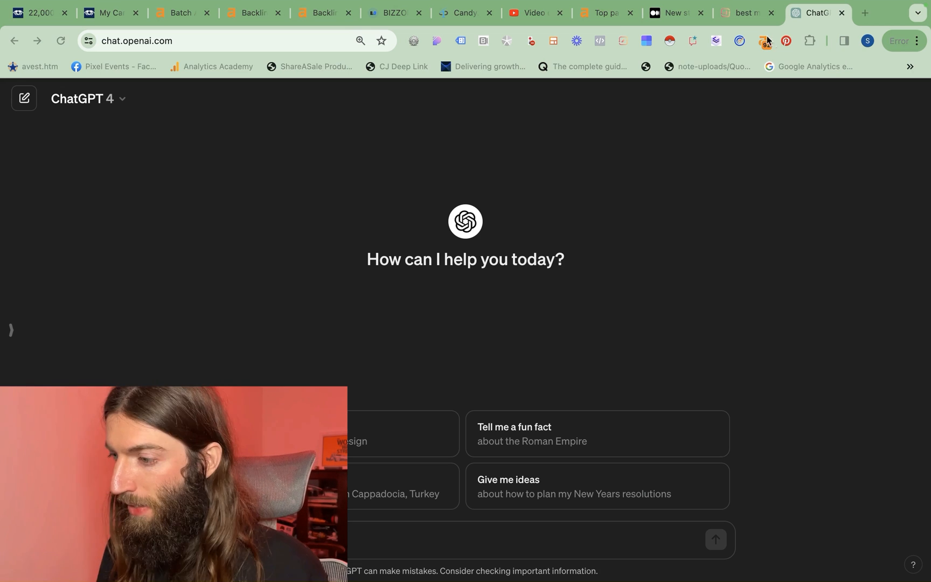
left_click(743, 12)
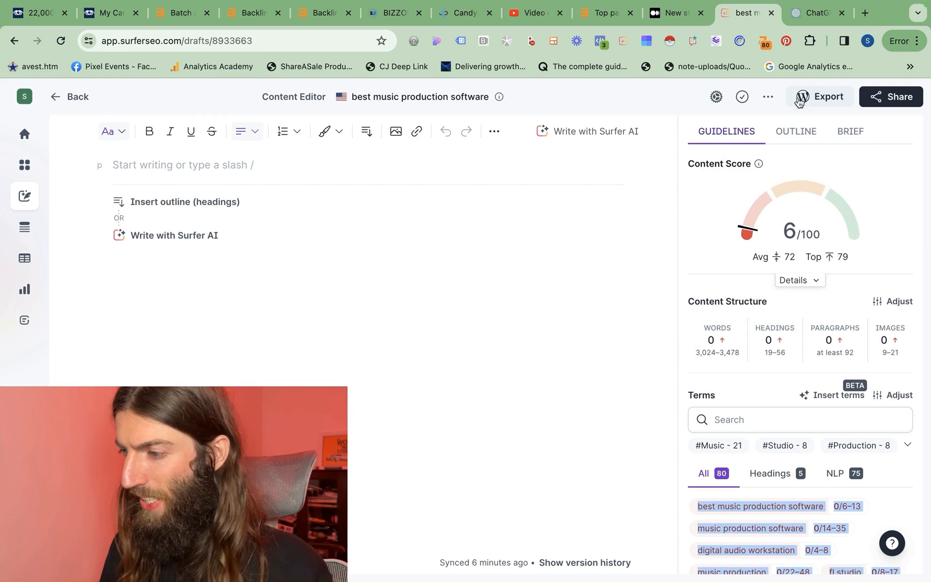
Step: Prompt ChatGPT for a best music production software blog post using Surfer's term counts
left_click(816, 12)
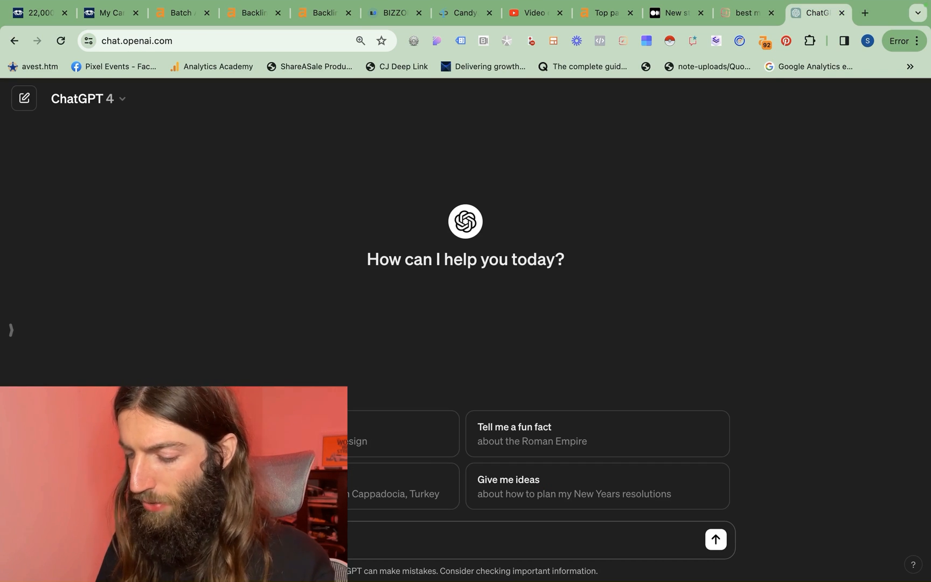
type("blog post")
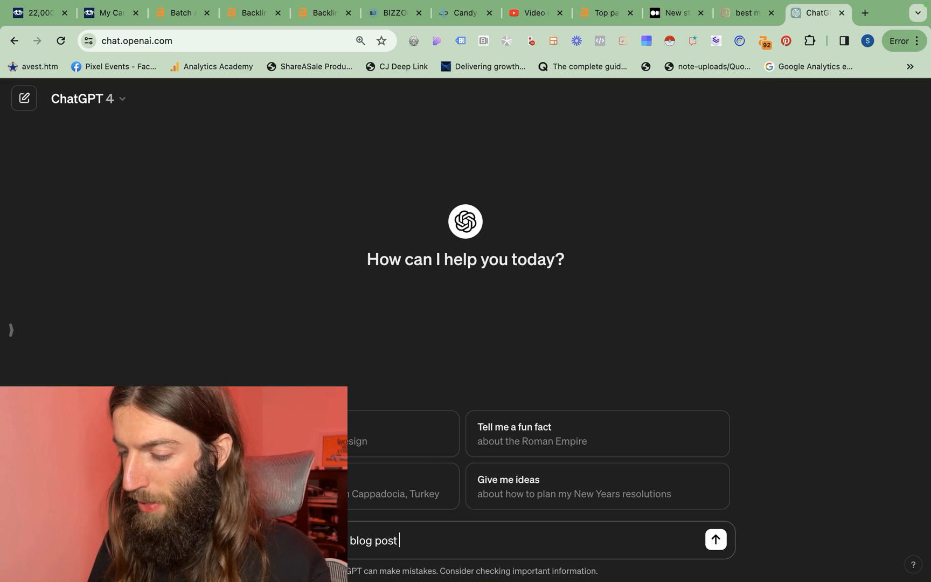
type("on the best mu")
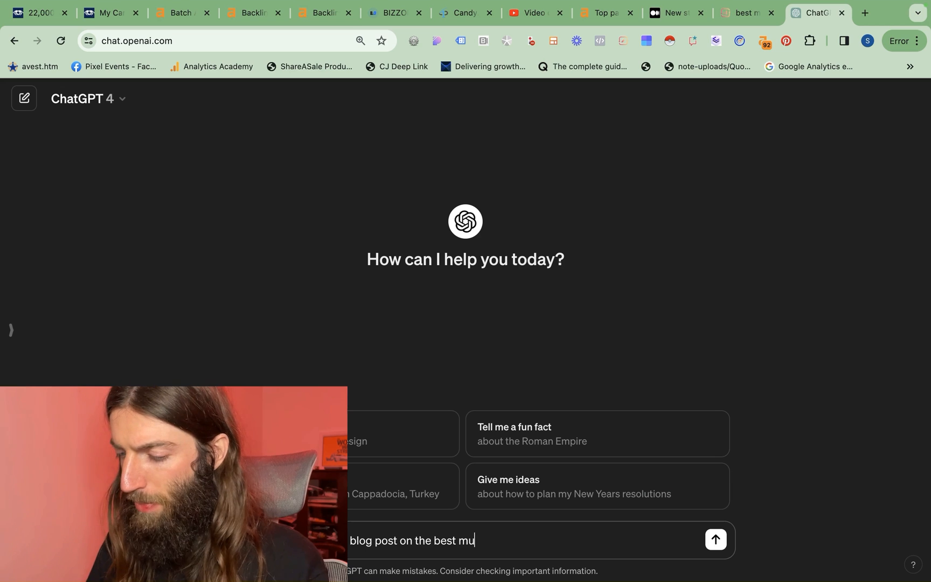
type("sic production software. I wi")
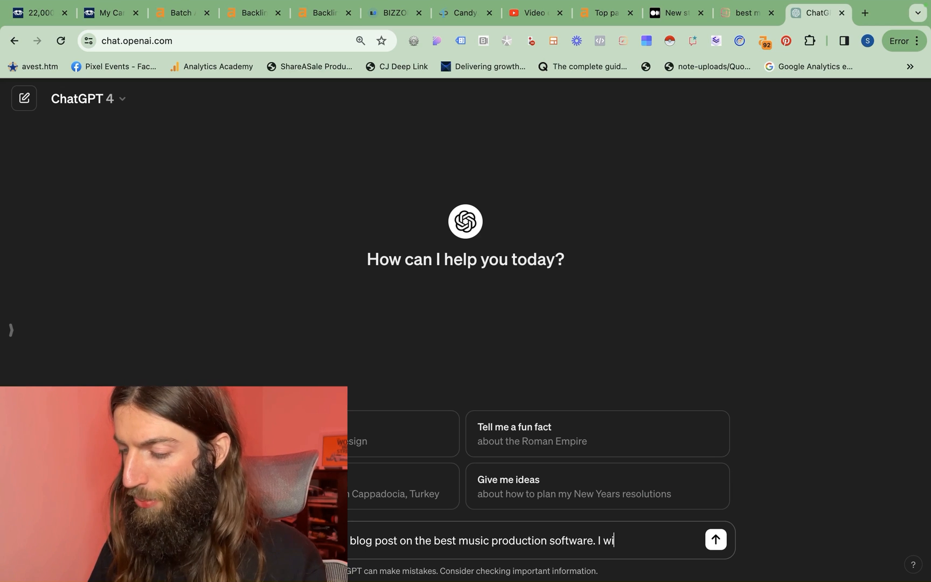
type("ll prompt you for")
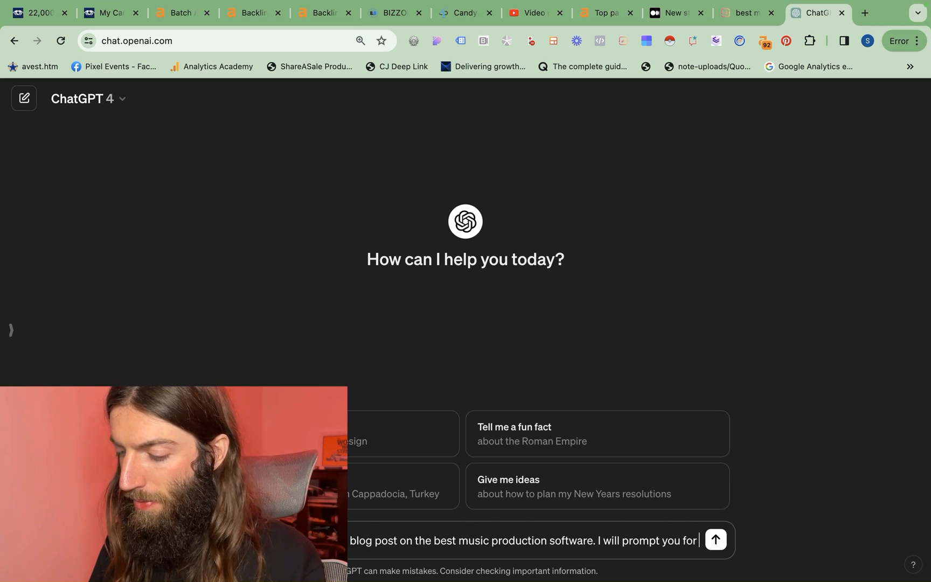
type("fo")
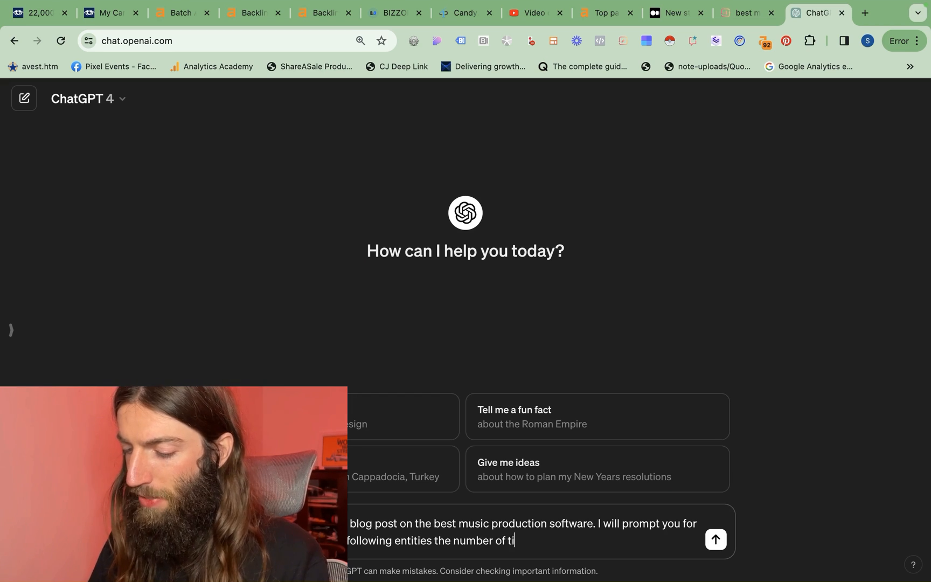
type("mes indicated after \"0/")
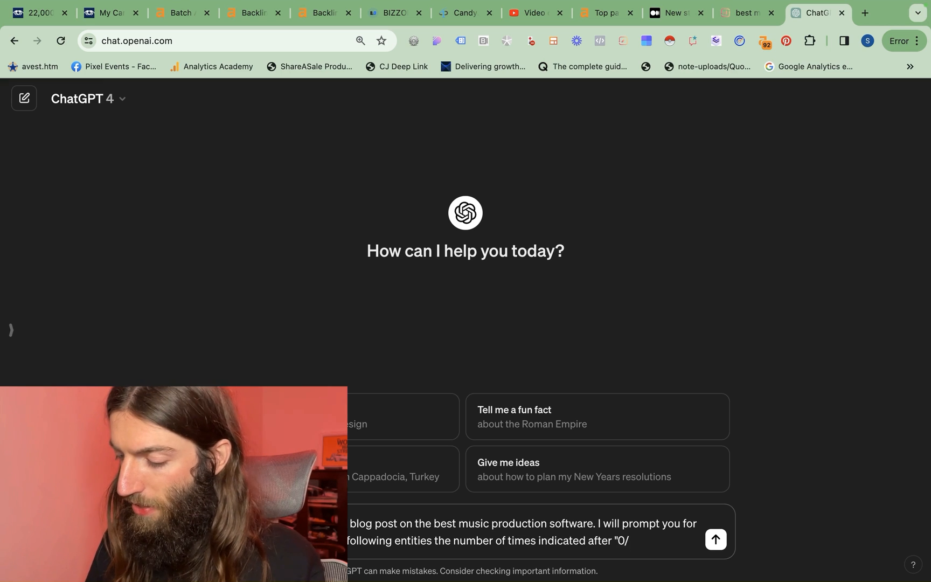
type(":")
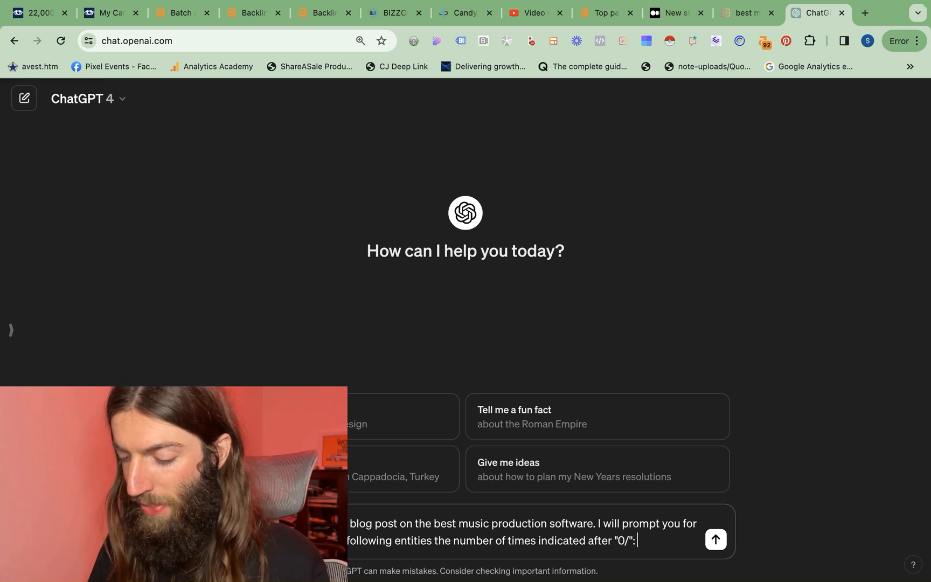
left_click(715, 539)
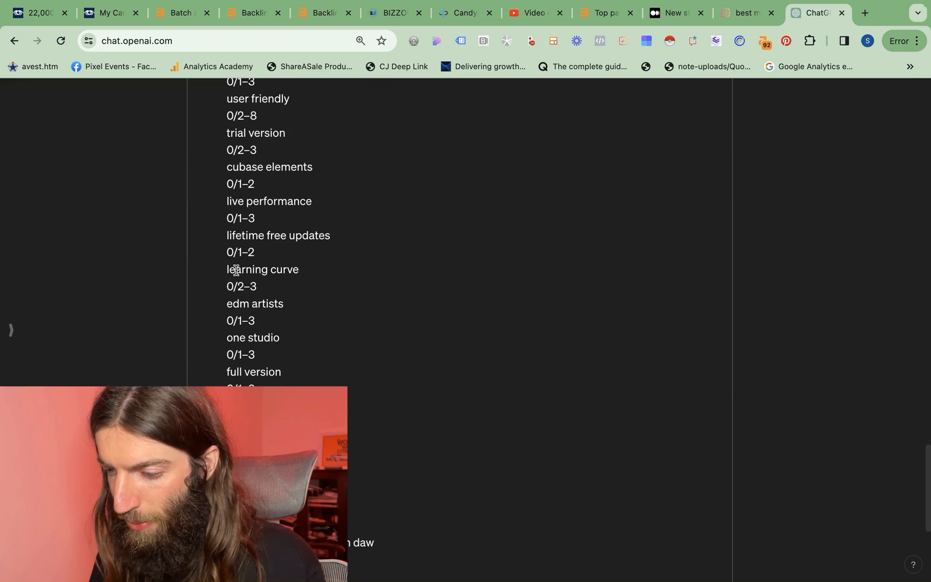
Step: Scroll through the generated article response and switch back to the Surfer SEO draft
double_click(232, 286)
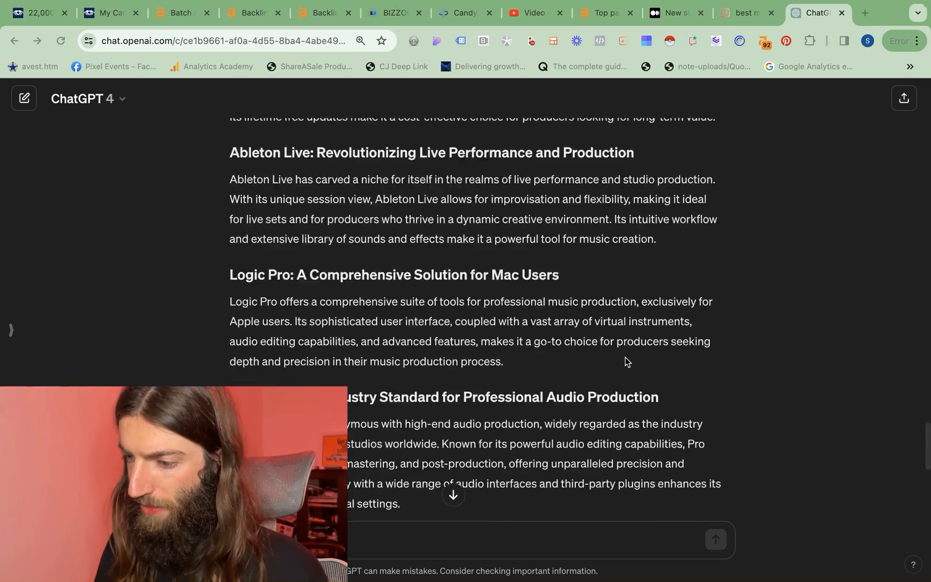
scroll("up", 3)
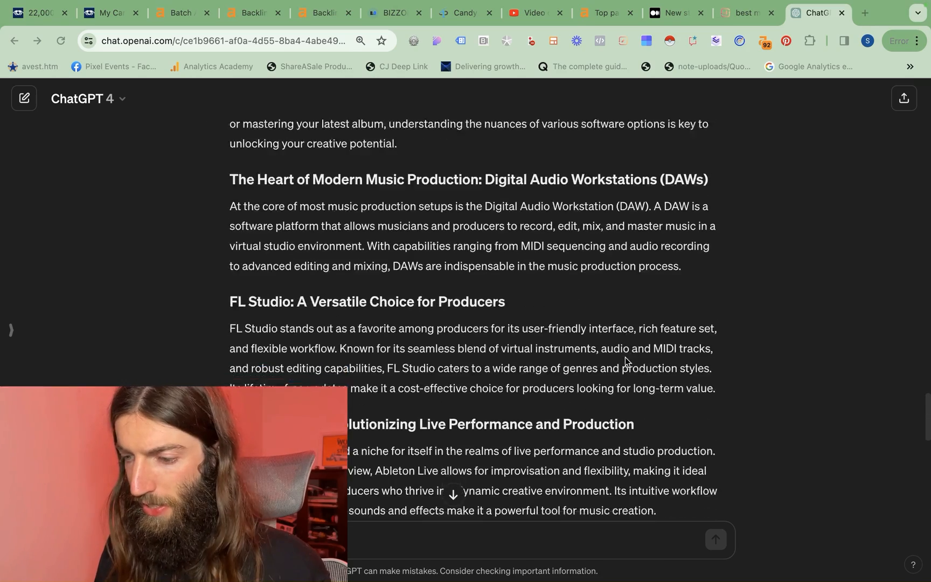
scroll("down", 3)
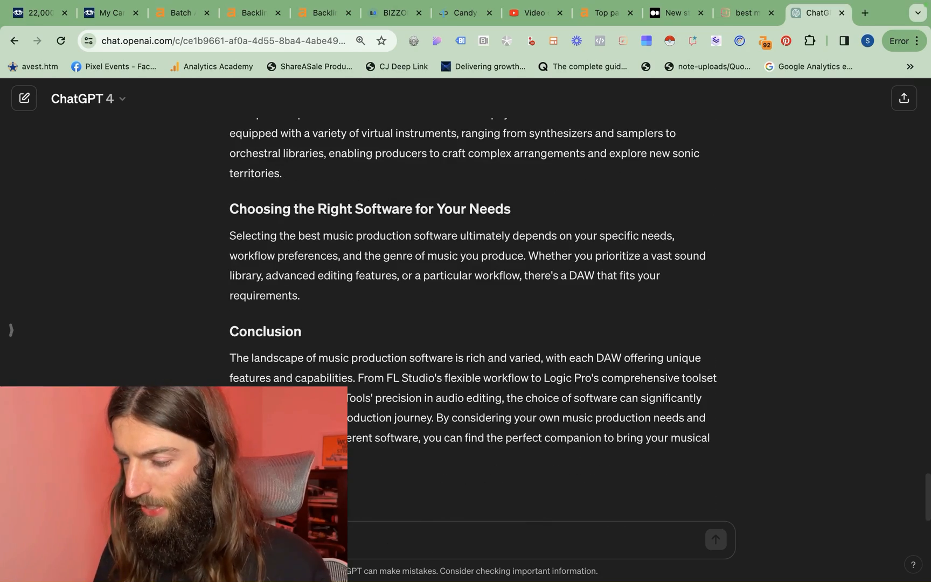
left_click(742, 13)
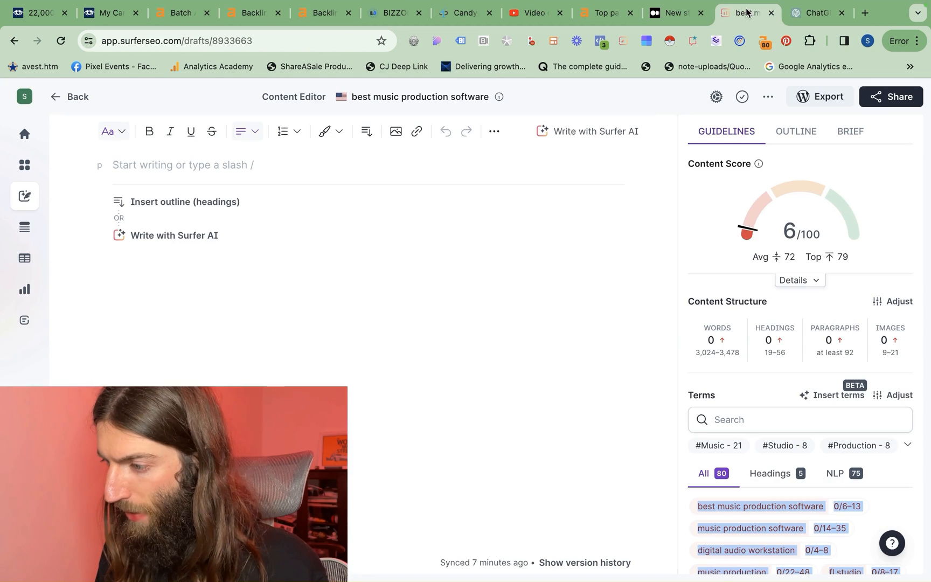
Step: Show the outline's four Topics & Questions and scroll the ChatGPT conversation
left_click(796, 132)
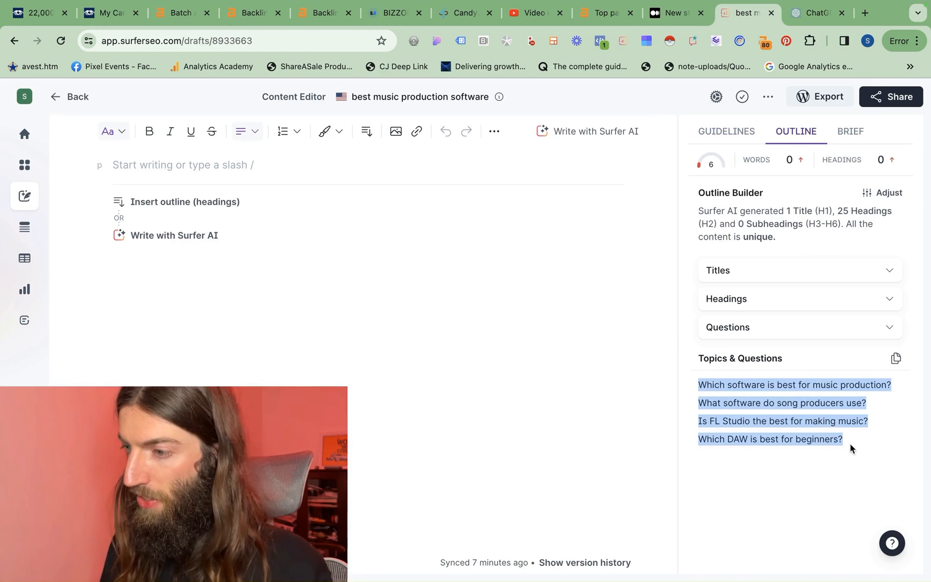
mouse_move(839, 414)
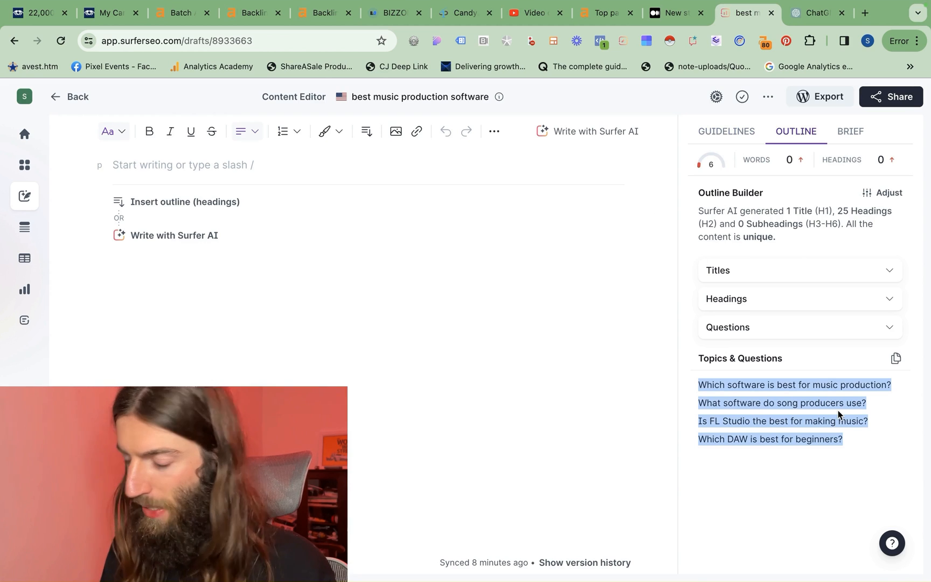
left_click(815, 12)
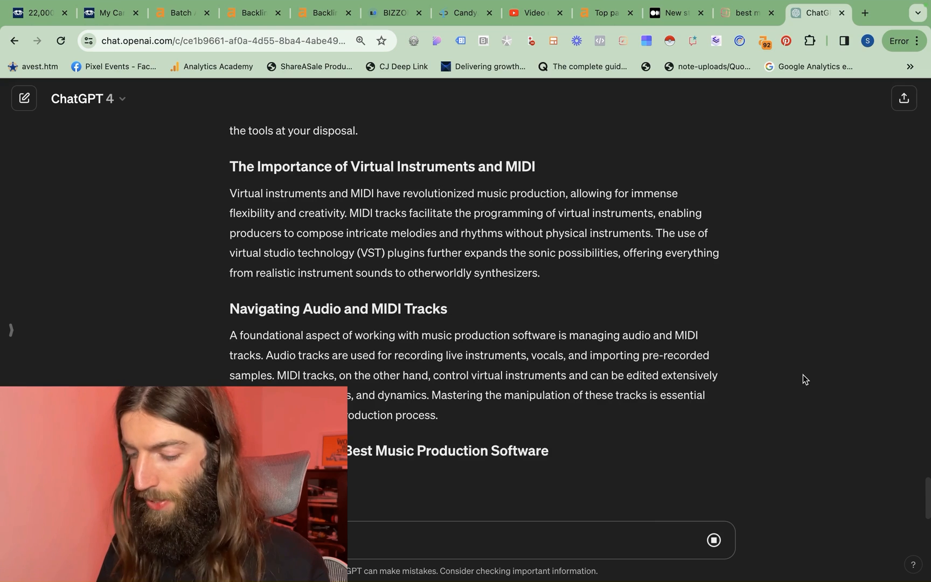
scroll("down", 3)
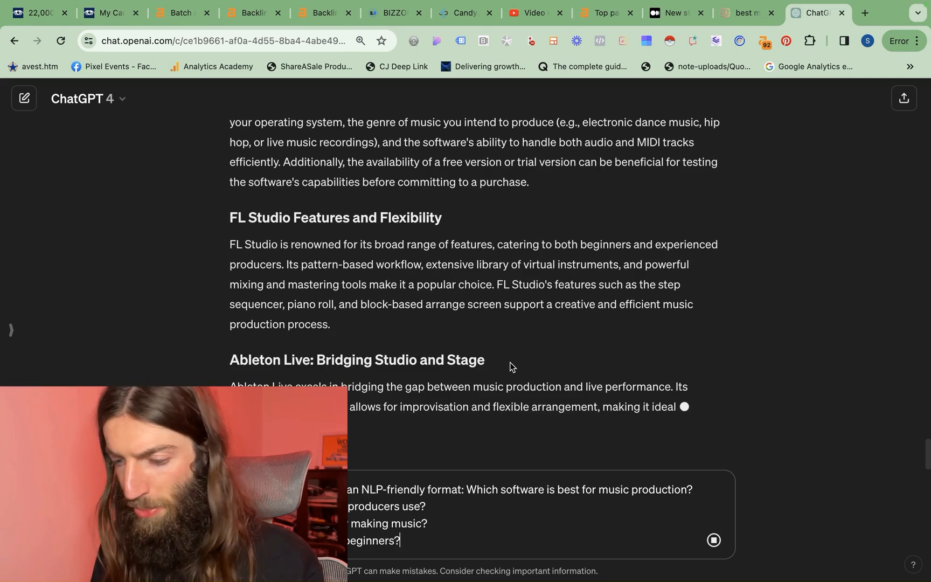
scroll("down", 3)
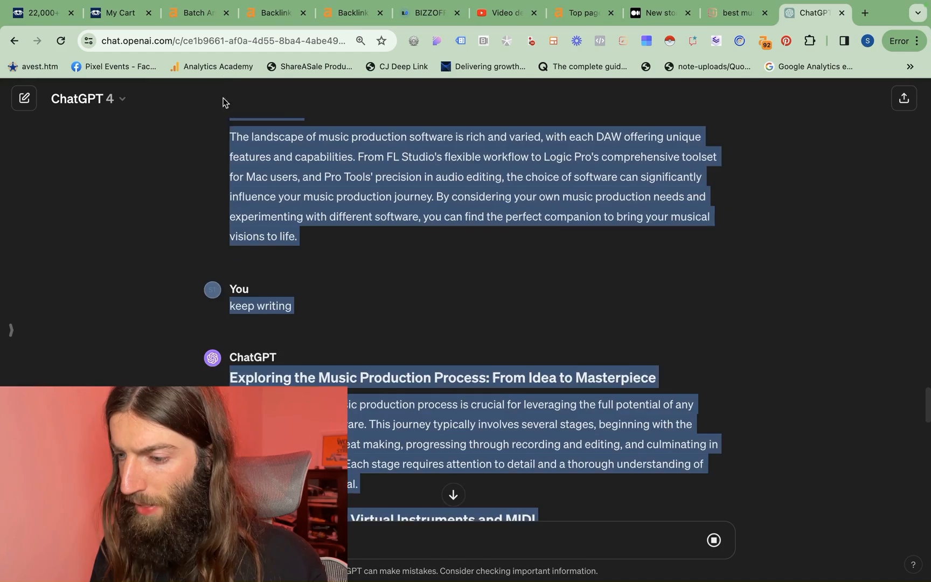
Step: Gather ChatGPT's continued sections and four FAQ answers into the Surfer draft (1,522 words)
scroll("up", 3)
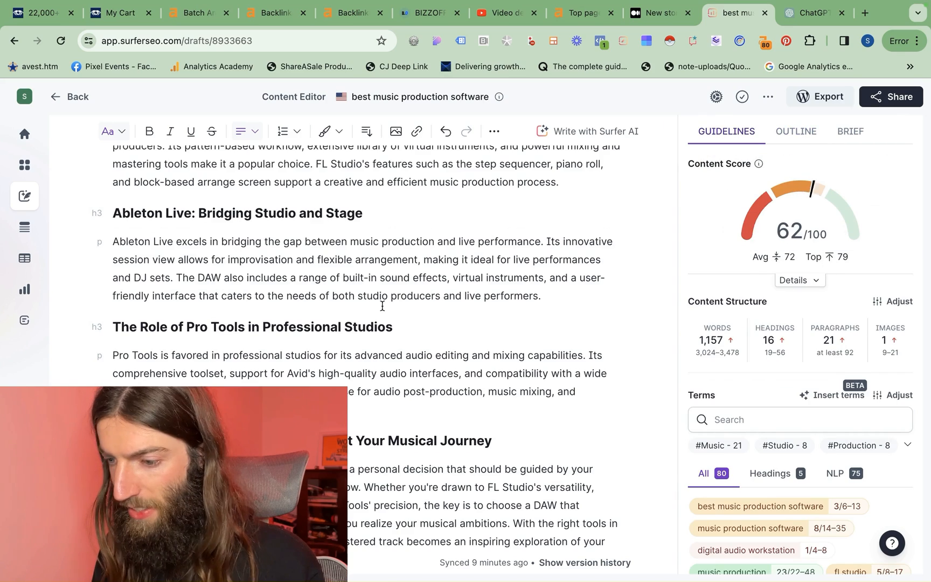
scroll("down", 3)
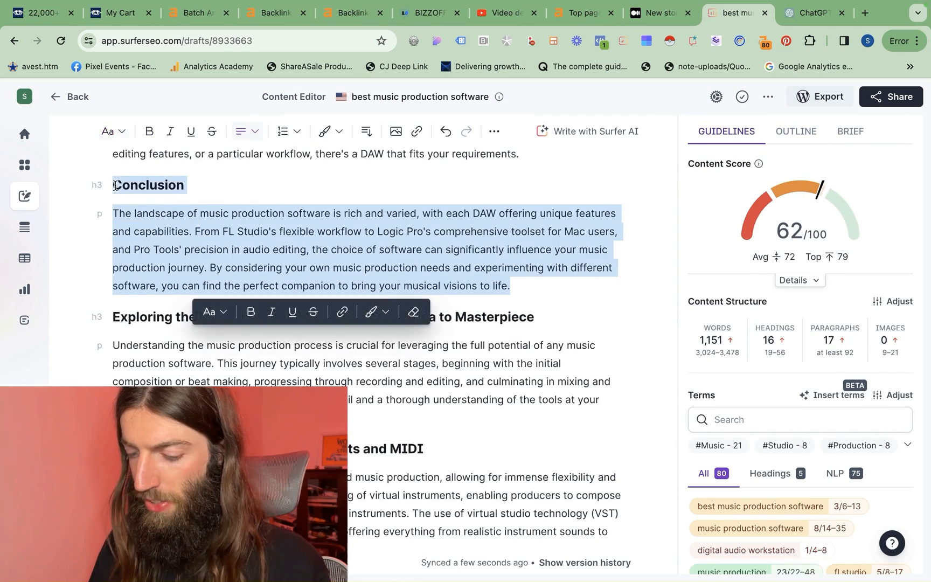
left_click(814, 12)
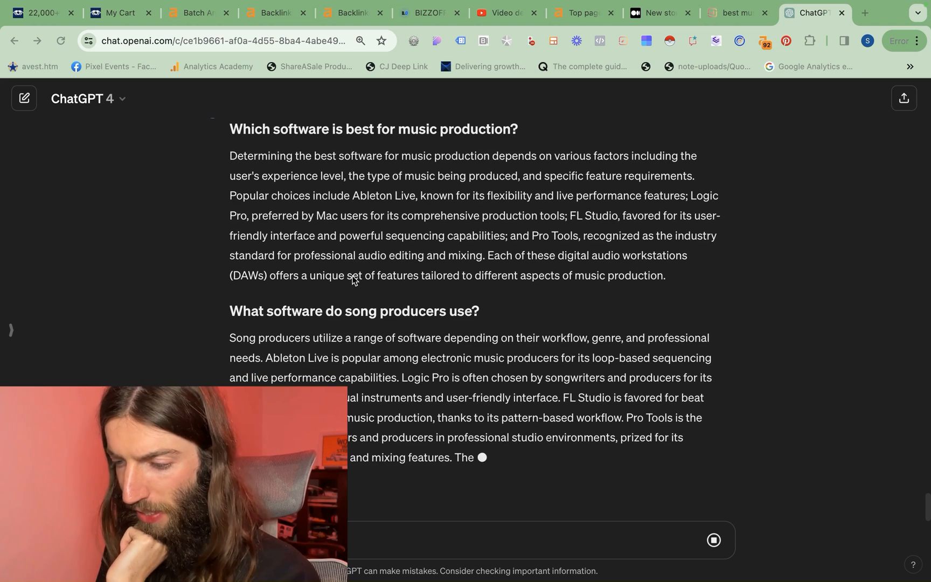
scroll("down", 3)
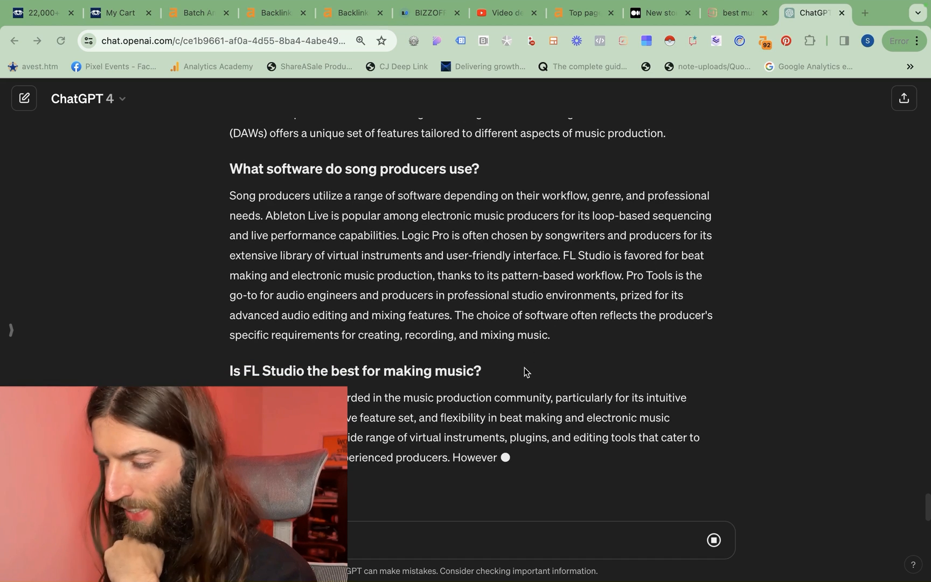
scroll("down", 3)
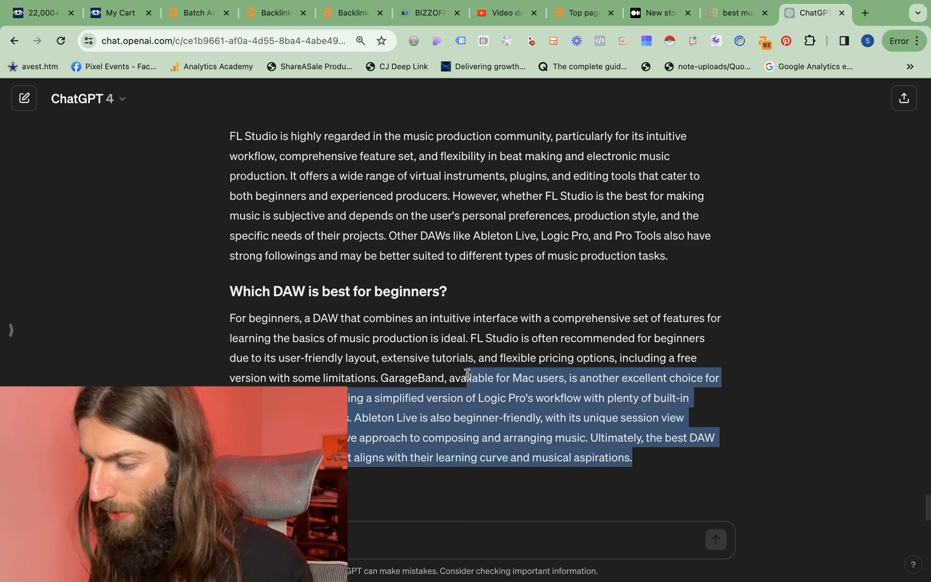
left_click(734, 13)
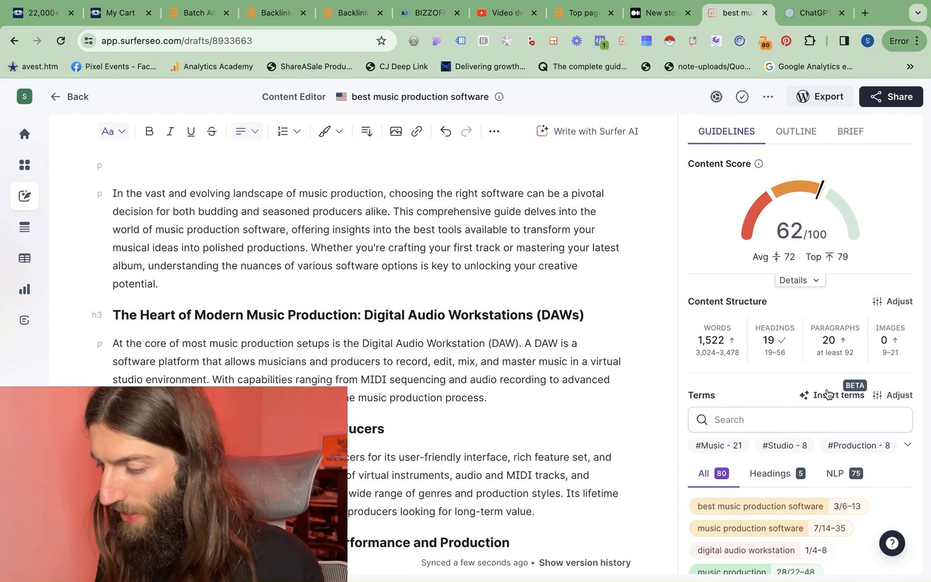
Step: Add 'best music production software' as a Heading 1 title and open term-placement suggestions
left_click(838, 395)
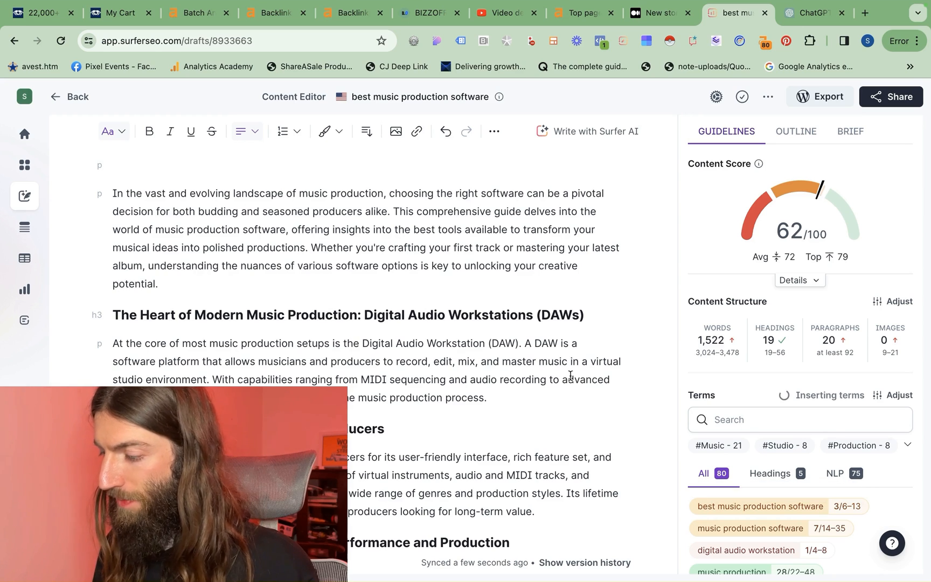
double_click(416, 96)
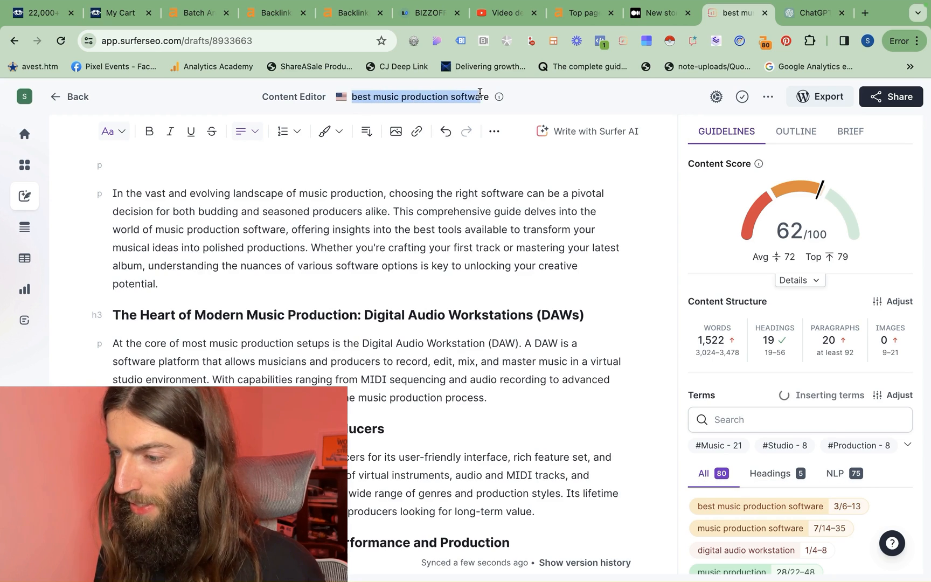
left_click(500, 97)
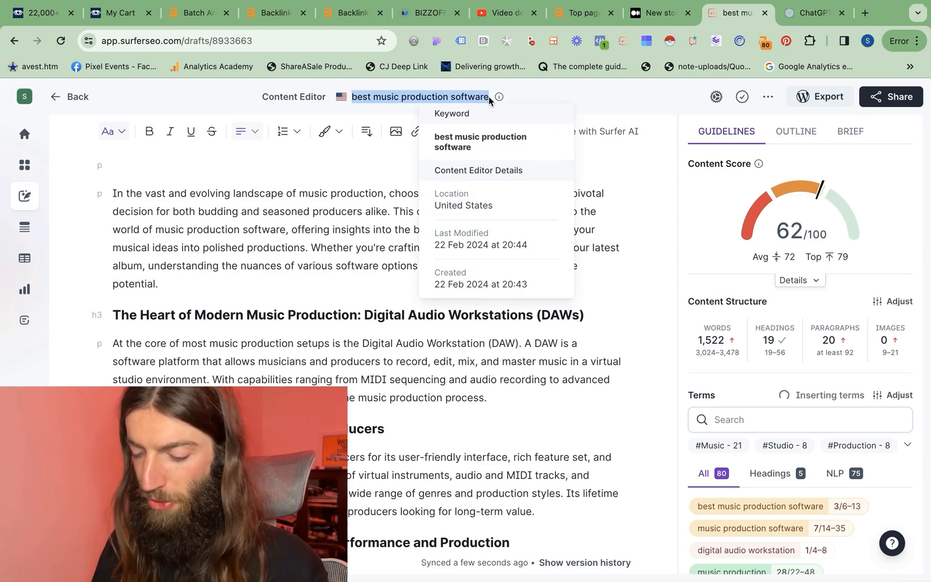
left_click(184, 165)
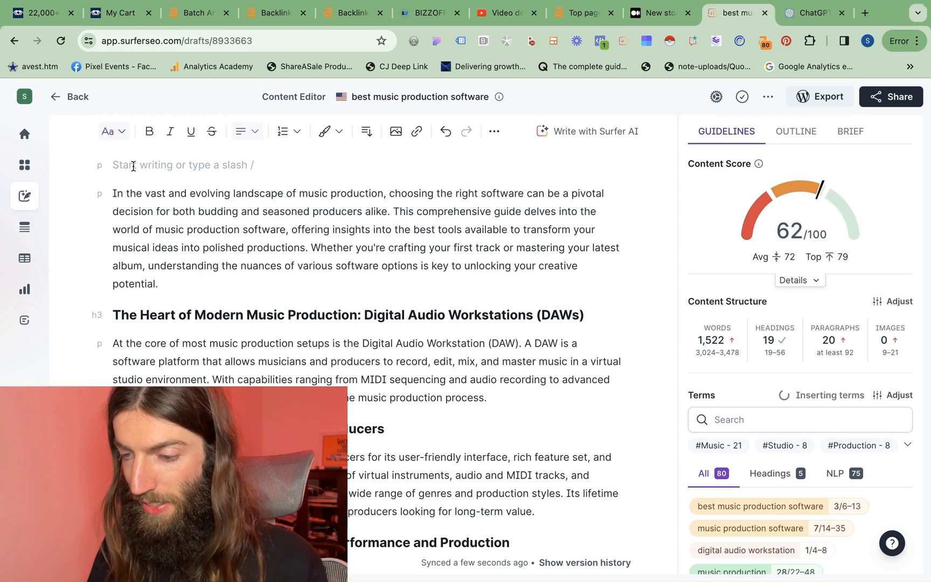
type("best music production software")
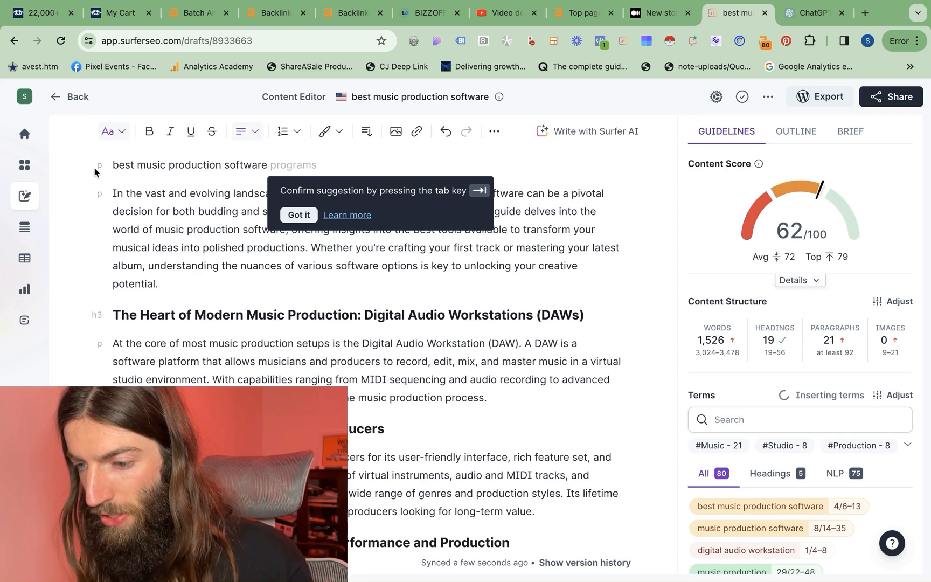
left_click(112, 132)
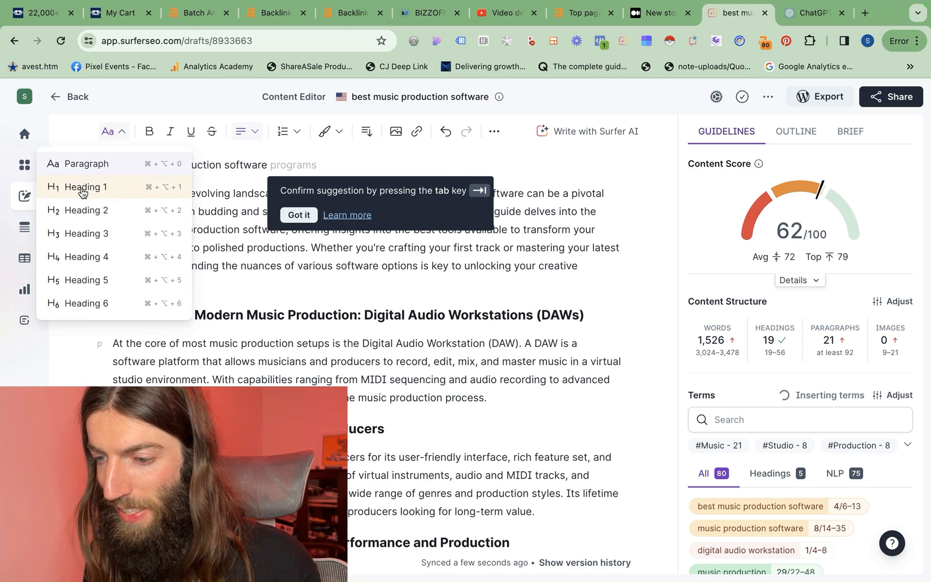
left_click(84, 187)
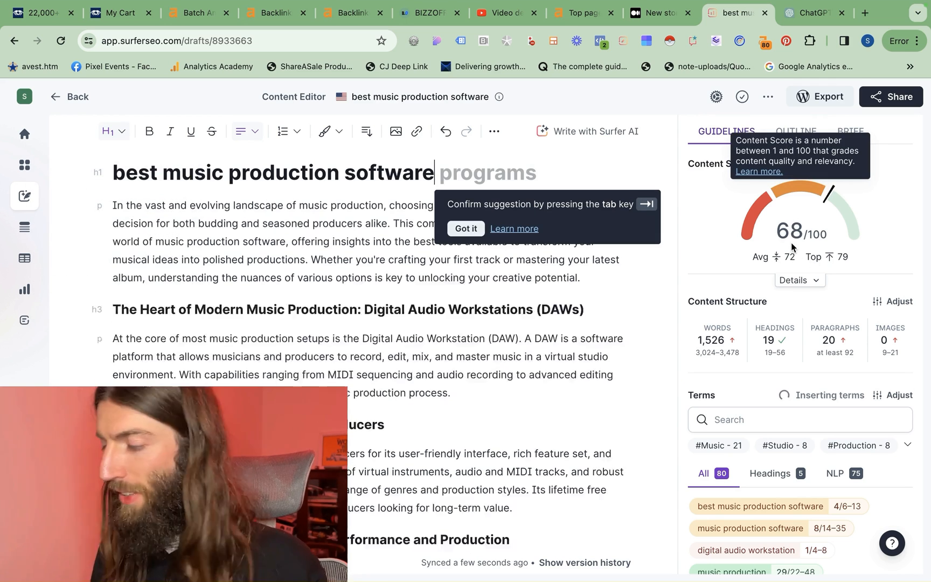
left_click(830, 394)
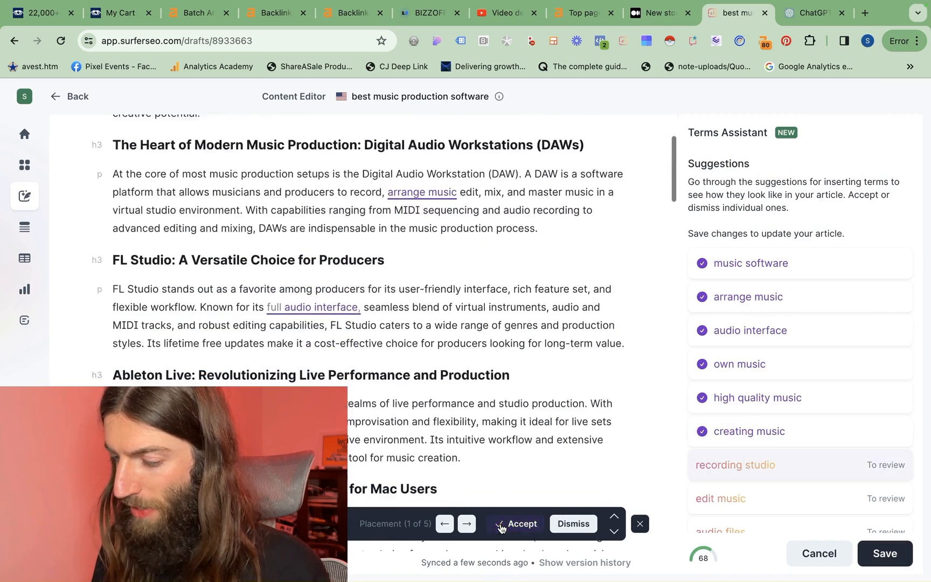
Step: Accept the suggested term placements and apply the chosen competitors, reaching 88/100
left_click(515, 524)
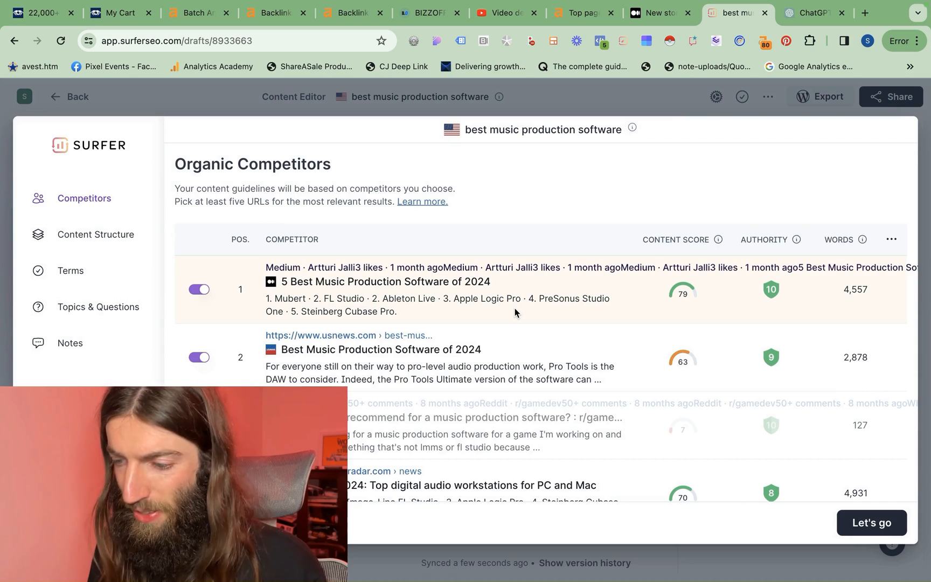
scroll("down", 3)
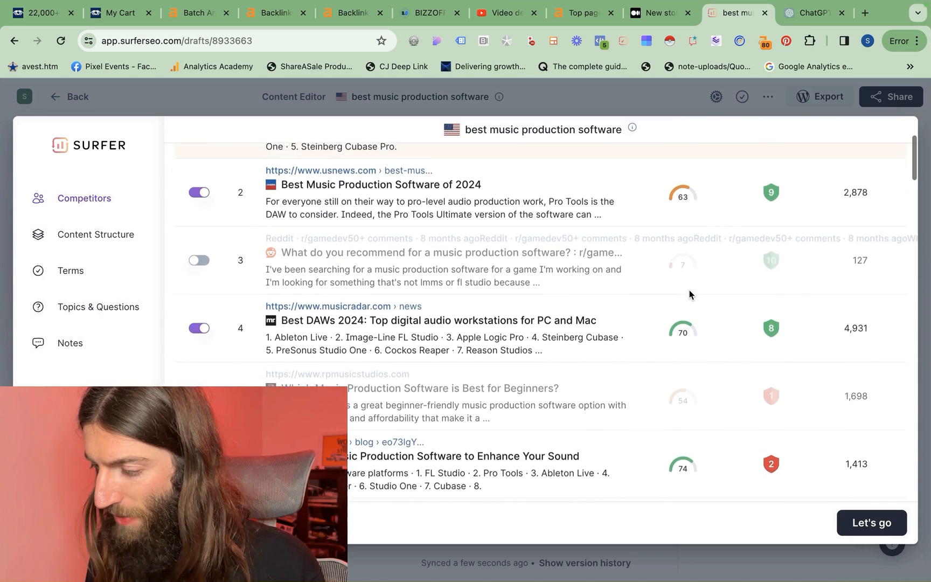
scroll("down", 3)
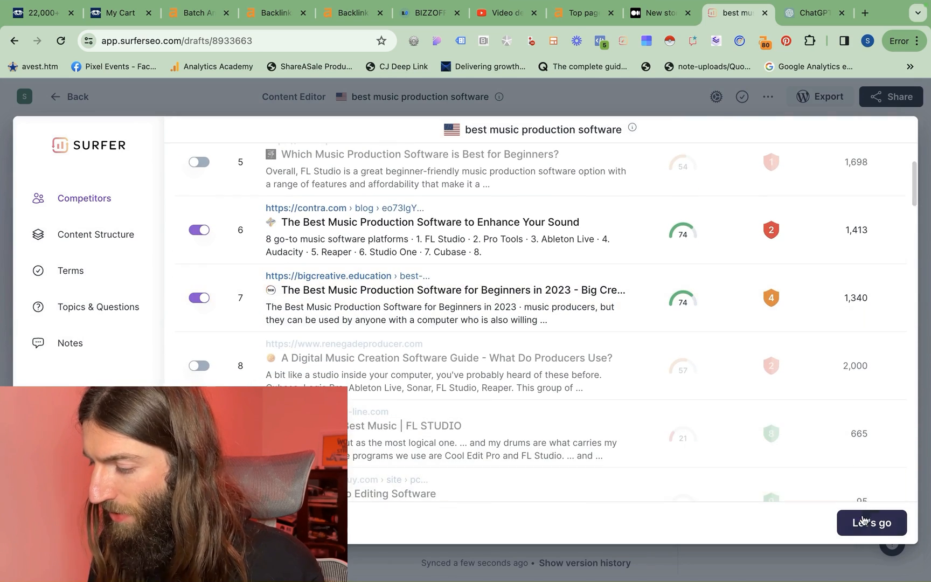
left_click(871, 522)
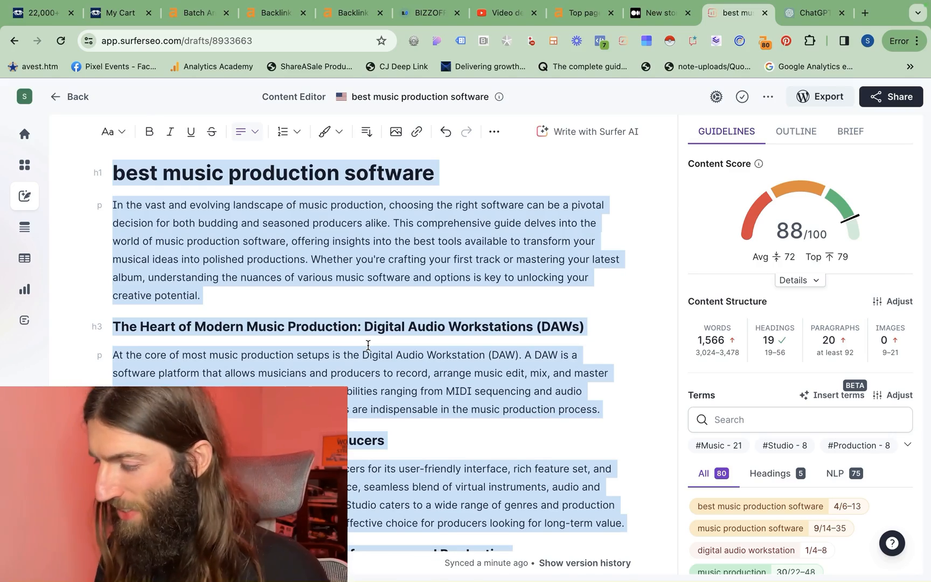
Step: Ask ChatGPT for an intro paragraph naming Mubert the top pick with its affiliate link
left_click(656, 13)
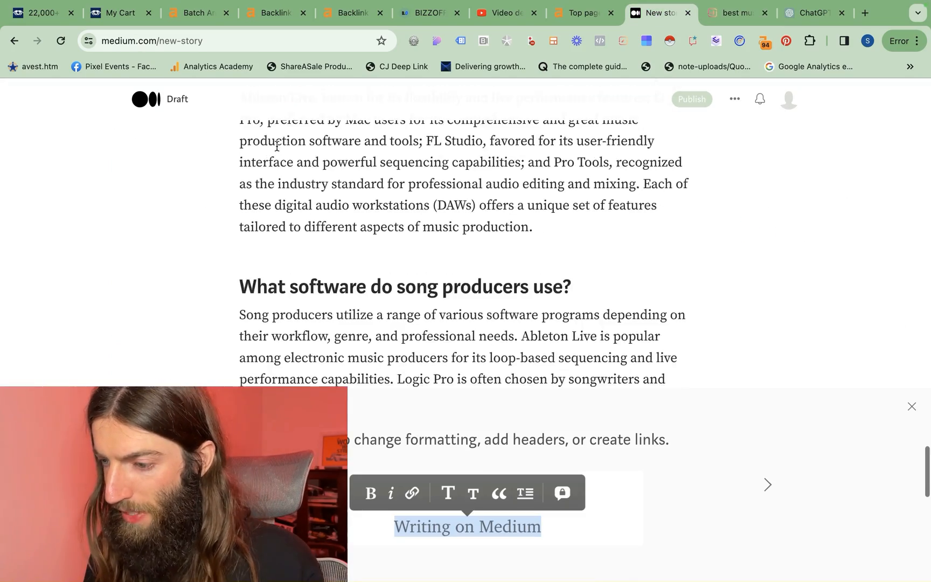
scroll("up", 3)
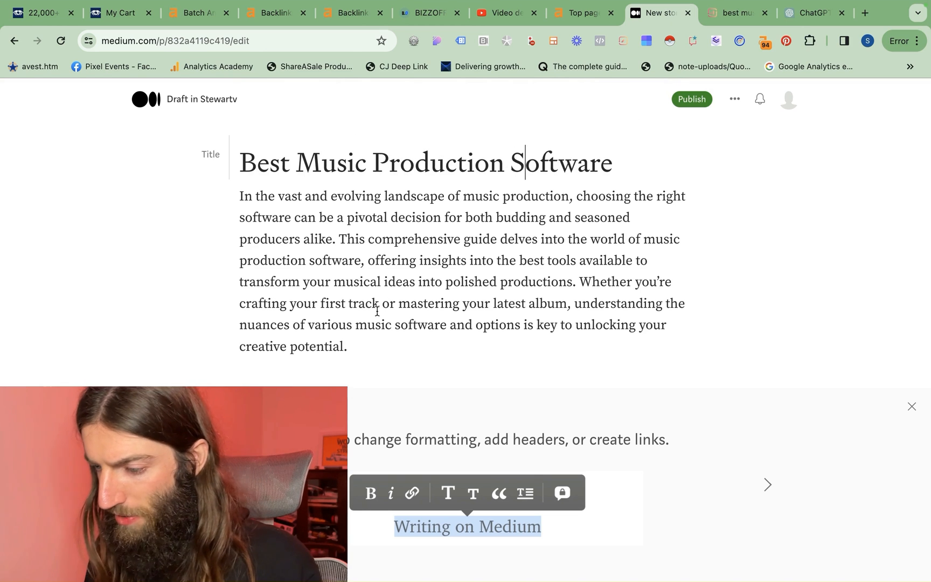
scroll("down", 3)
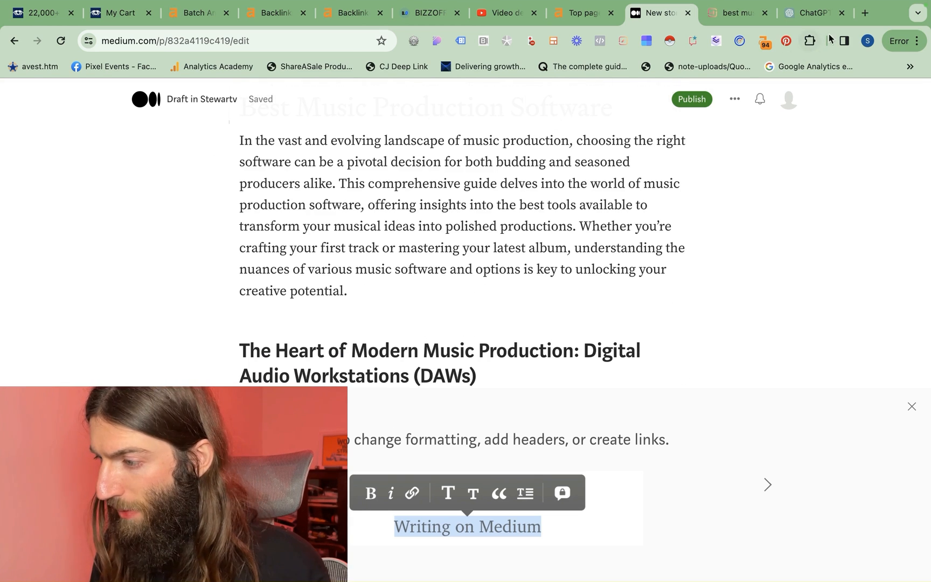
left_click(816, 13)
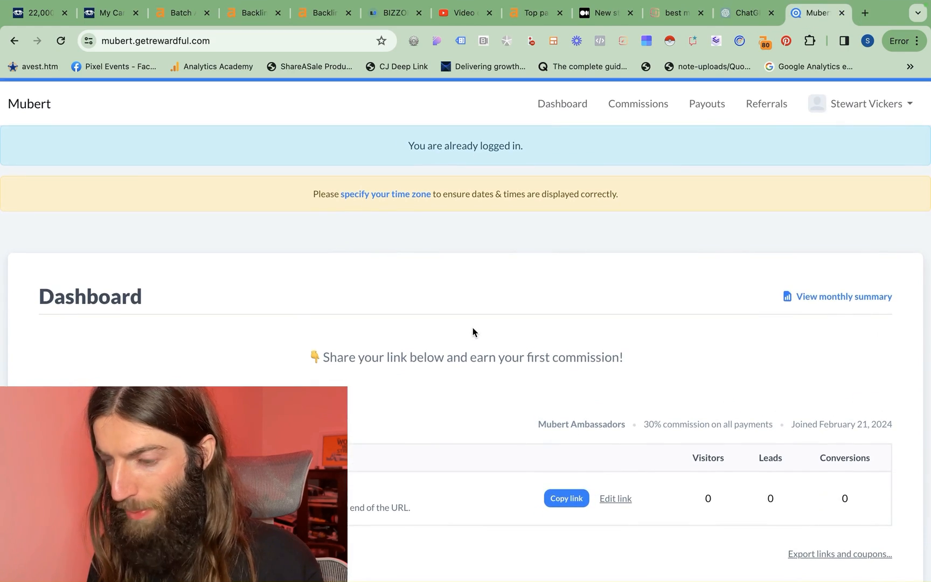
left_click(745, 12)
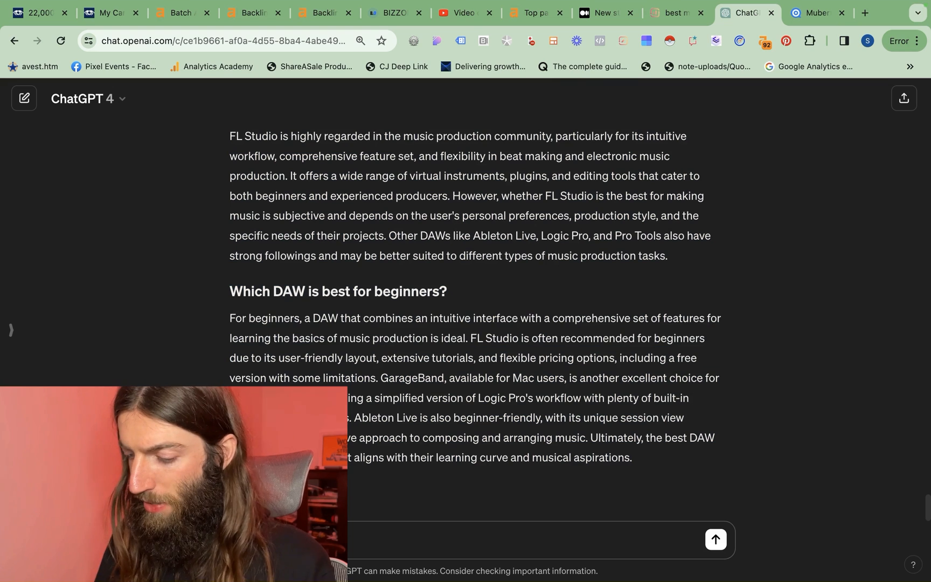
type("e intro where you explain why Mubert")
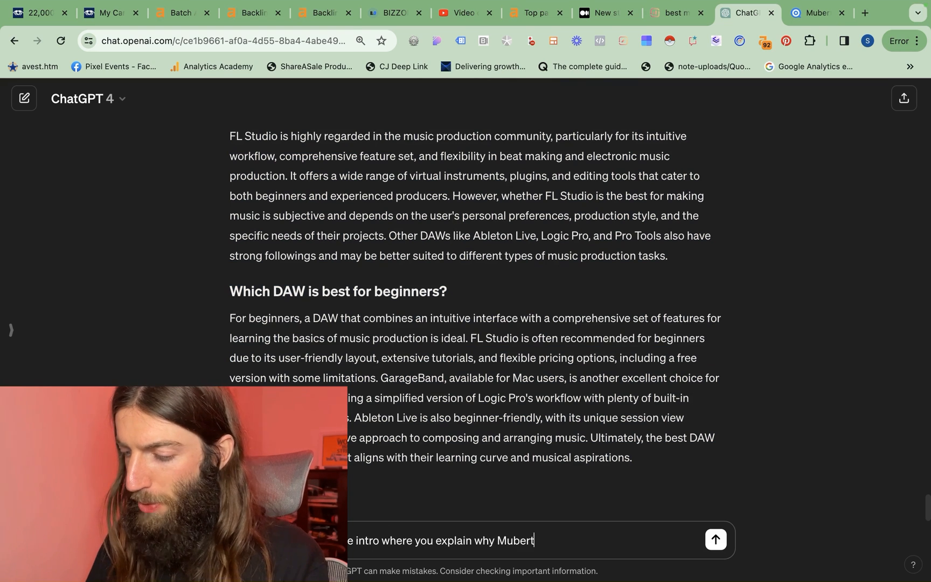
type("is our top pick using this")
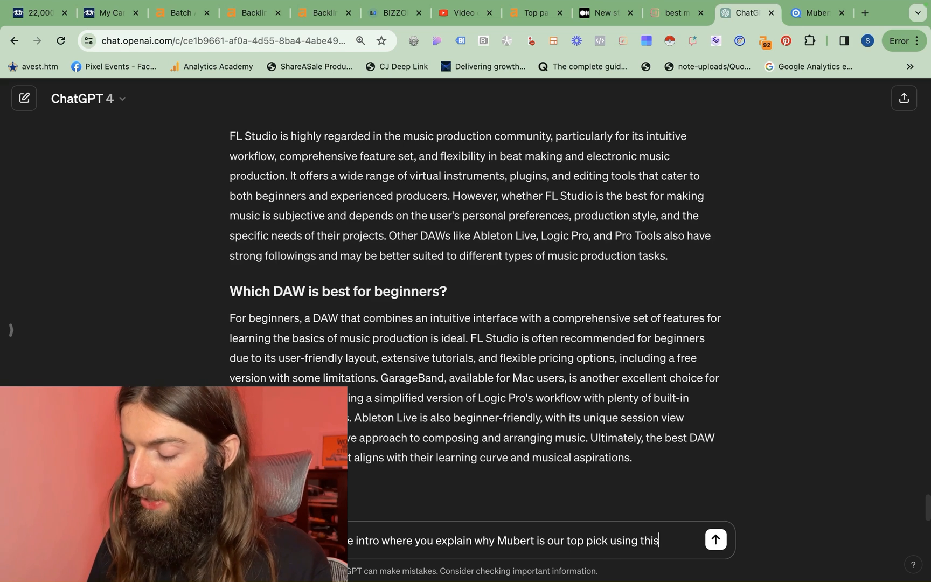
type("link for")
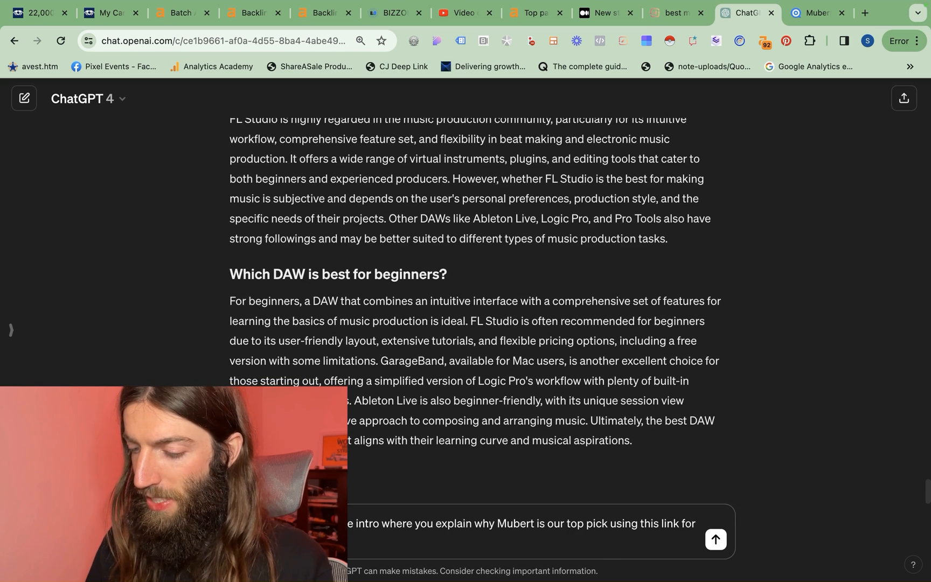
Step: Place the Mubert top-pick section after the Medium intro and open publish settings
left_click(599, 13)
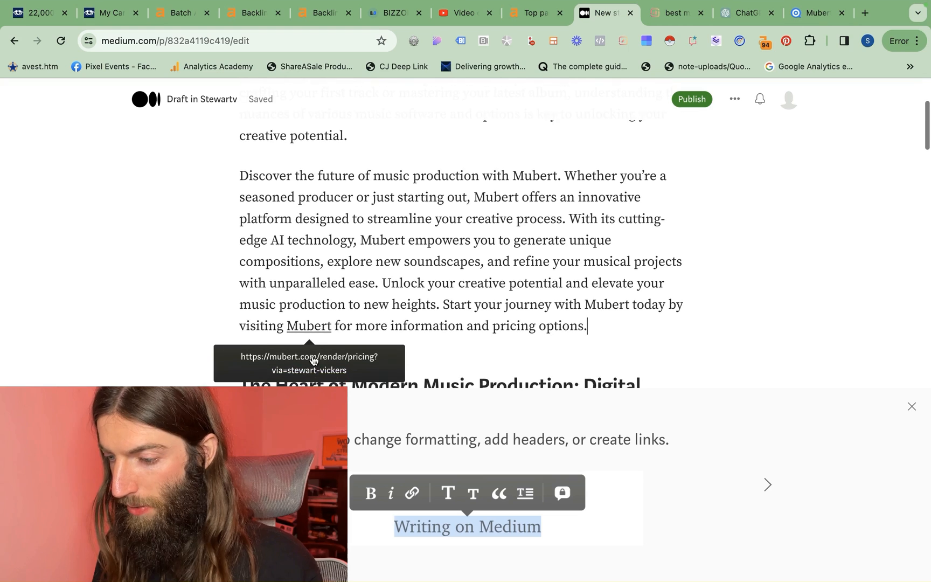
scroll("up", 3)
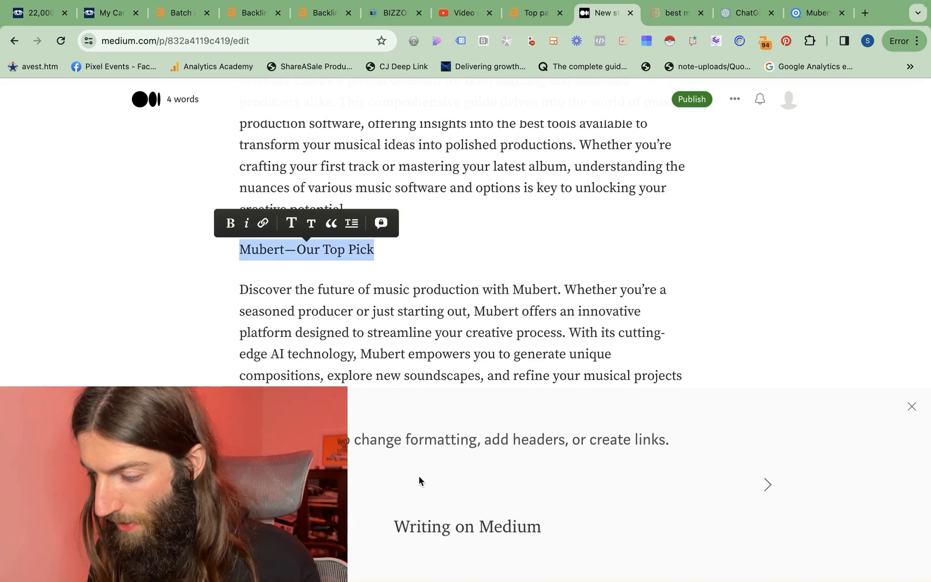
scroll("up", 3)
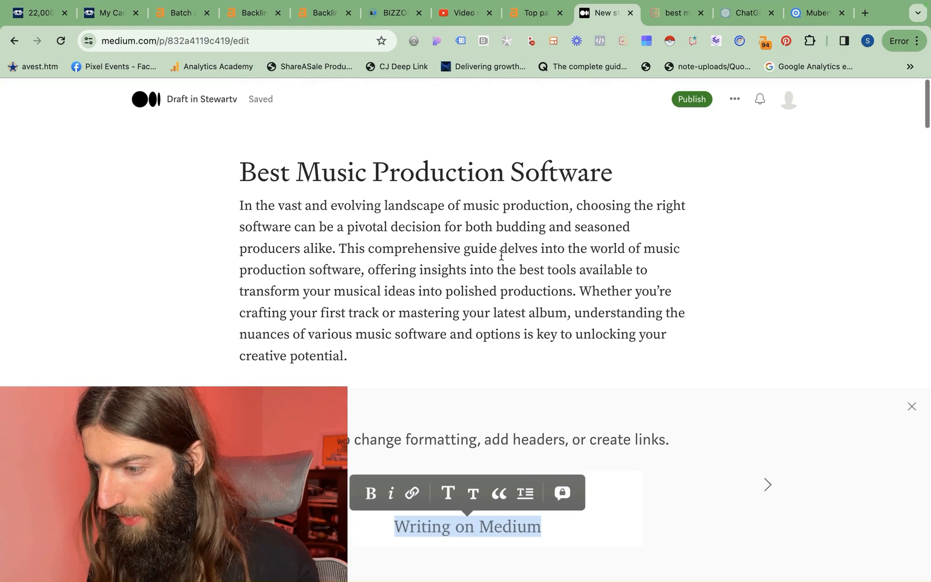
left_click(690, 99)
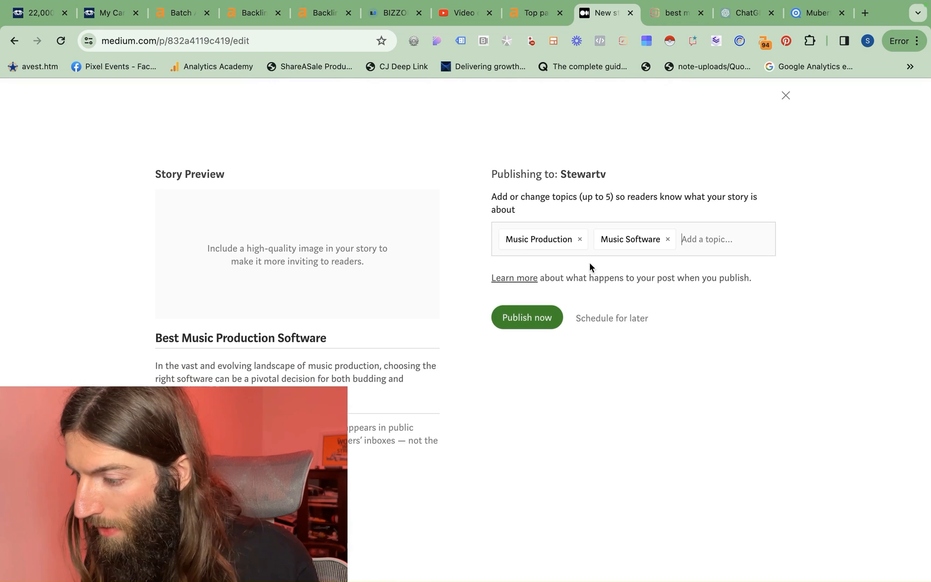
mouse_move(541, 255)
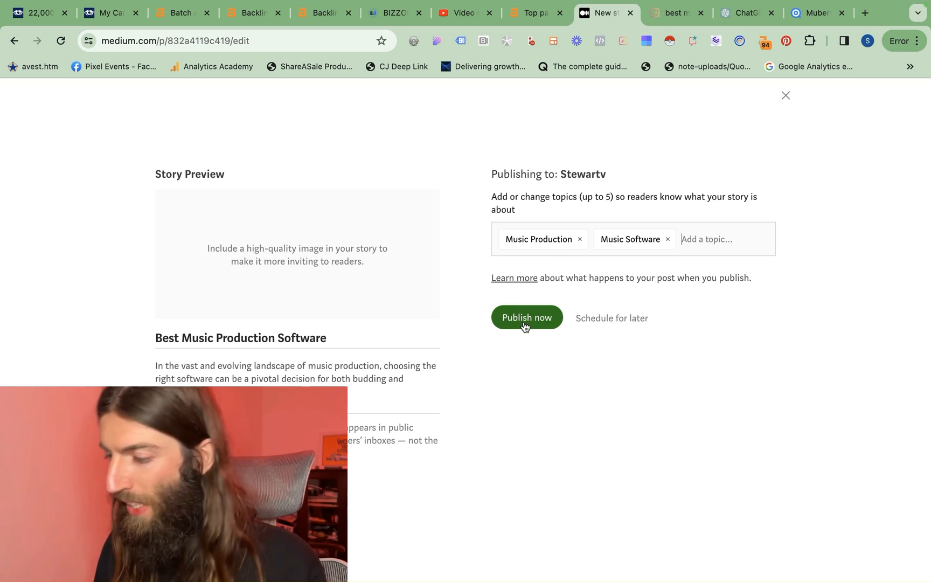
Step: Publish the story now under the Music Production and Music Software topics
left_click(785, 95)
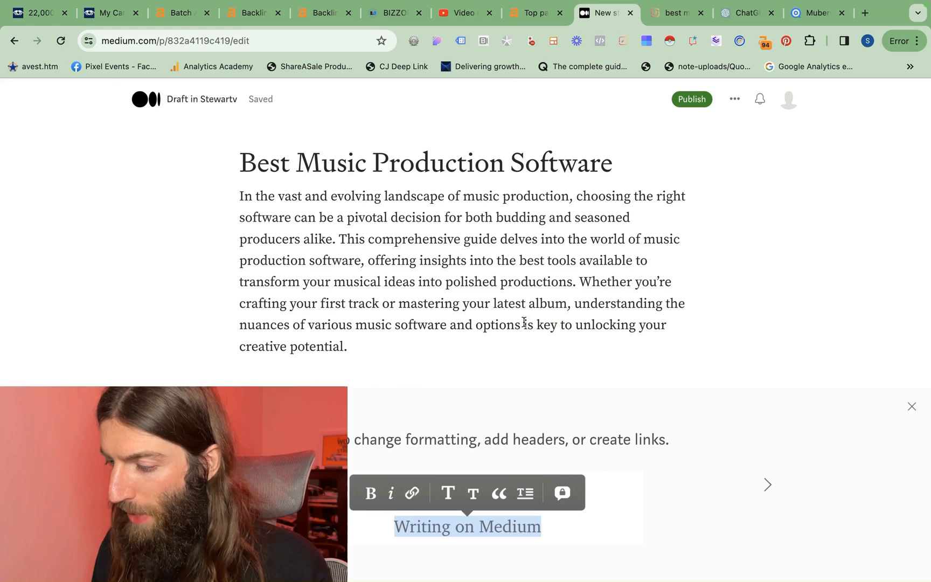
left_click(690, 99)
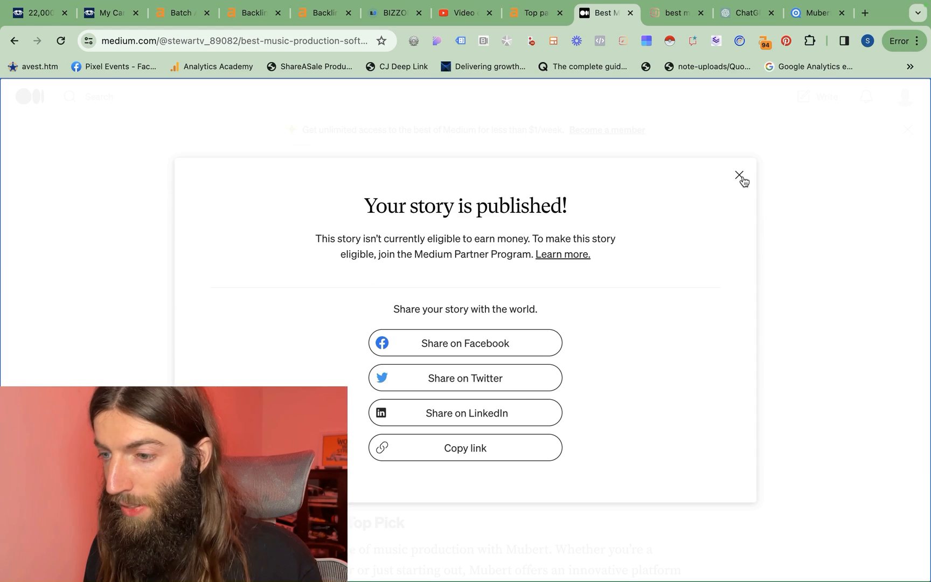
Step: Close the 'Your story is published!' popup and scroll through the live article
left_click(739, 177)
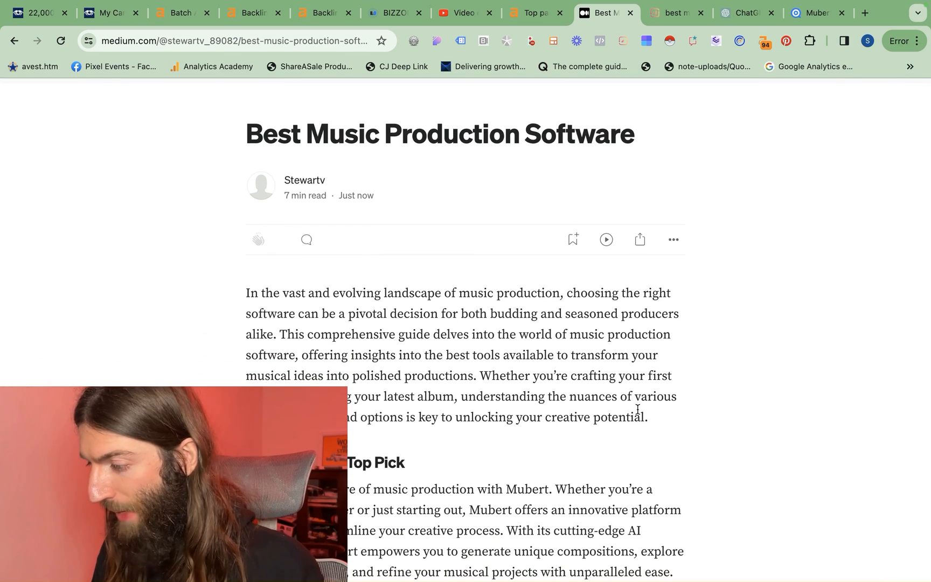
scroll("down", 3)
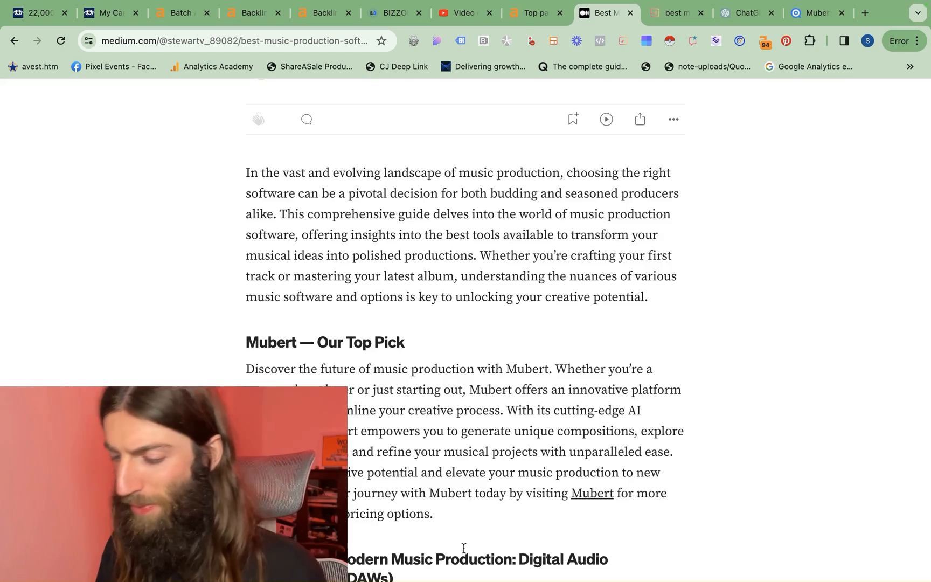
scroll("up", 3)
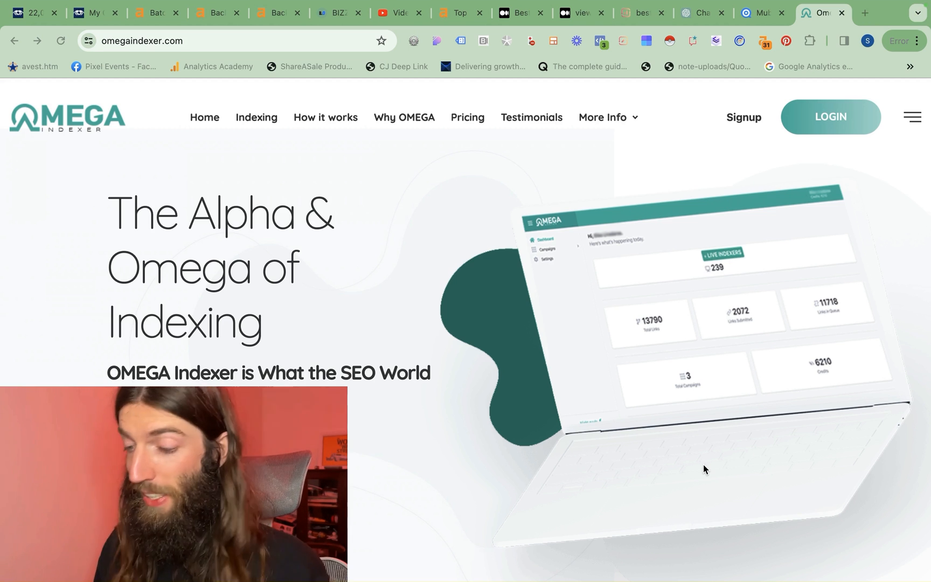
mouse_move(507, 371)
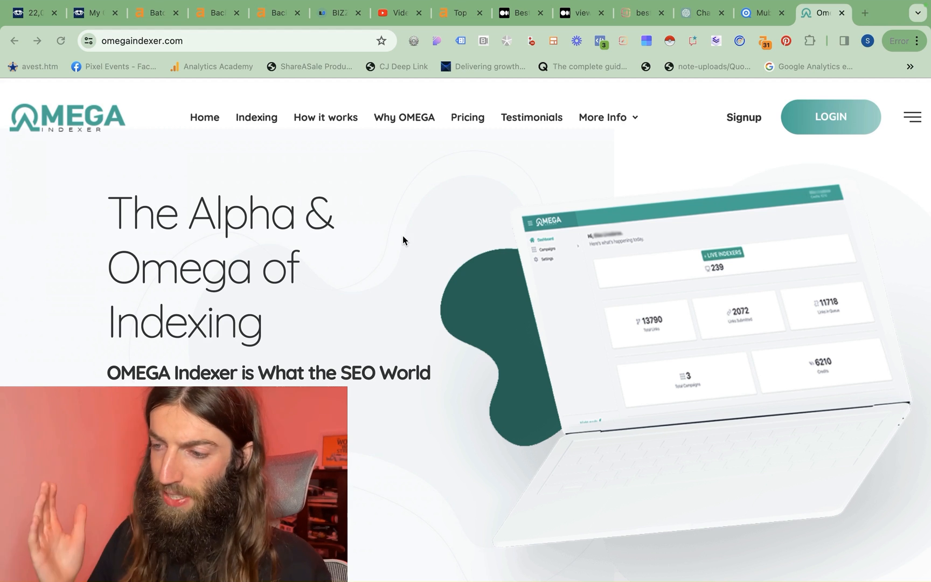
Step: Review Omega Indexer's $0.02 per-link pricing, then log in to the member dashboard
scroll("down", 3)
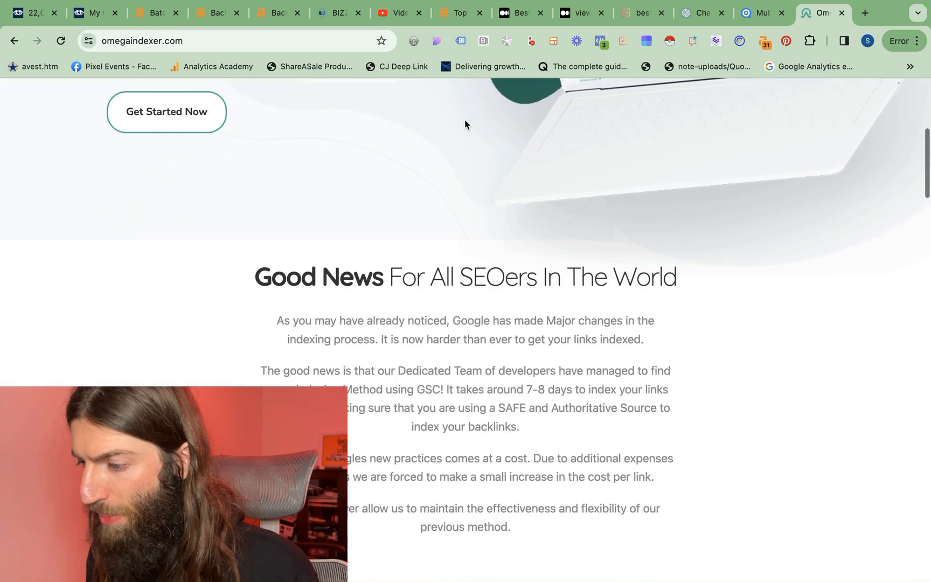
scroll("down", 3)
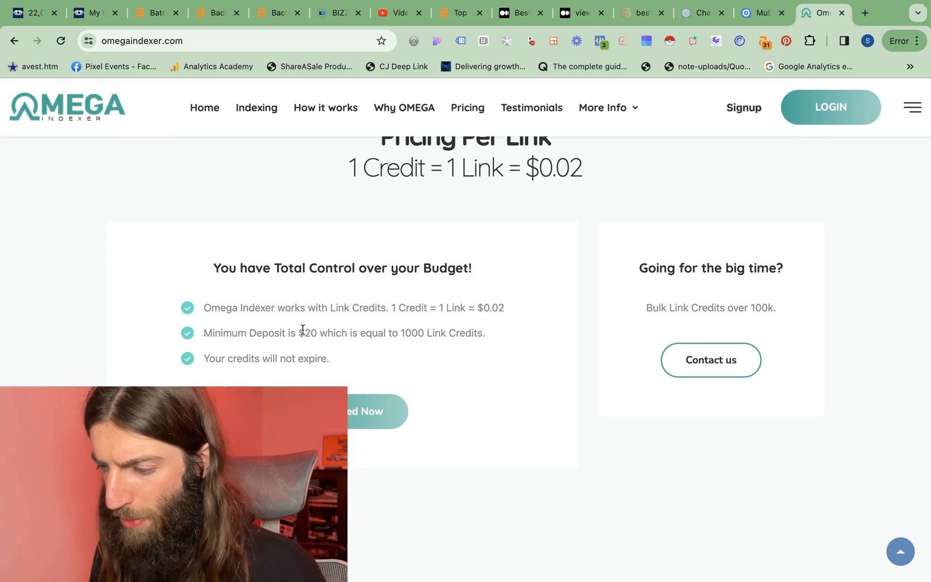
scroll("up", 3)
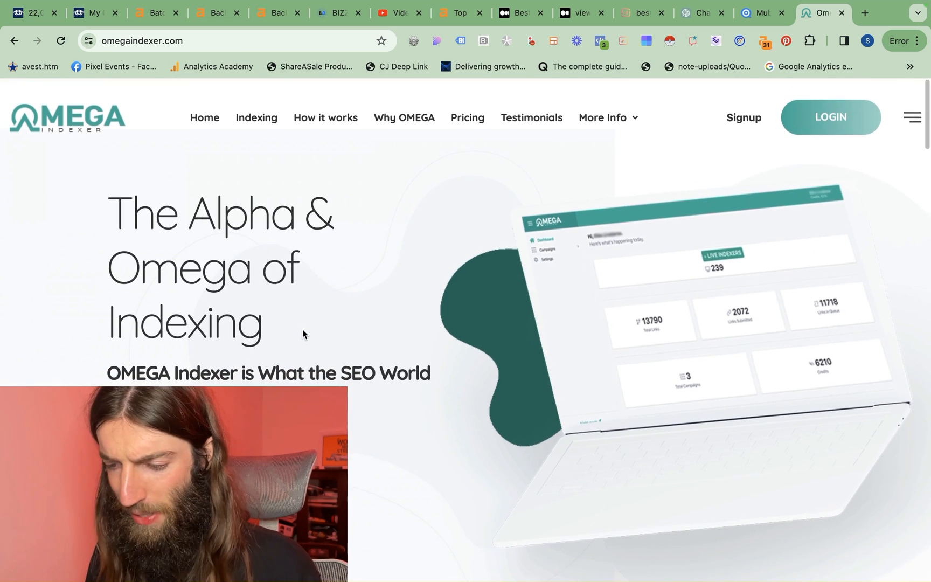
mouse_move(623, 238)
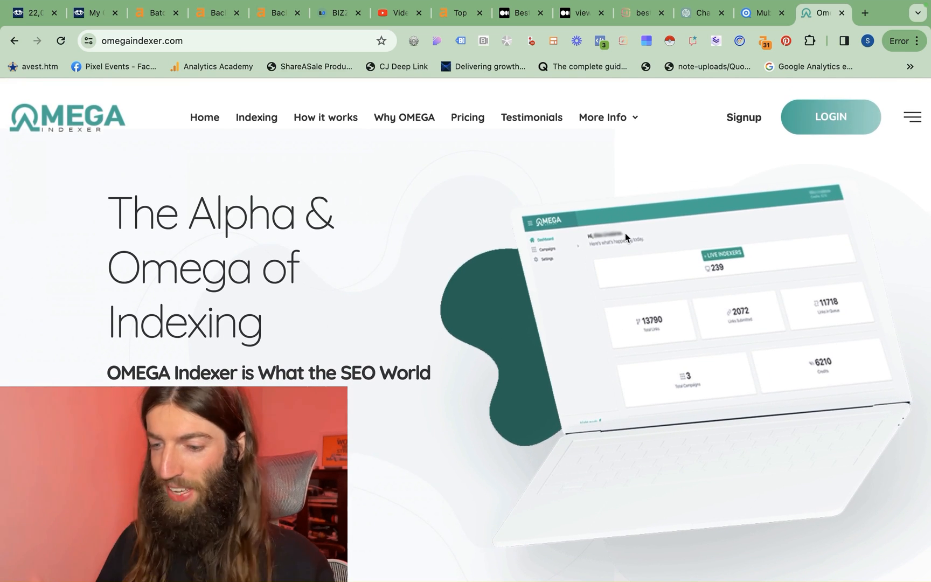
mouse_move(668, 323)
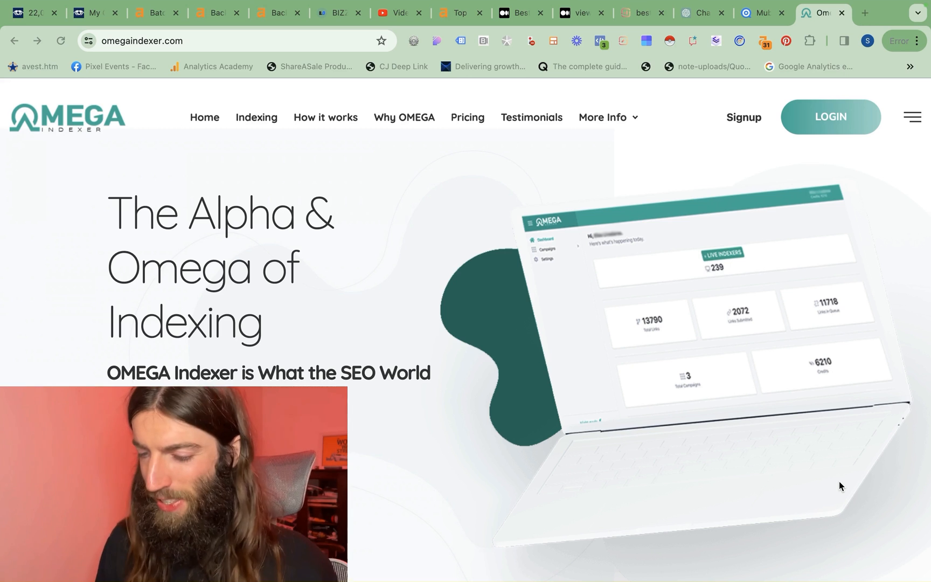
mouse_move(924, 464)
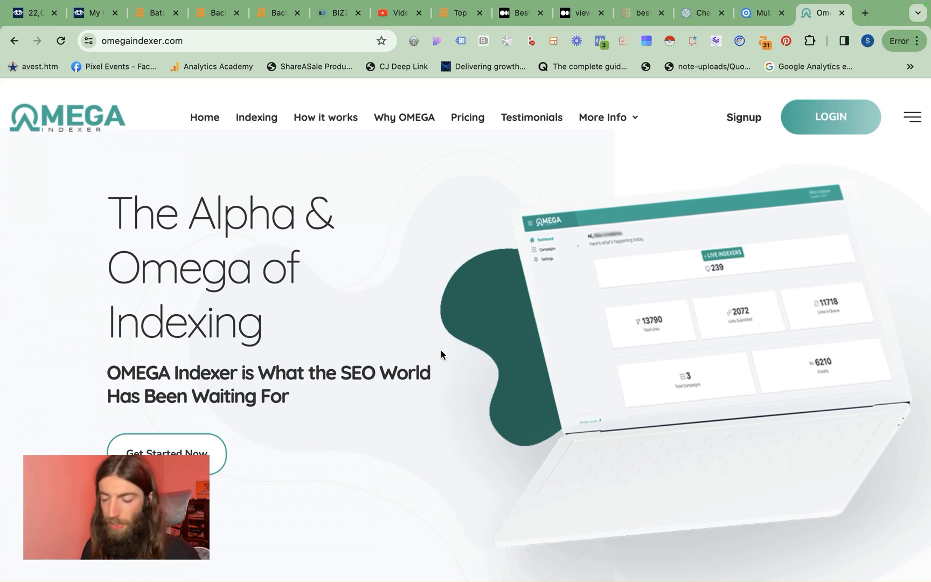
mouse_move(799, 153)
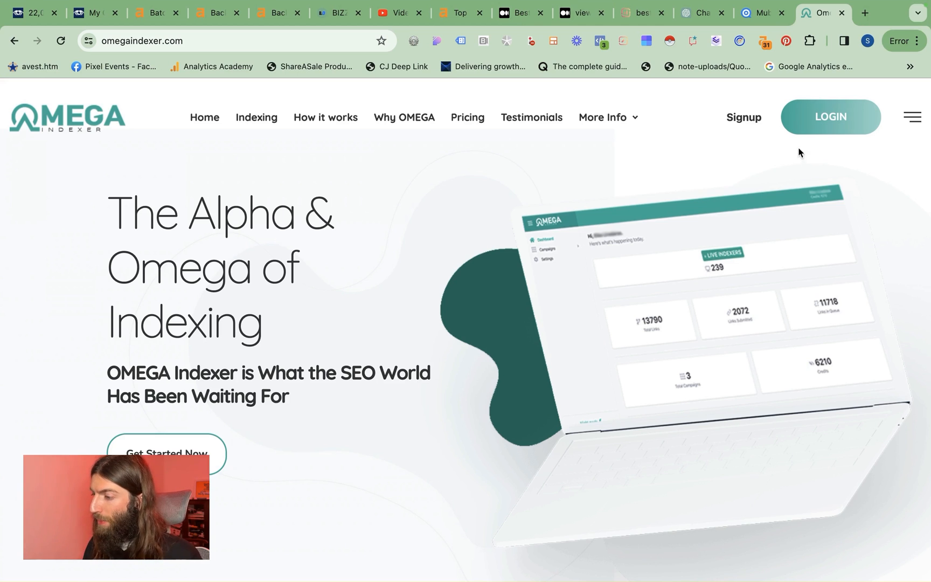
left_click(831, 116)
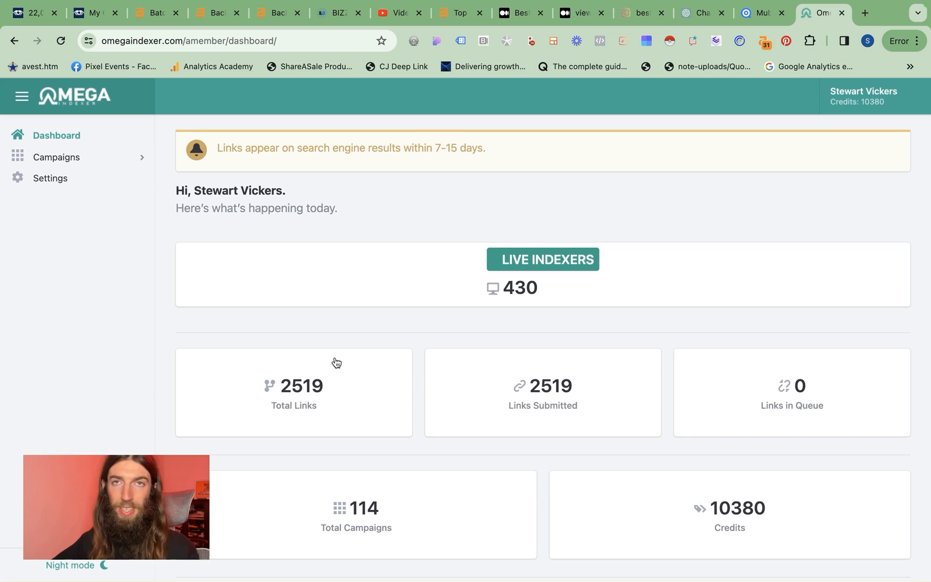
mouse_move(864, 399)
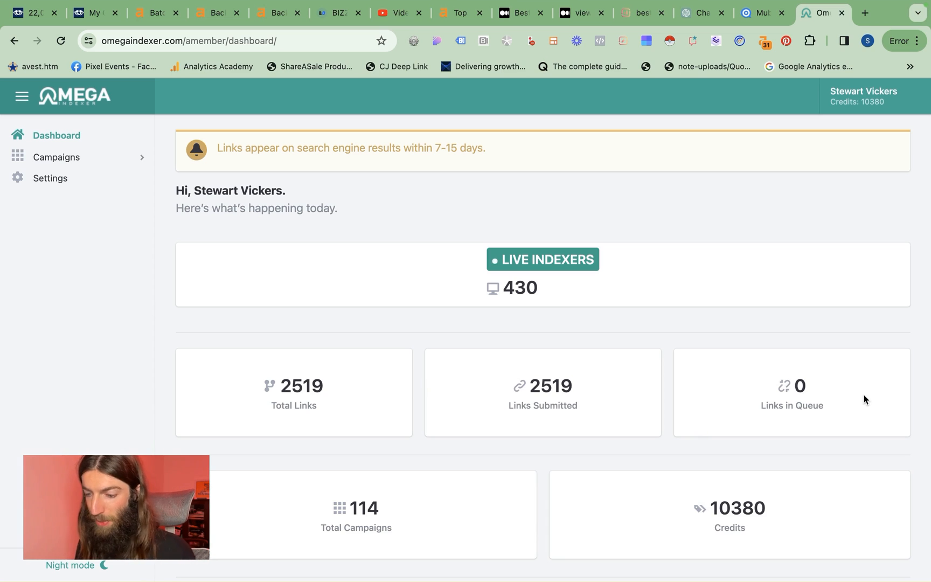
mouse_move(633, 414)
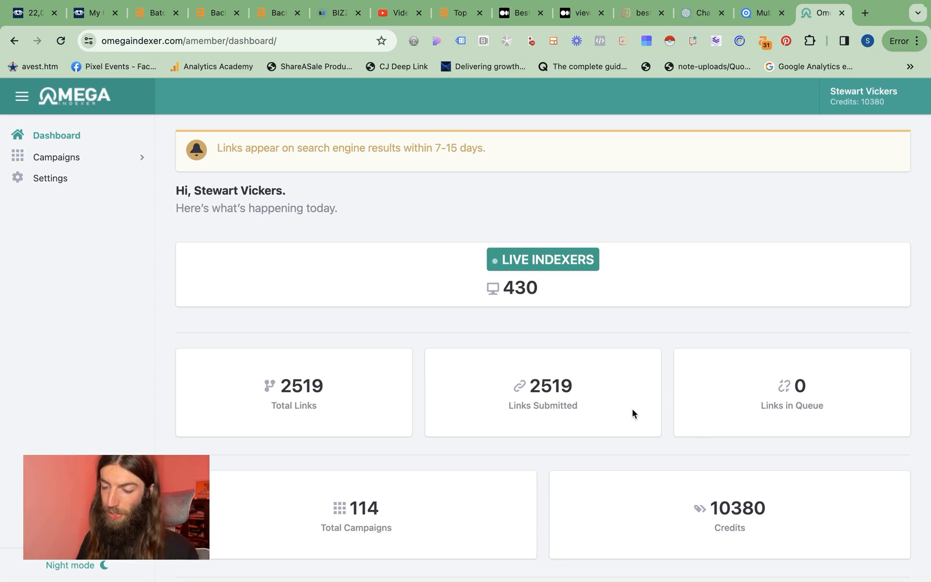
Step: Expand Campaigns in the Omega Indexer sidebar to show the campaign options
left_click(56, 157)
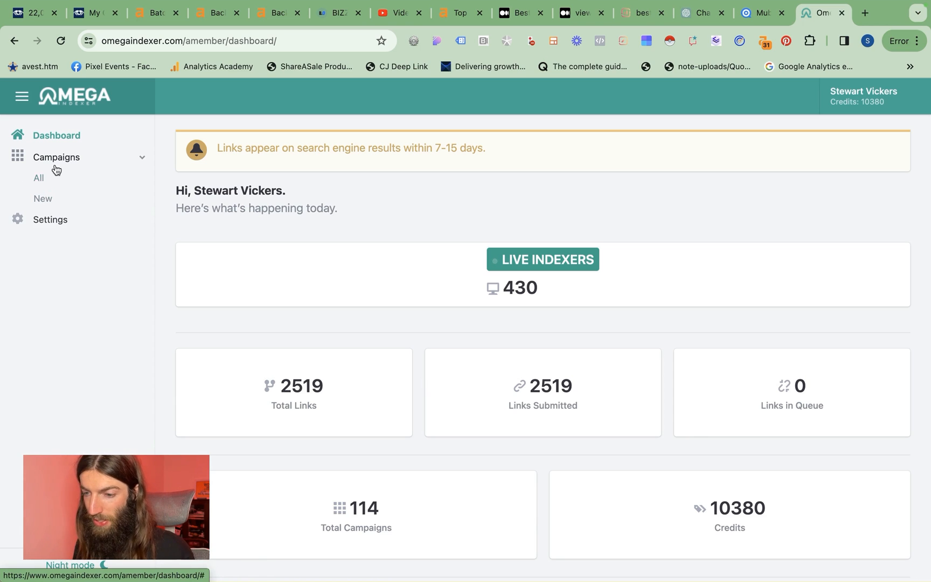
Step: Copy the published Medium story URL into the new campaign's Links box
left_click(519, 12)
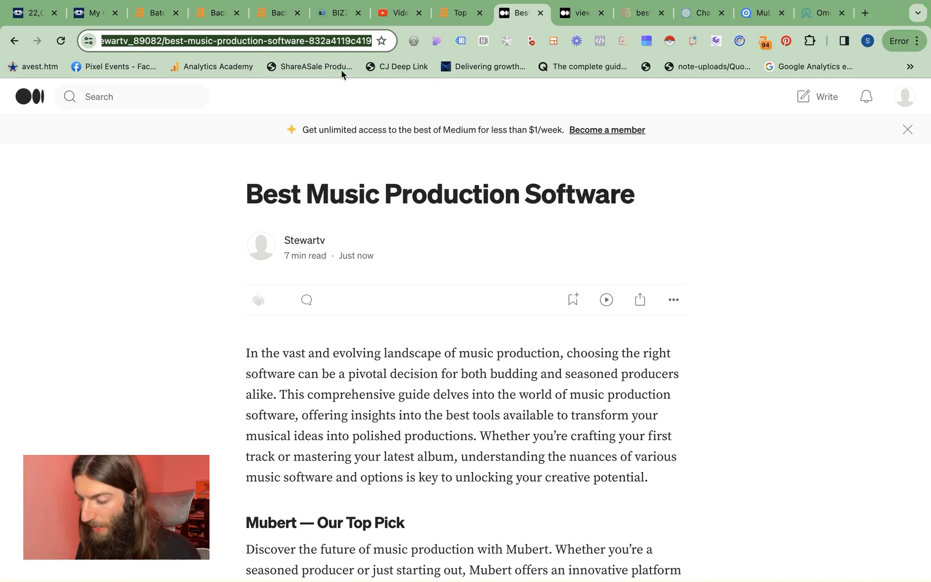
left_click(823, 13)
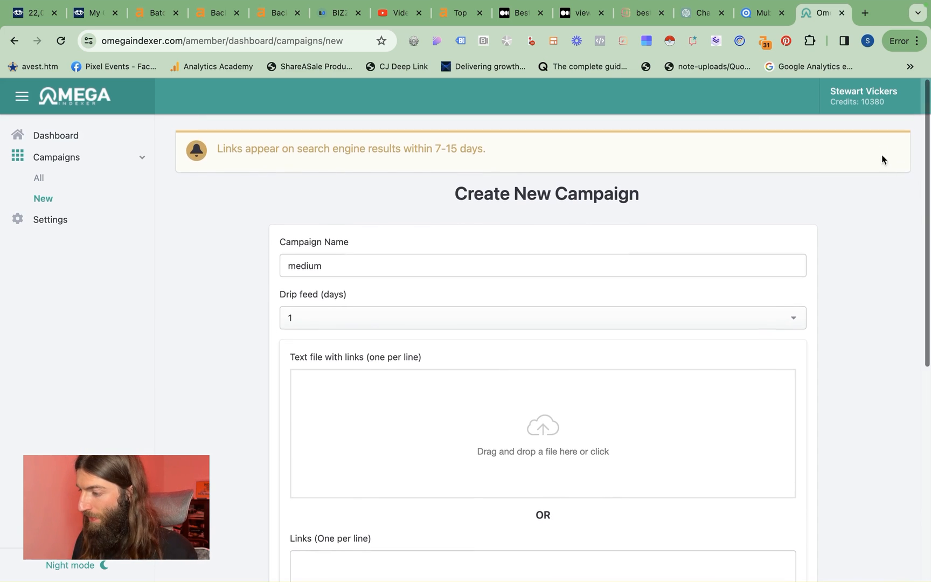
mouse_move(547, 334)
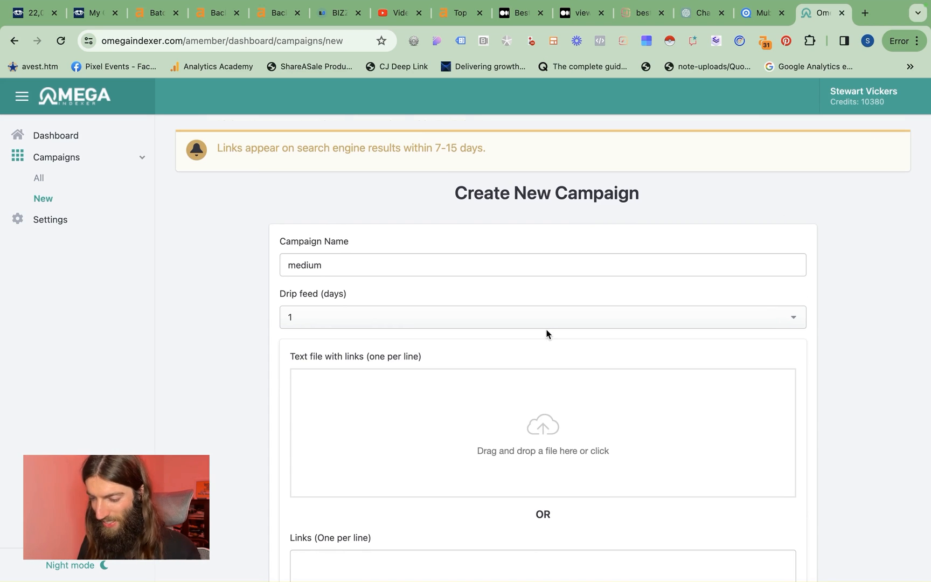
scroll("down", 3)
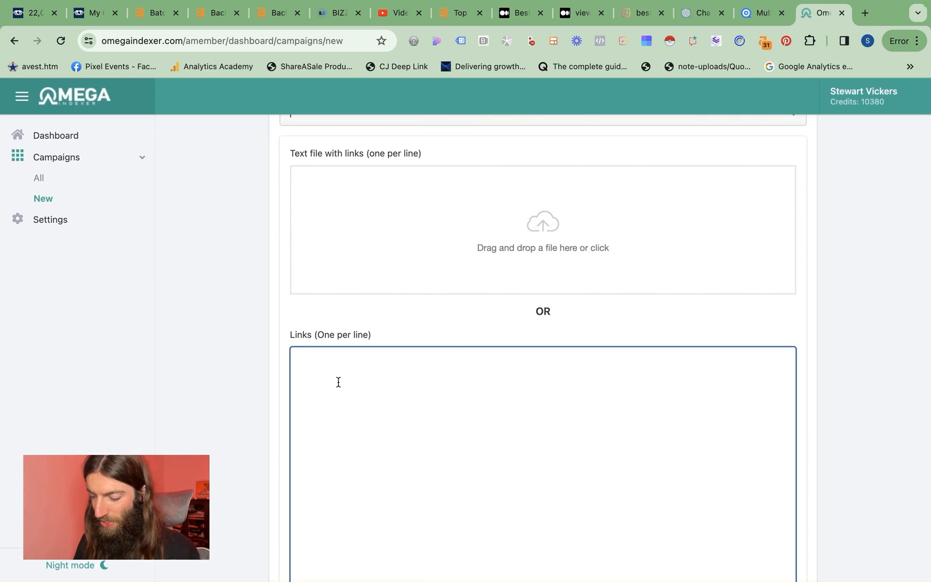
type("https://medium.com/@stewartv_89082/best-music-production-software-832a4119c419")
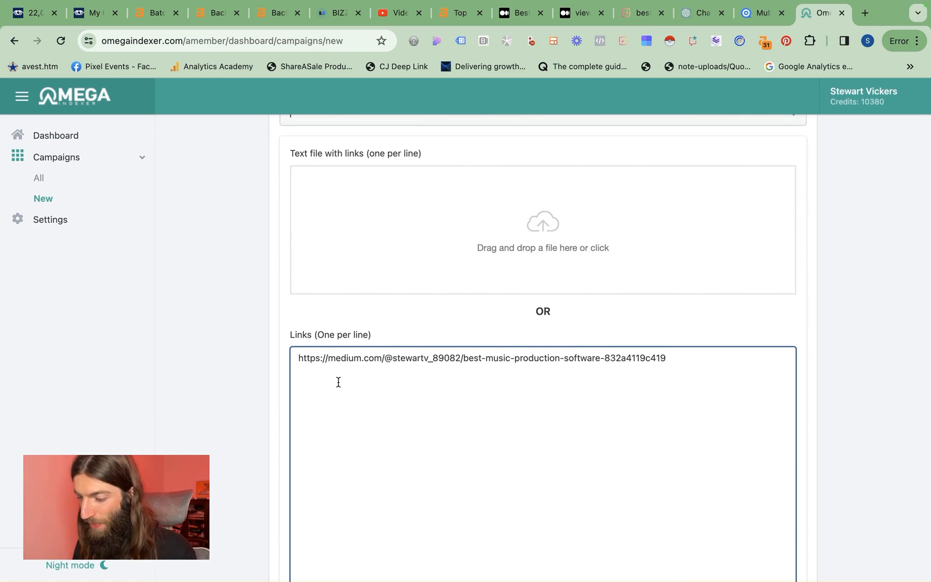
Step: Review the 'medium' campaign form with drip feed 1 and submit it
scroll("up", 3)
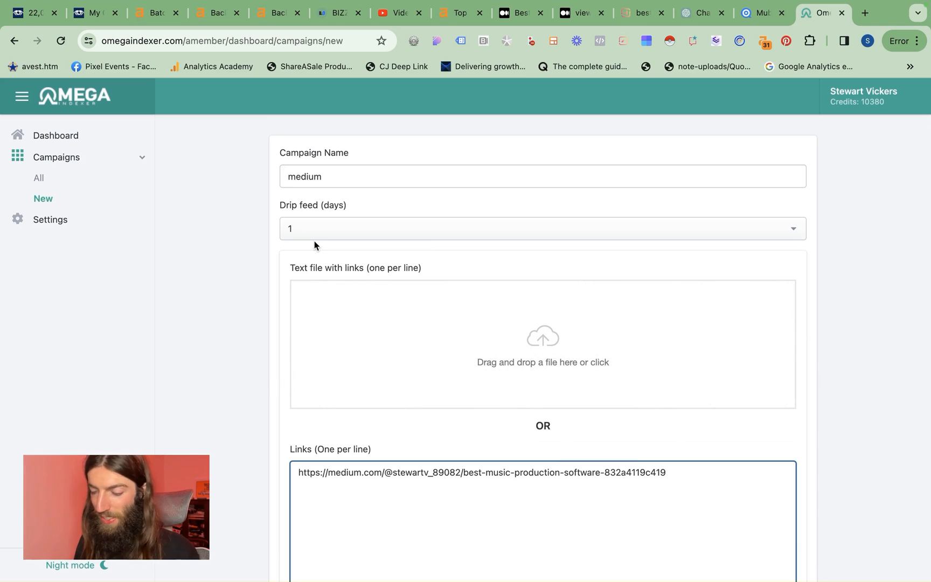
scroll("down", 3)
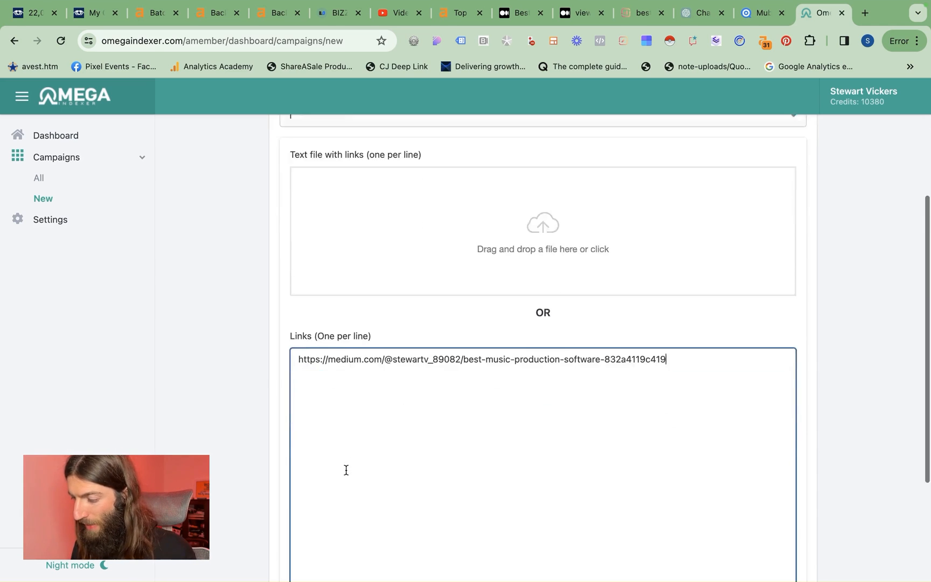
scroll("down", 3)
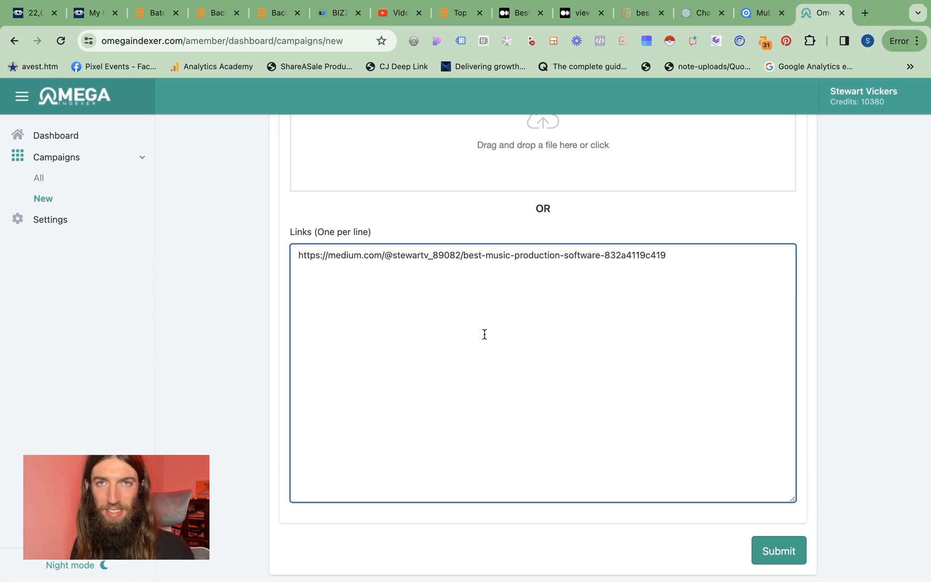
scroll("up", 3)
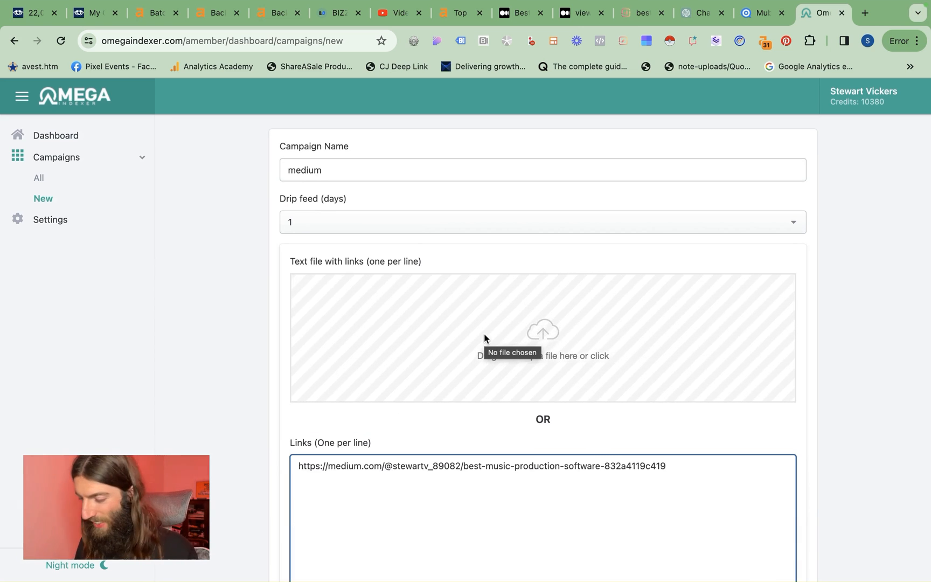
scroll("down", 3)
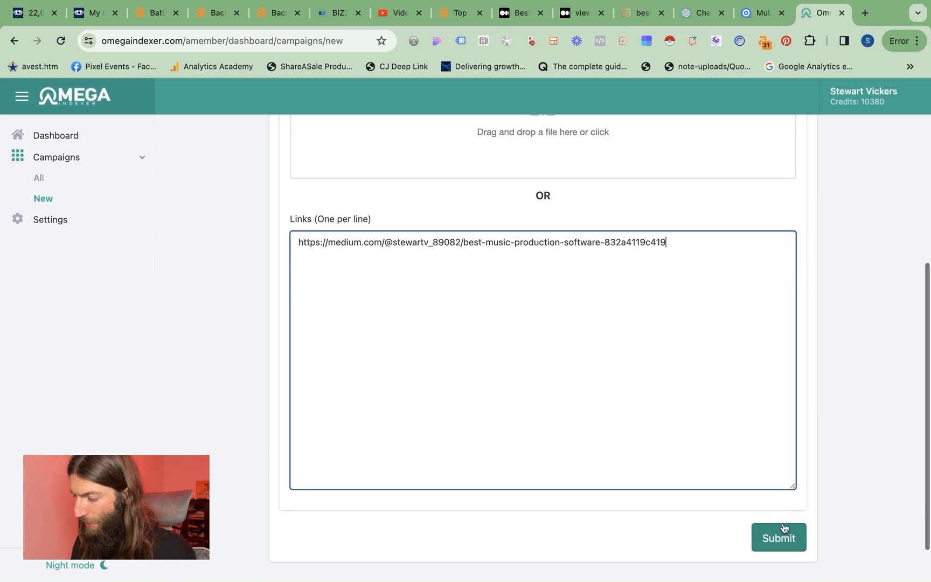
left_click(778, 537)
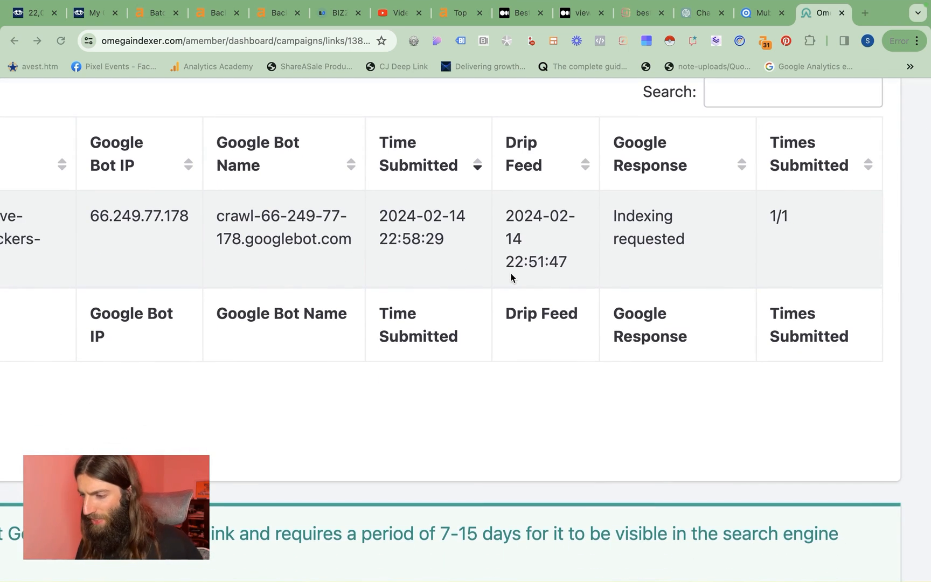
mouse_move(386, 249)
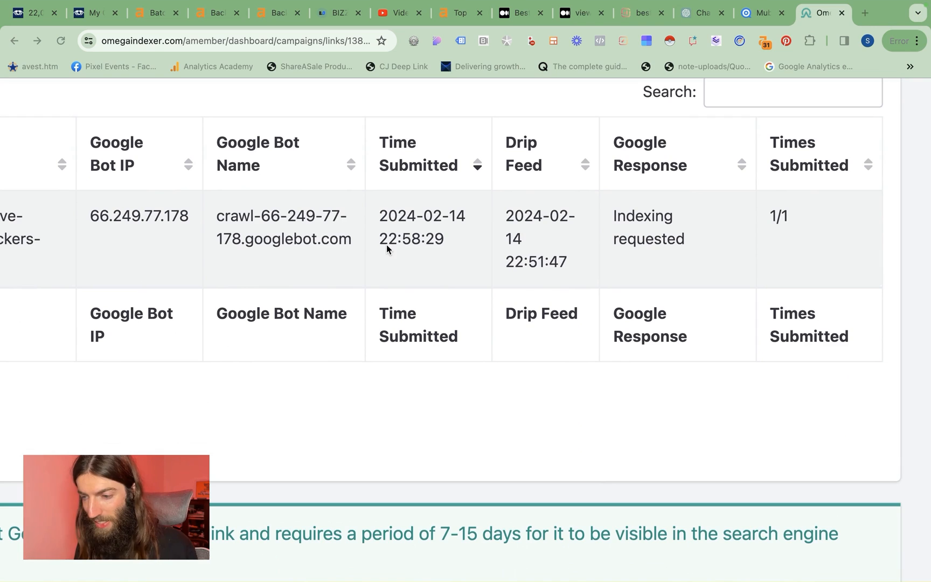
mouse_move(287, 241)
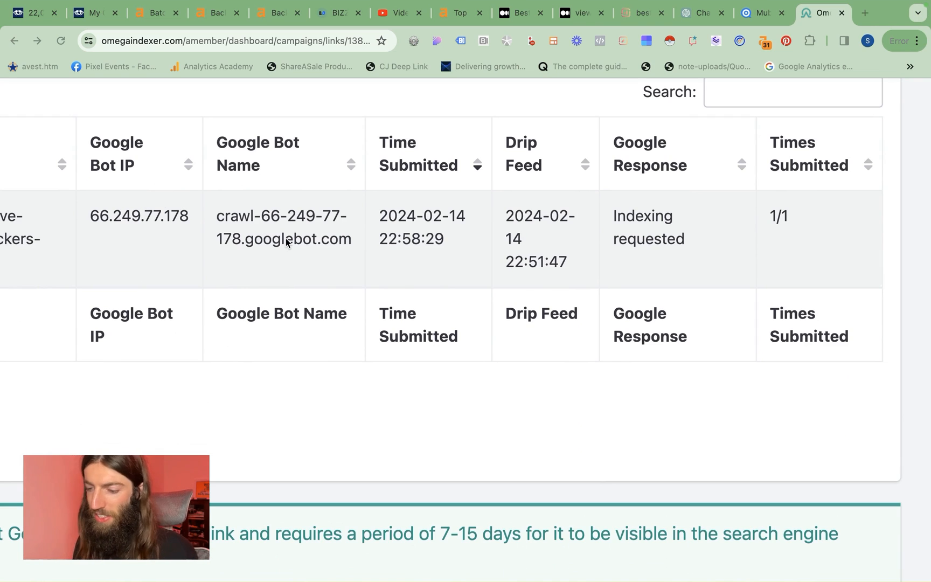
mouse_move(441, 269)
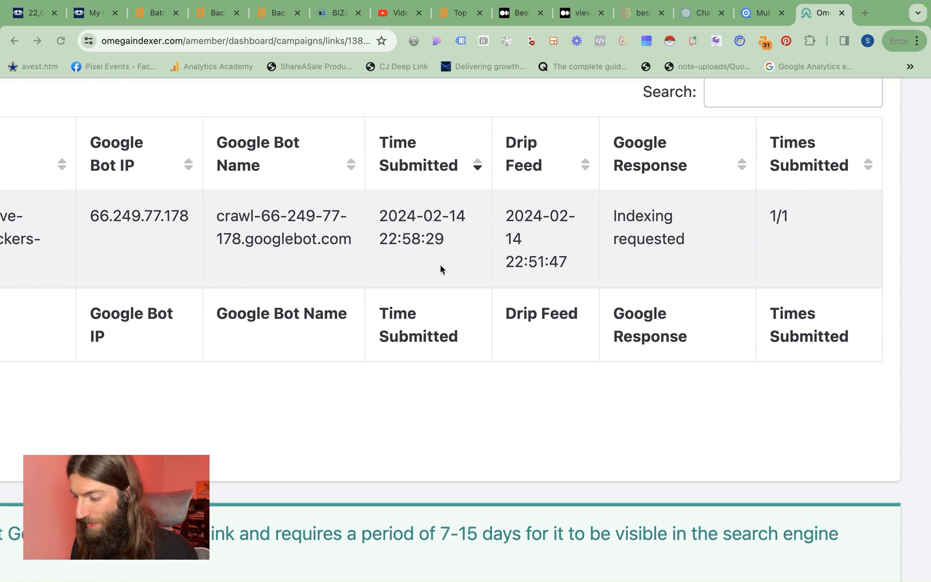
mouse_move(801, 231)
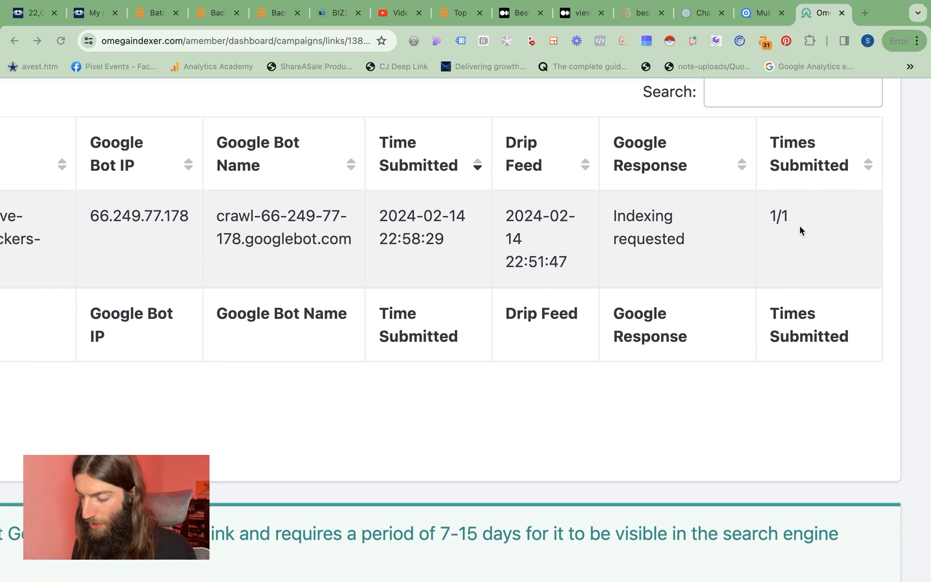
mouse_move(840, 238)
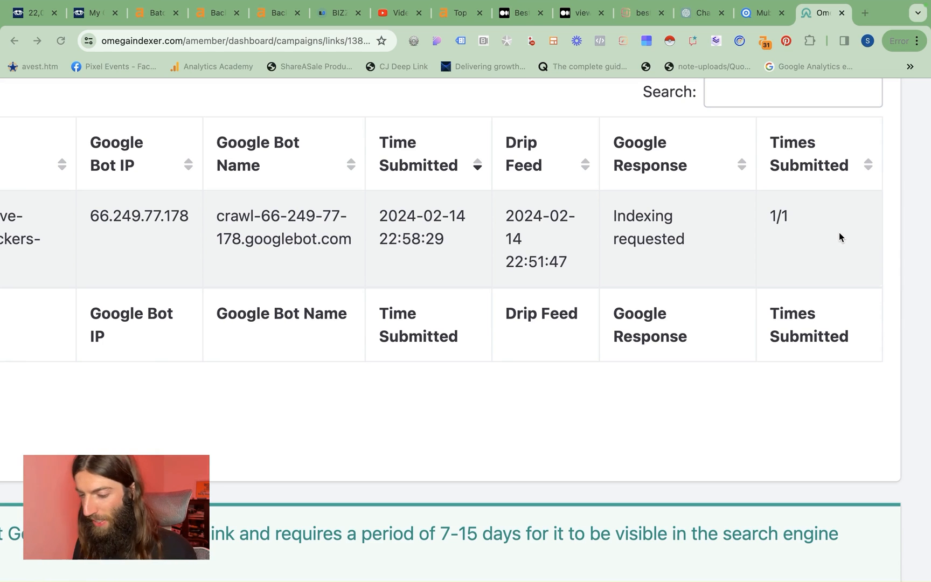
mouse_move(913, 325)
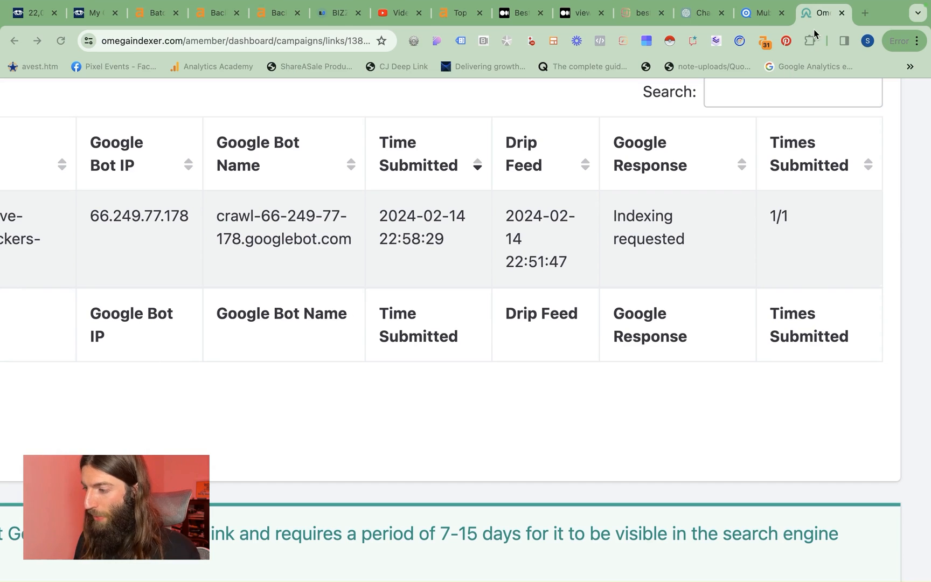
Step: Open a new blank browser tab after the report shows indexing requested
left_click(864, 12)
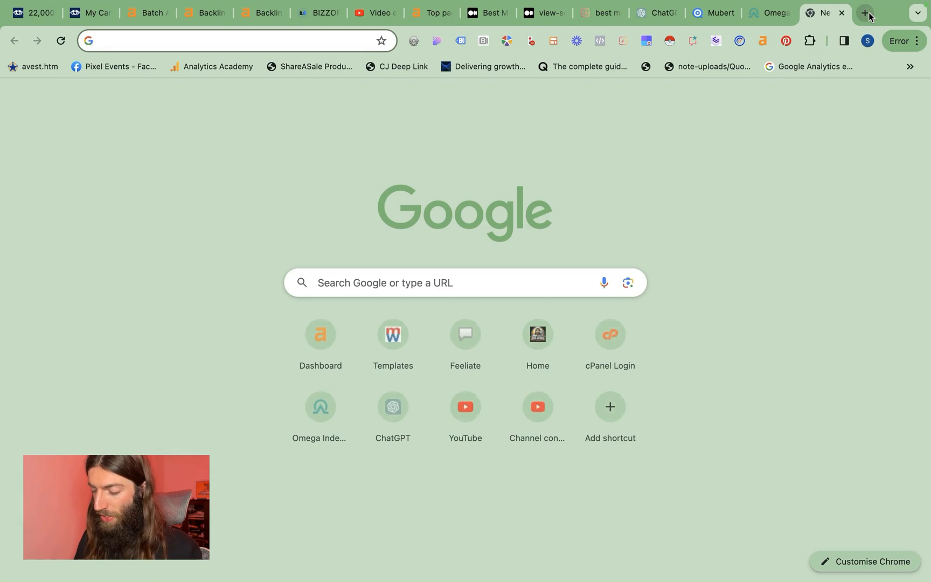
Step: Search Google for site: plus the Medium article URL, then switch tabs
type("site")
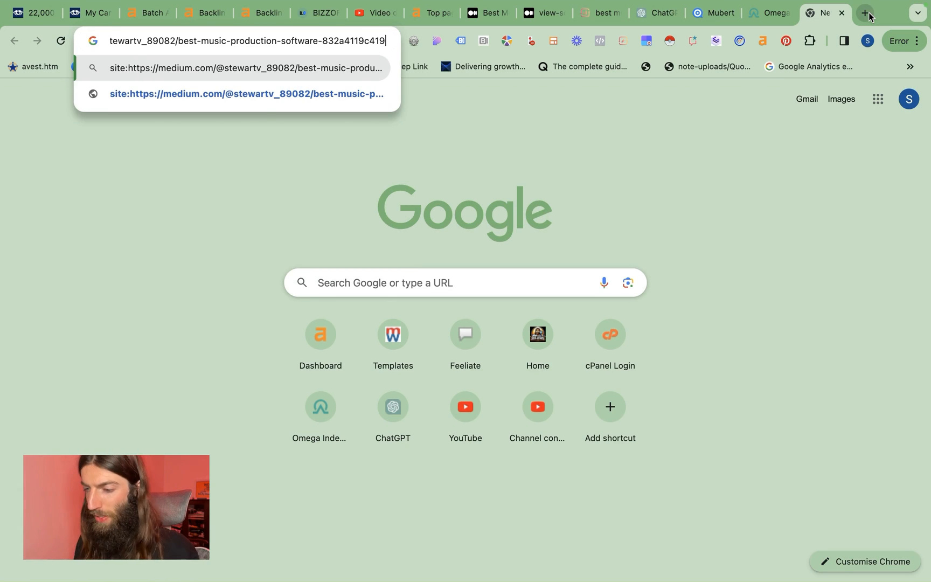
key("Return")
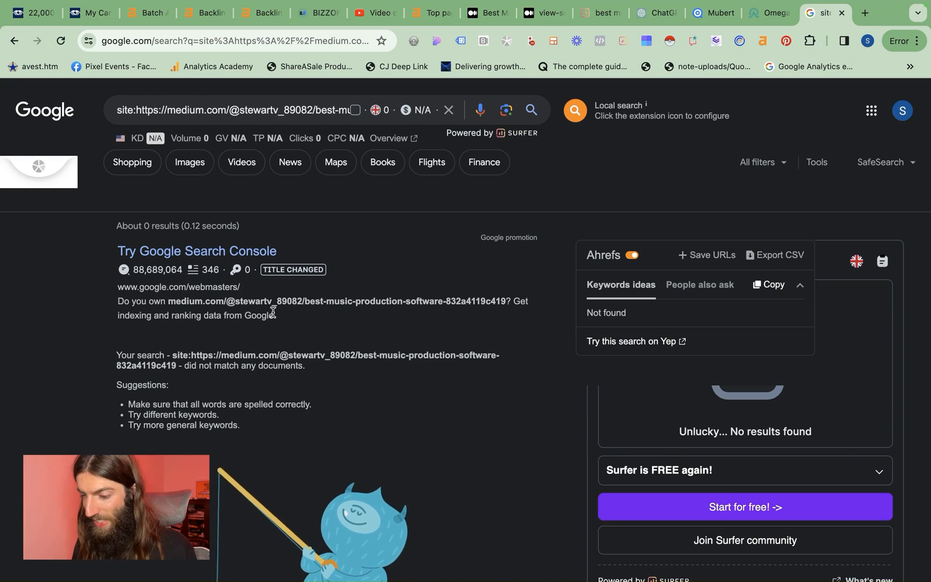
scroll("down", 3)
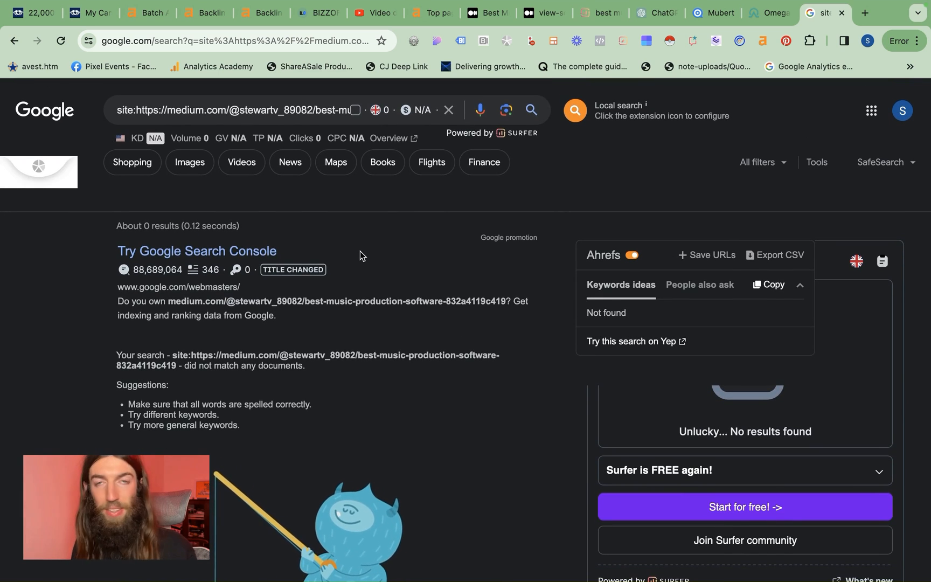
left_click(767, 12)
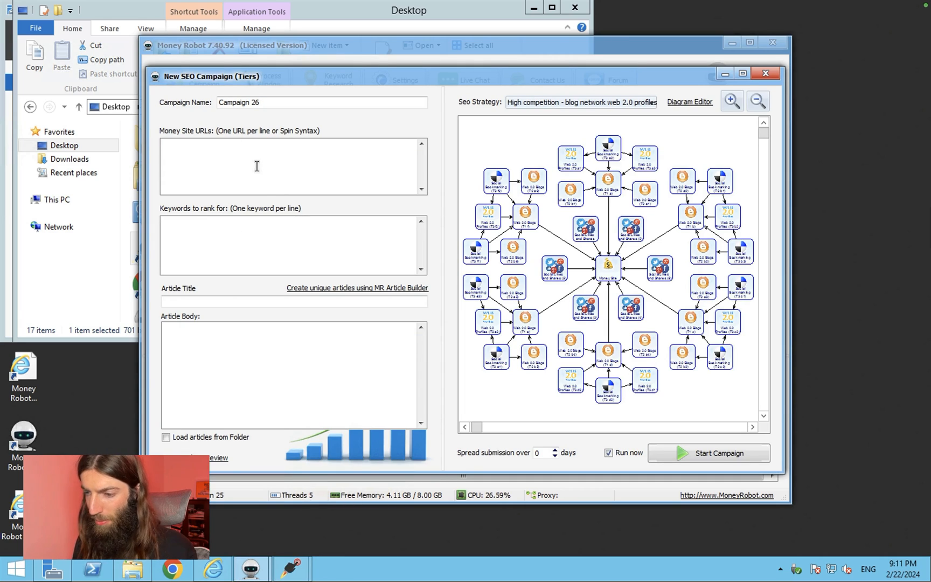
Step: Enter the Medium URL and keyword 'best music production software', then build articles
type("/medium.com/@stewartv_89082/best-music-production-software-832a4119c419")
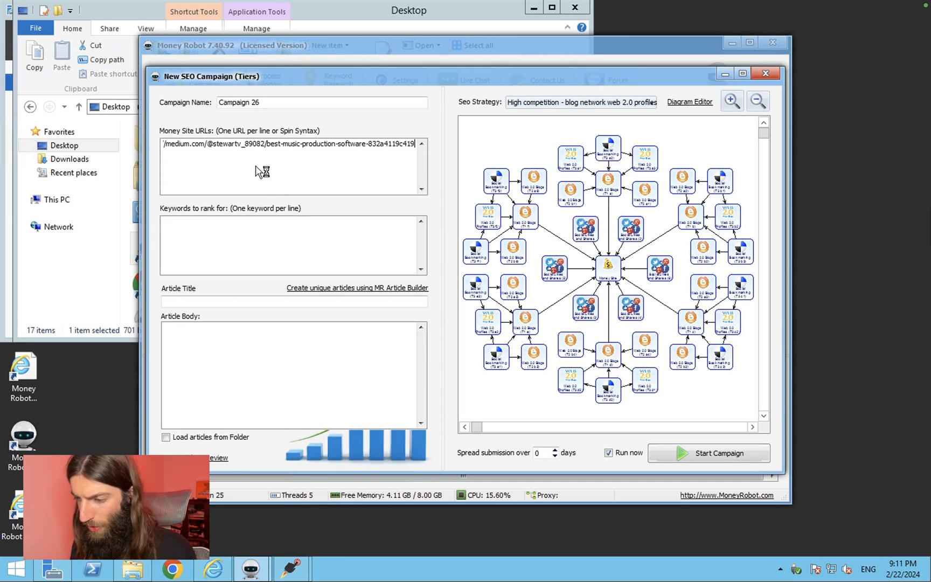
type("best")
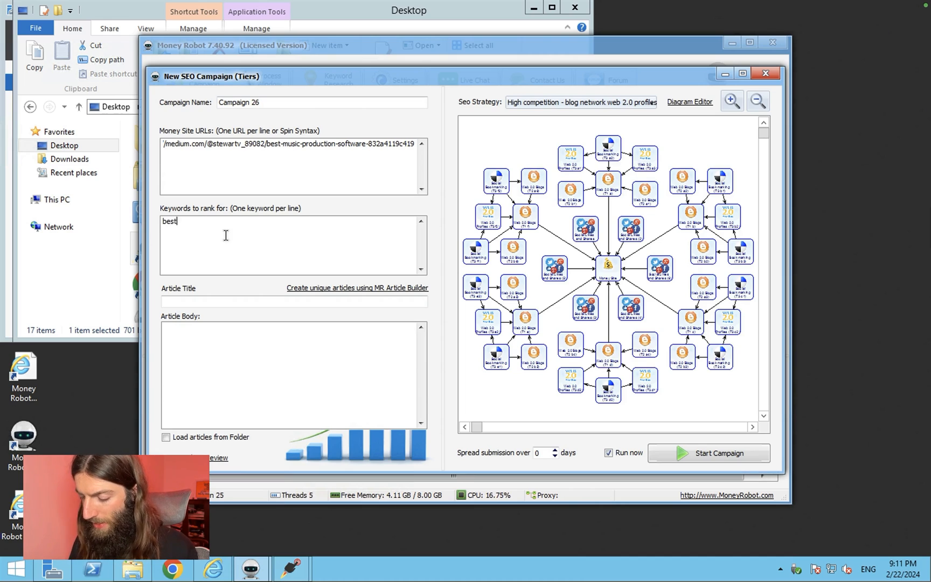
type("music production software")
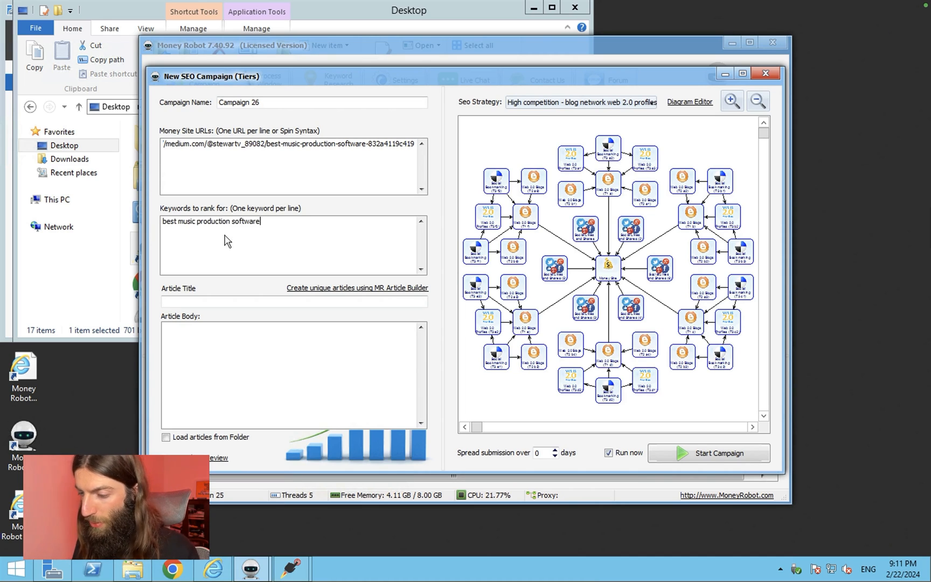
mouse_move(325, 295)
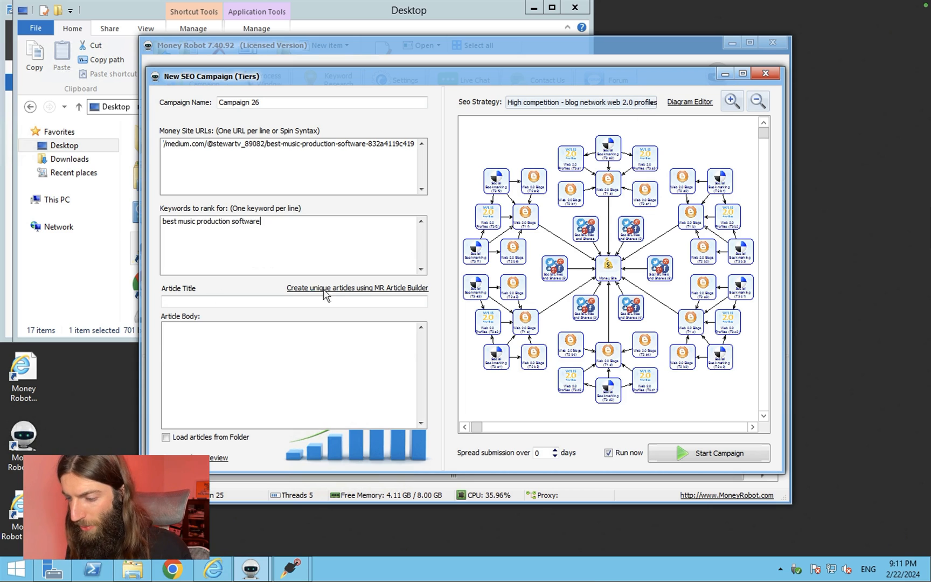
left_click(356, 288)
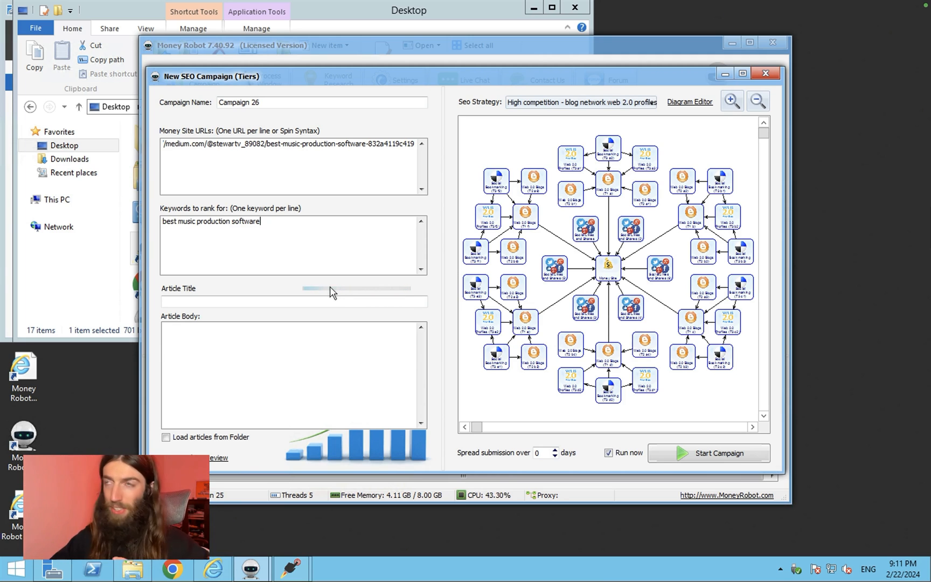
mouse_move(484, 315)
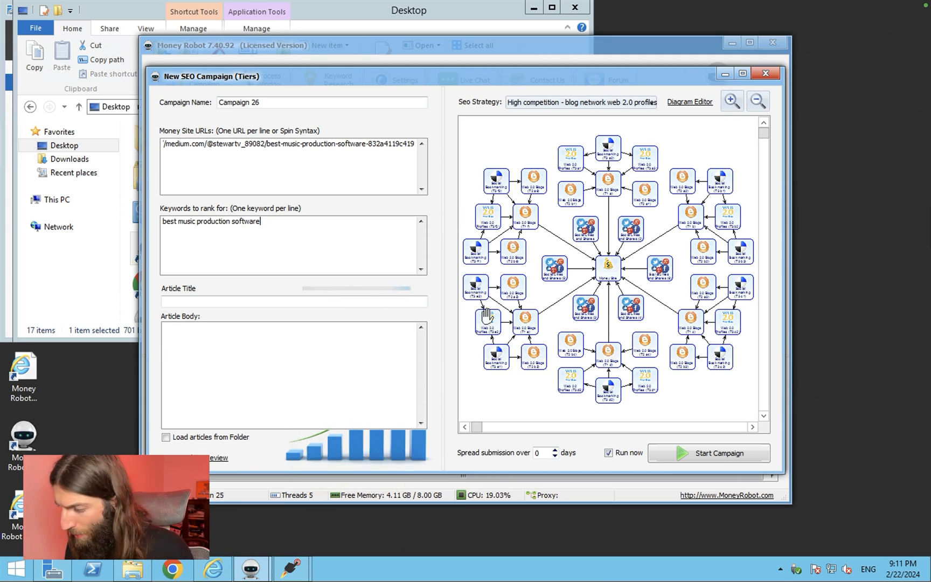
left_click(357, 287)
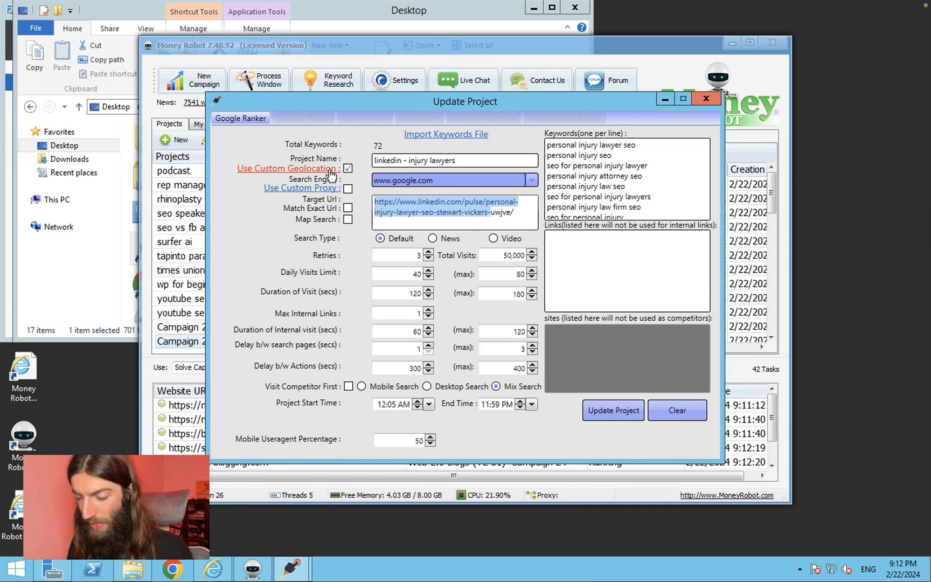
mouse_move(493, 308)
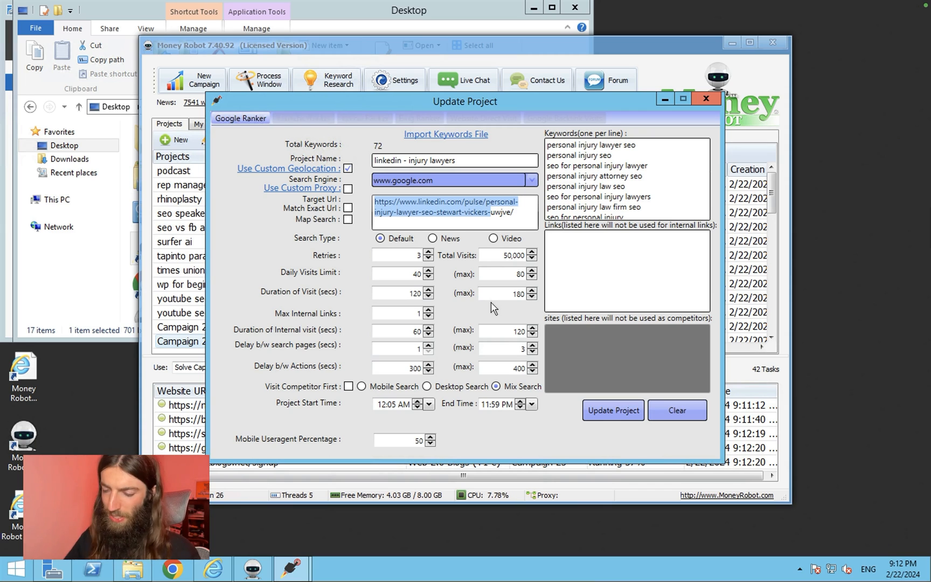
mouse_move(764, 266)
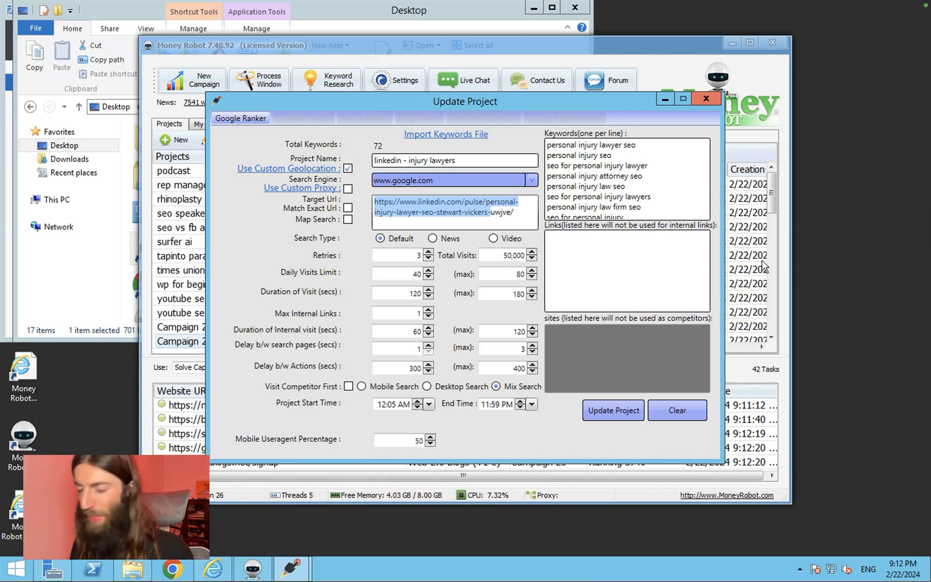